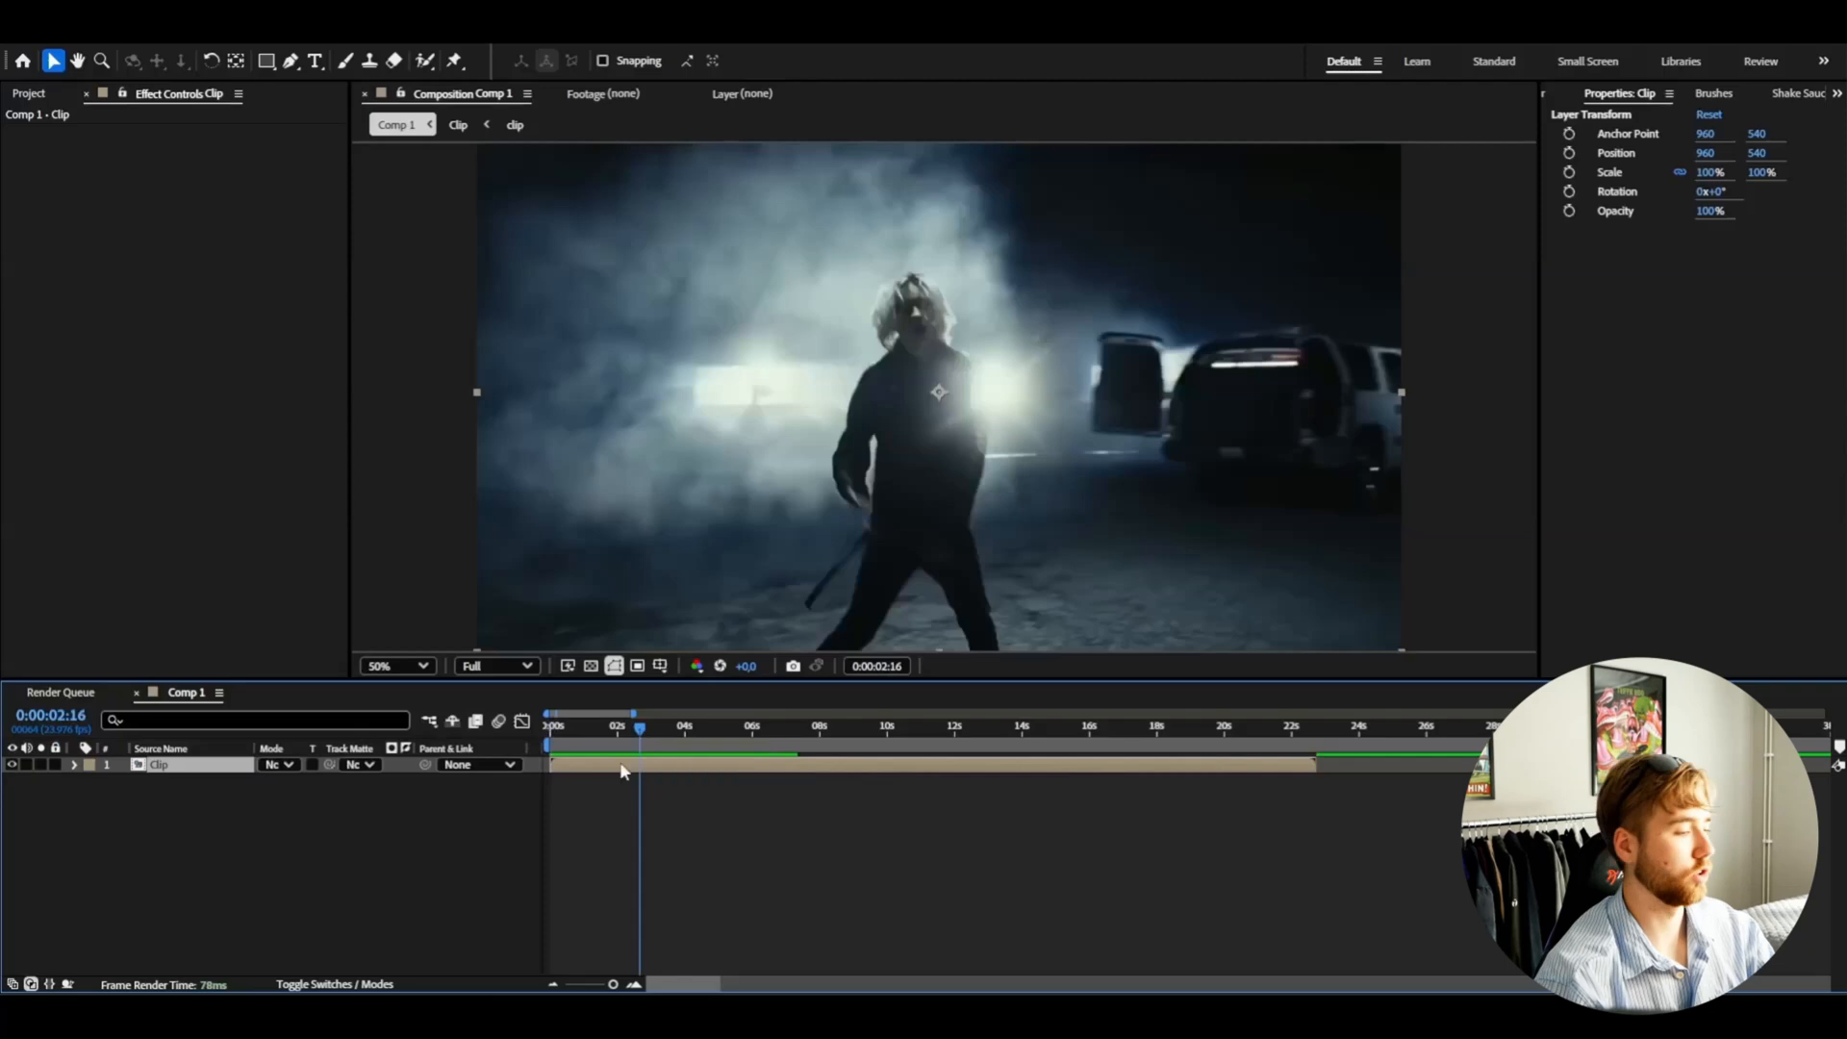
- Set the Clip layer's Opacity to 50% to darken the footage
click(75, 792)
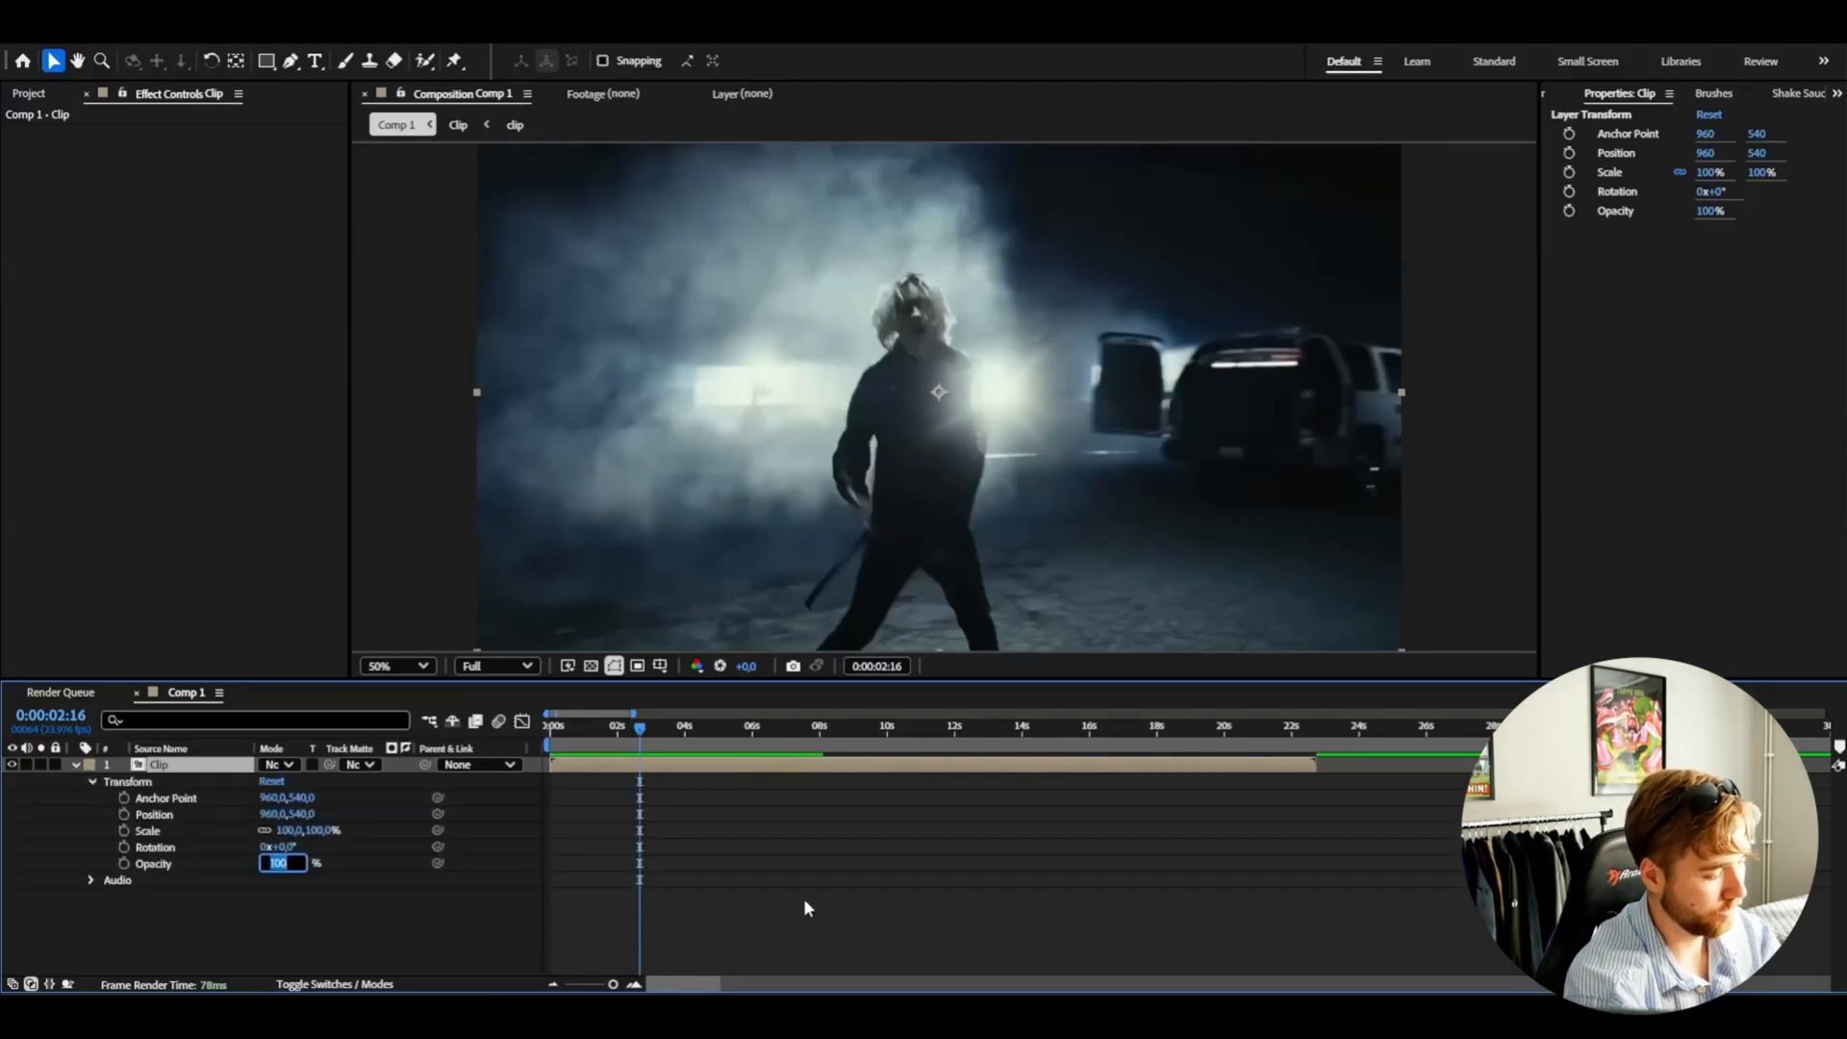
text(50)
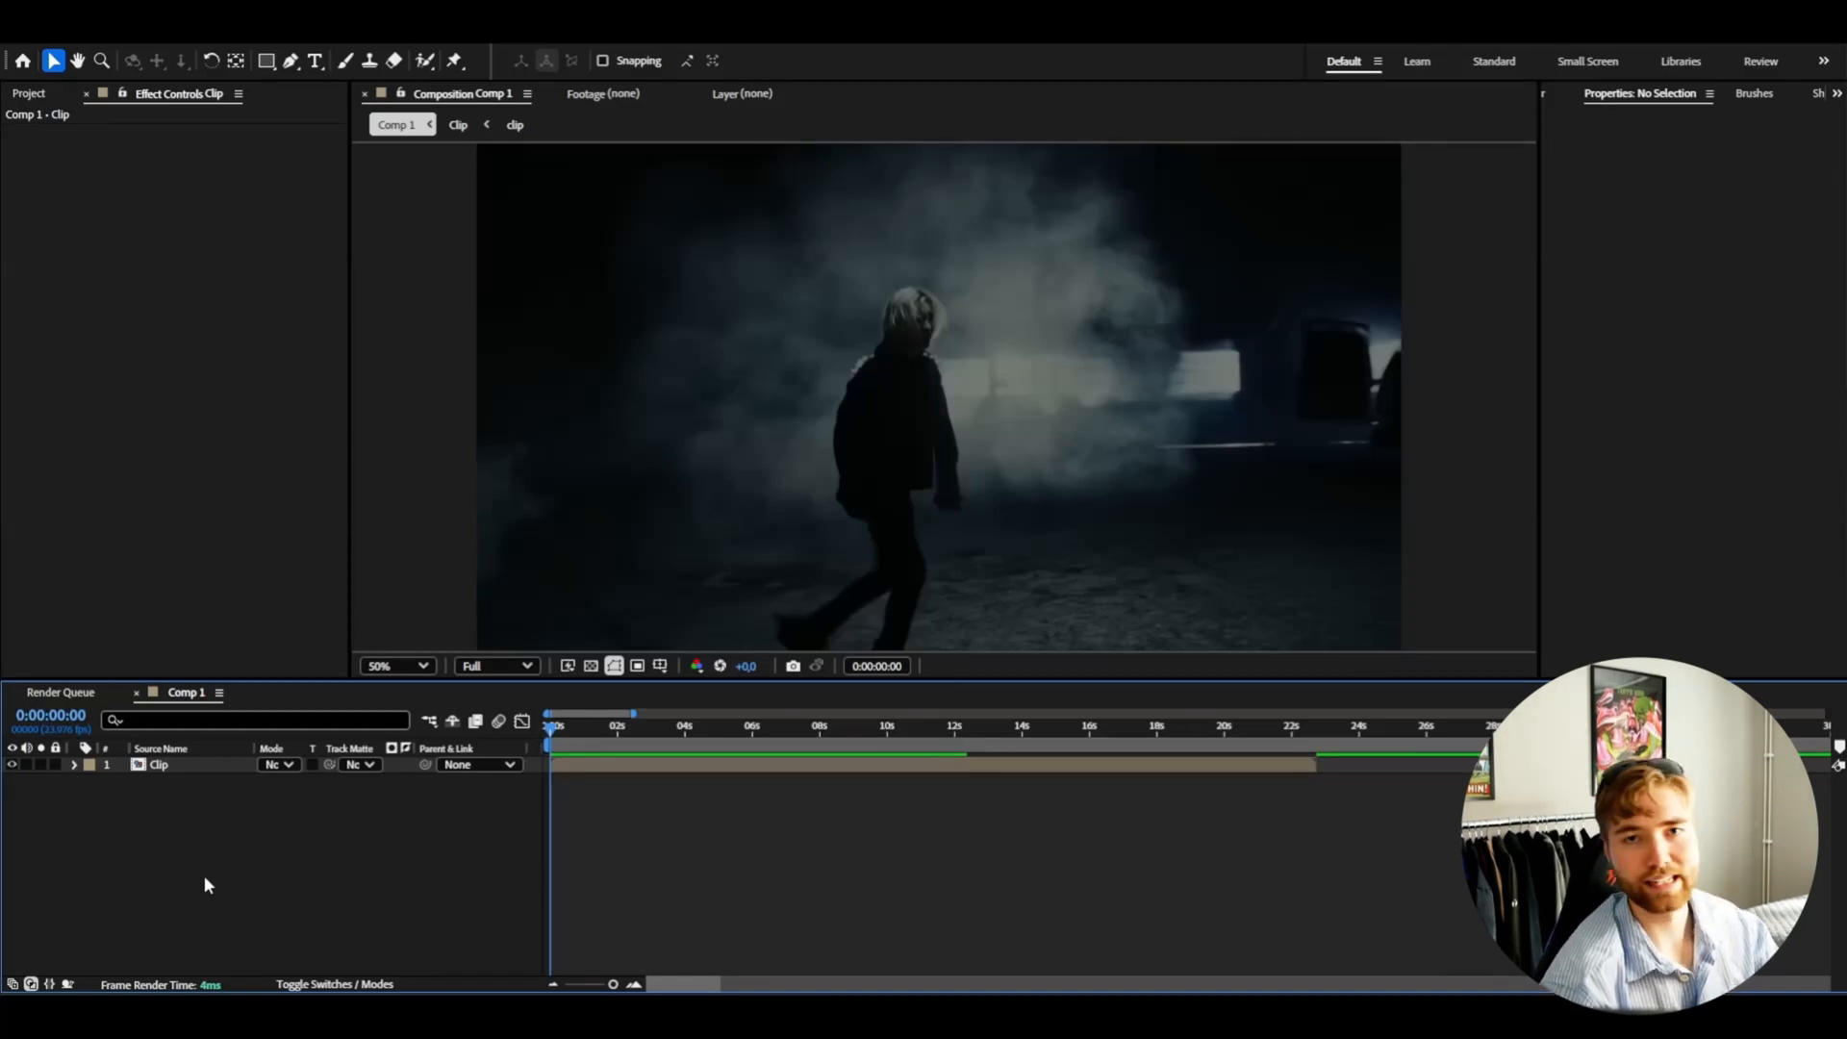
- Create a 'TITLE' text layer in Akira Expanded Super Bold, 75 px with tracking 35
right_click(204, 883)
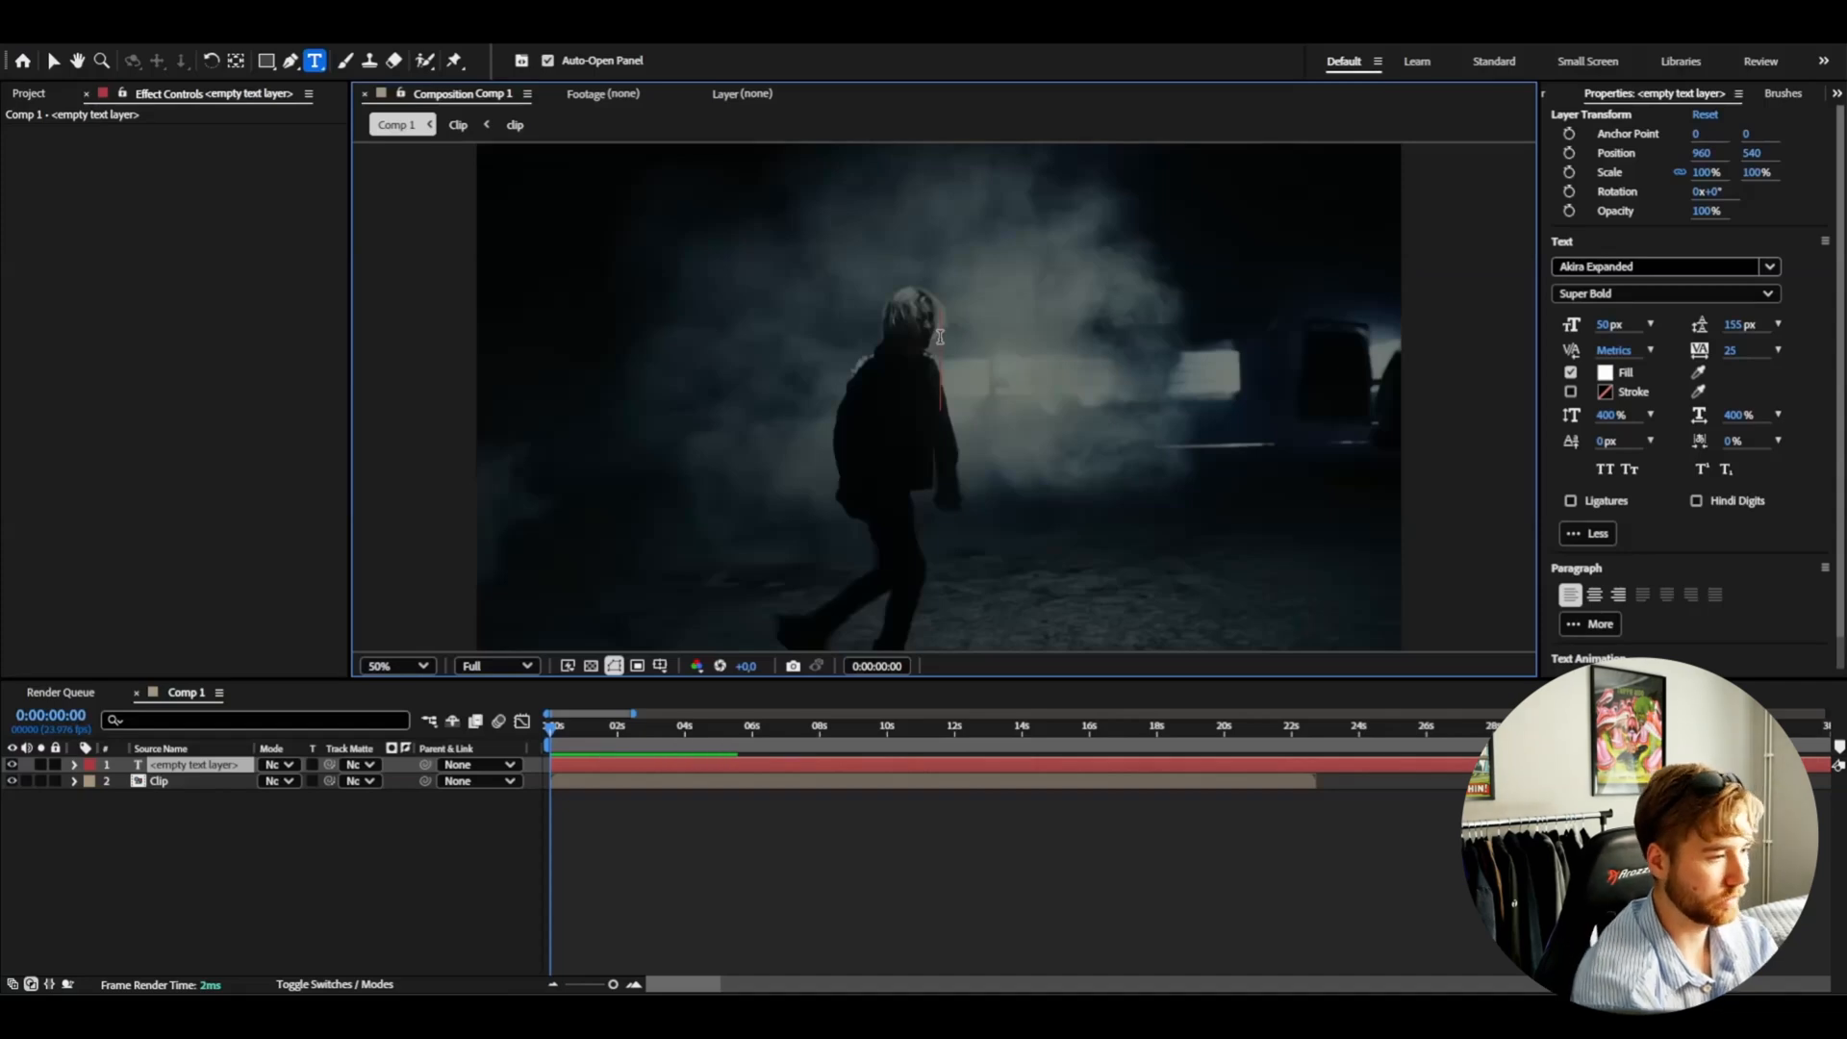
text(TITLE)
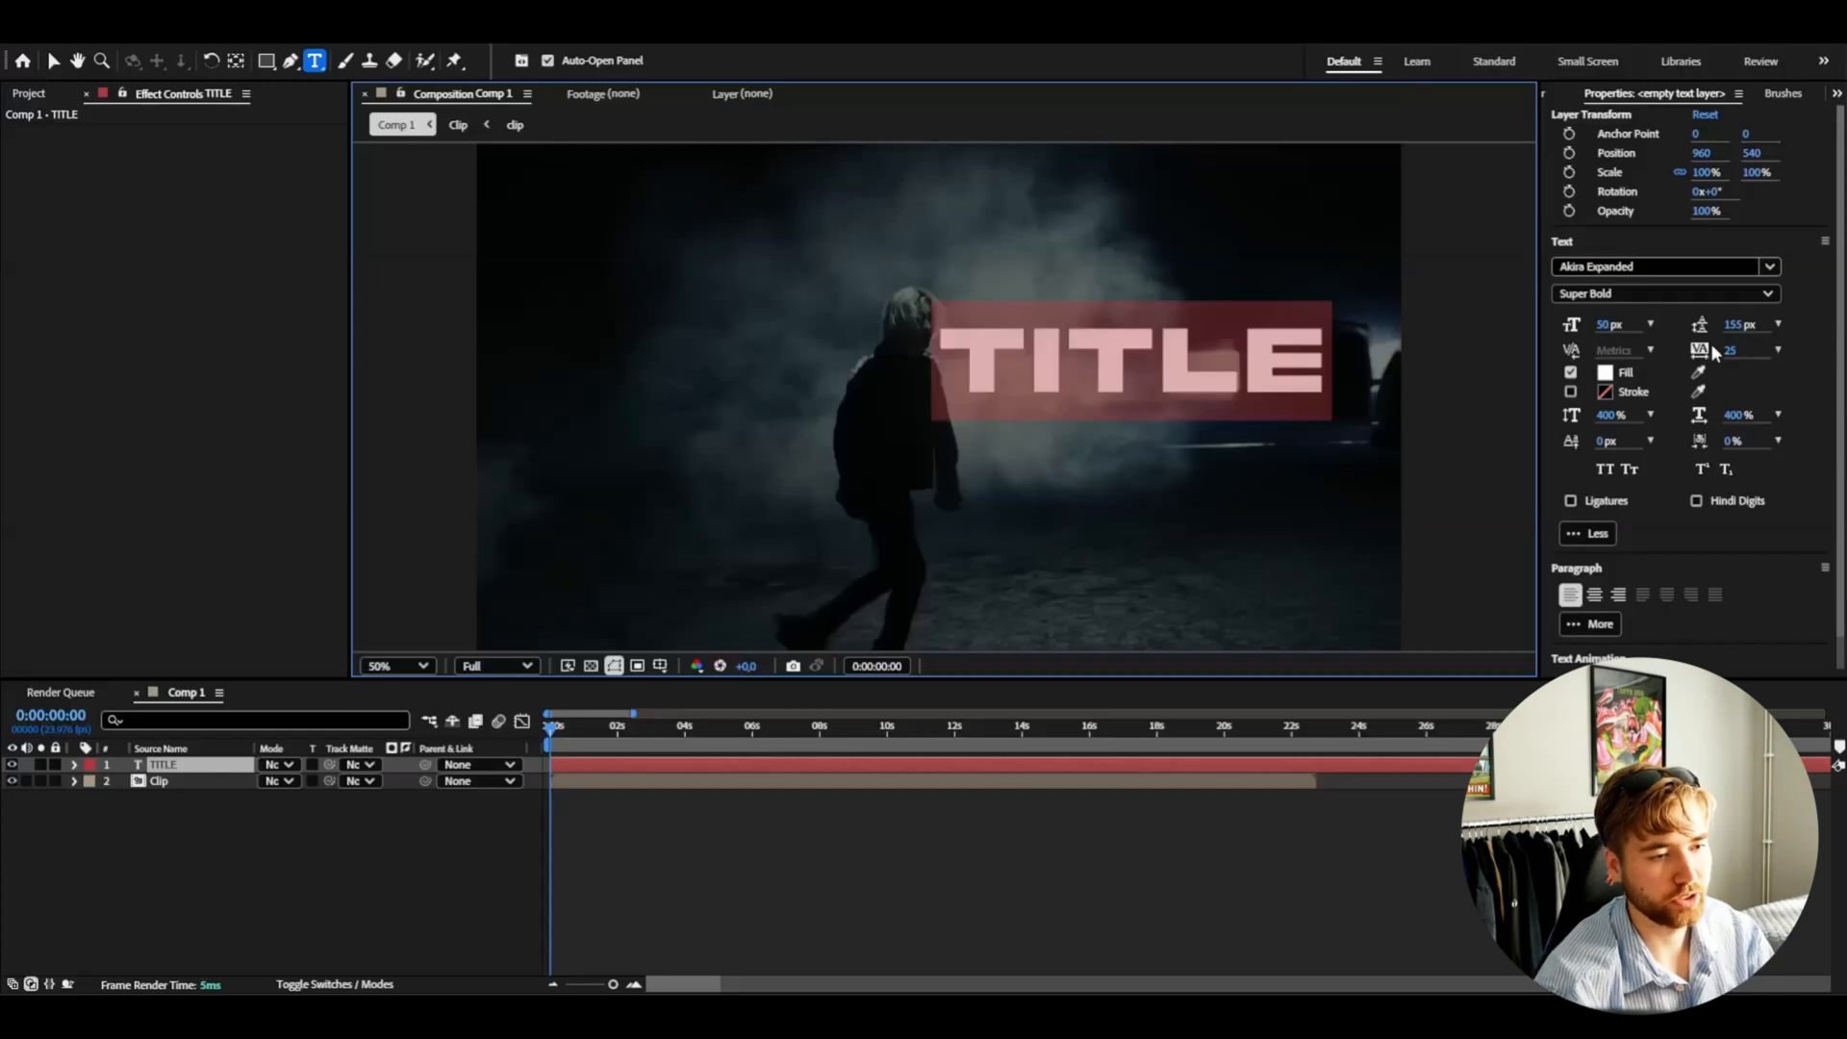
click(1739, 348)
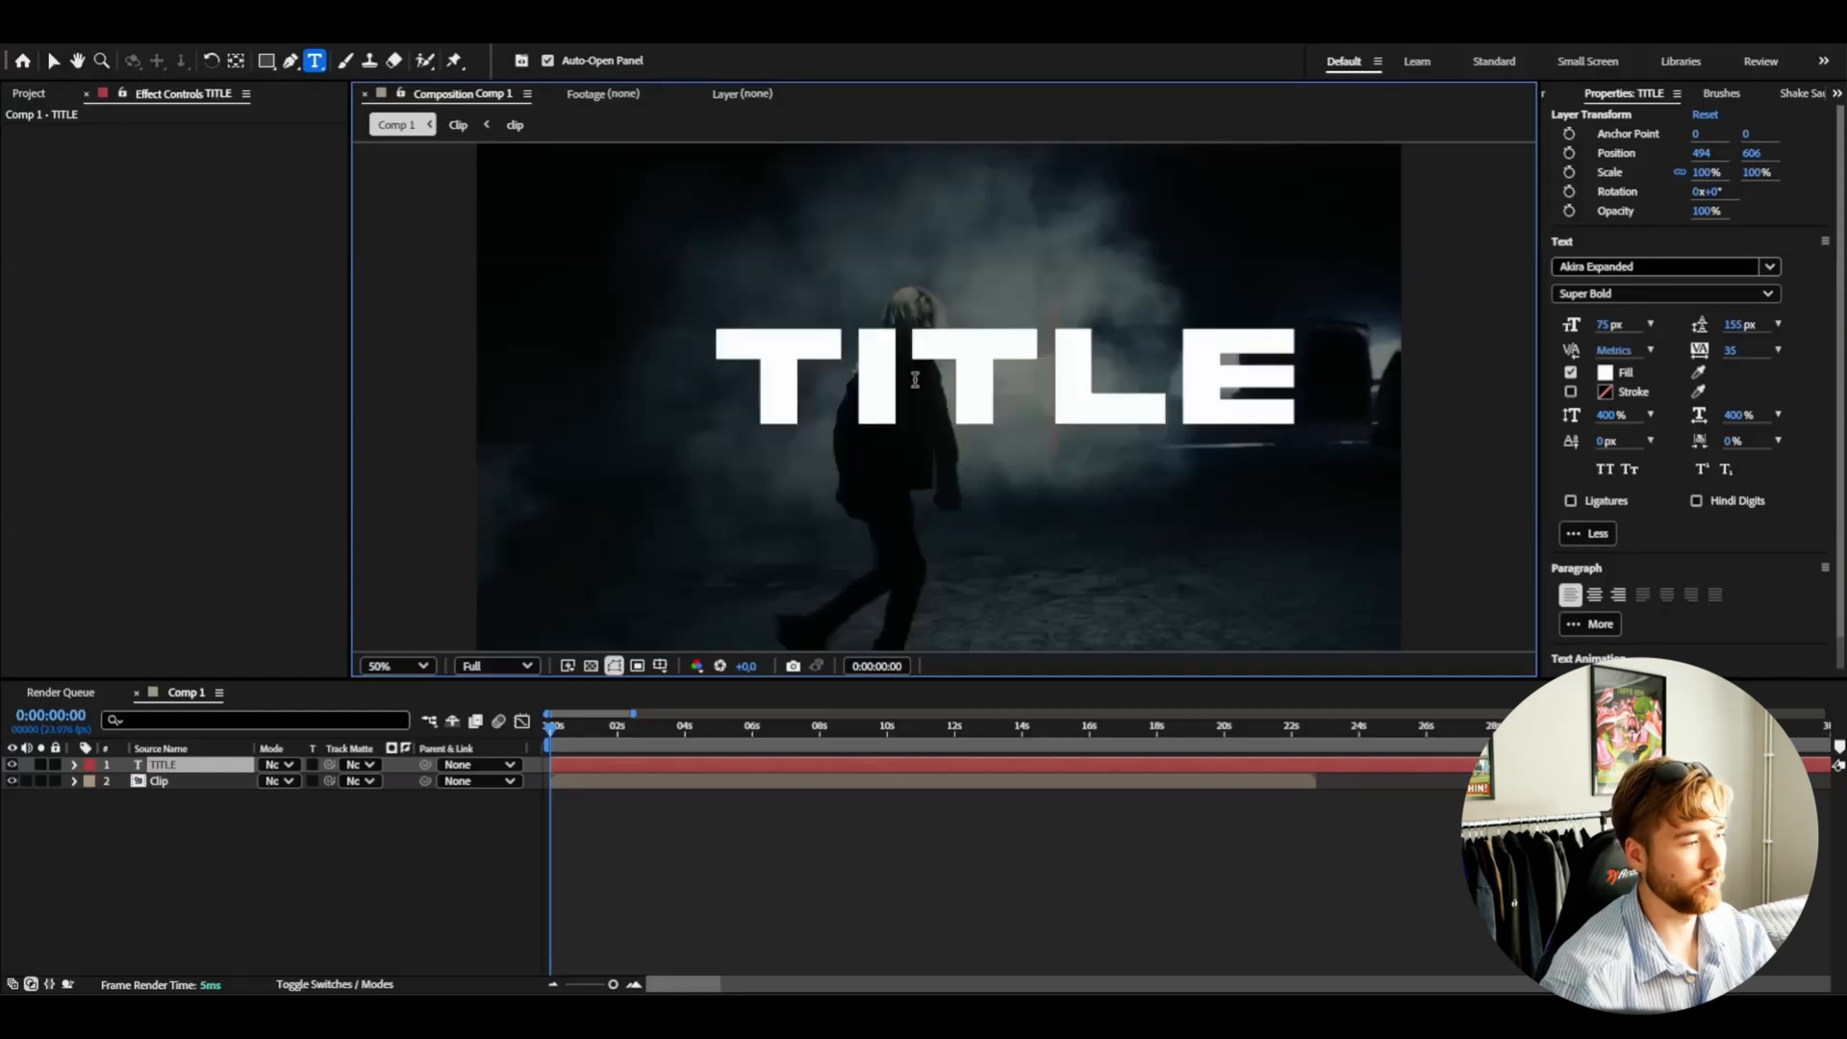
click(62, 59)
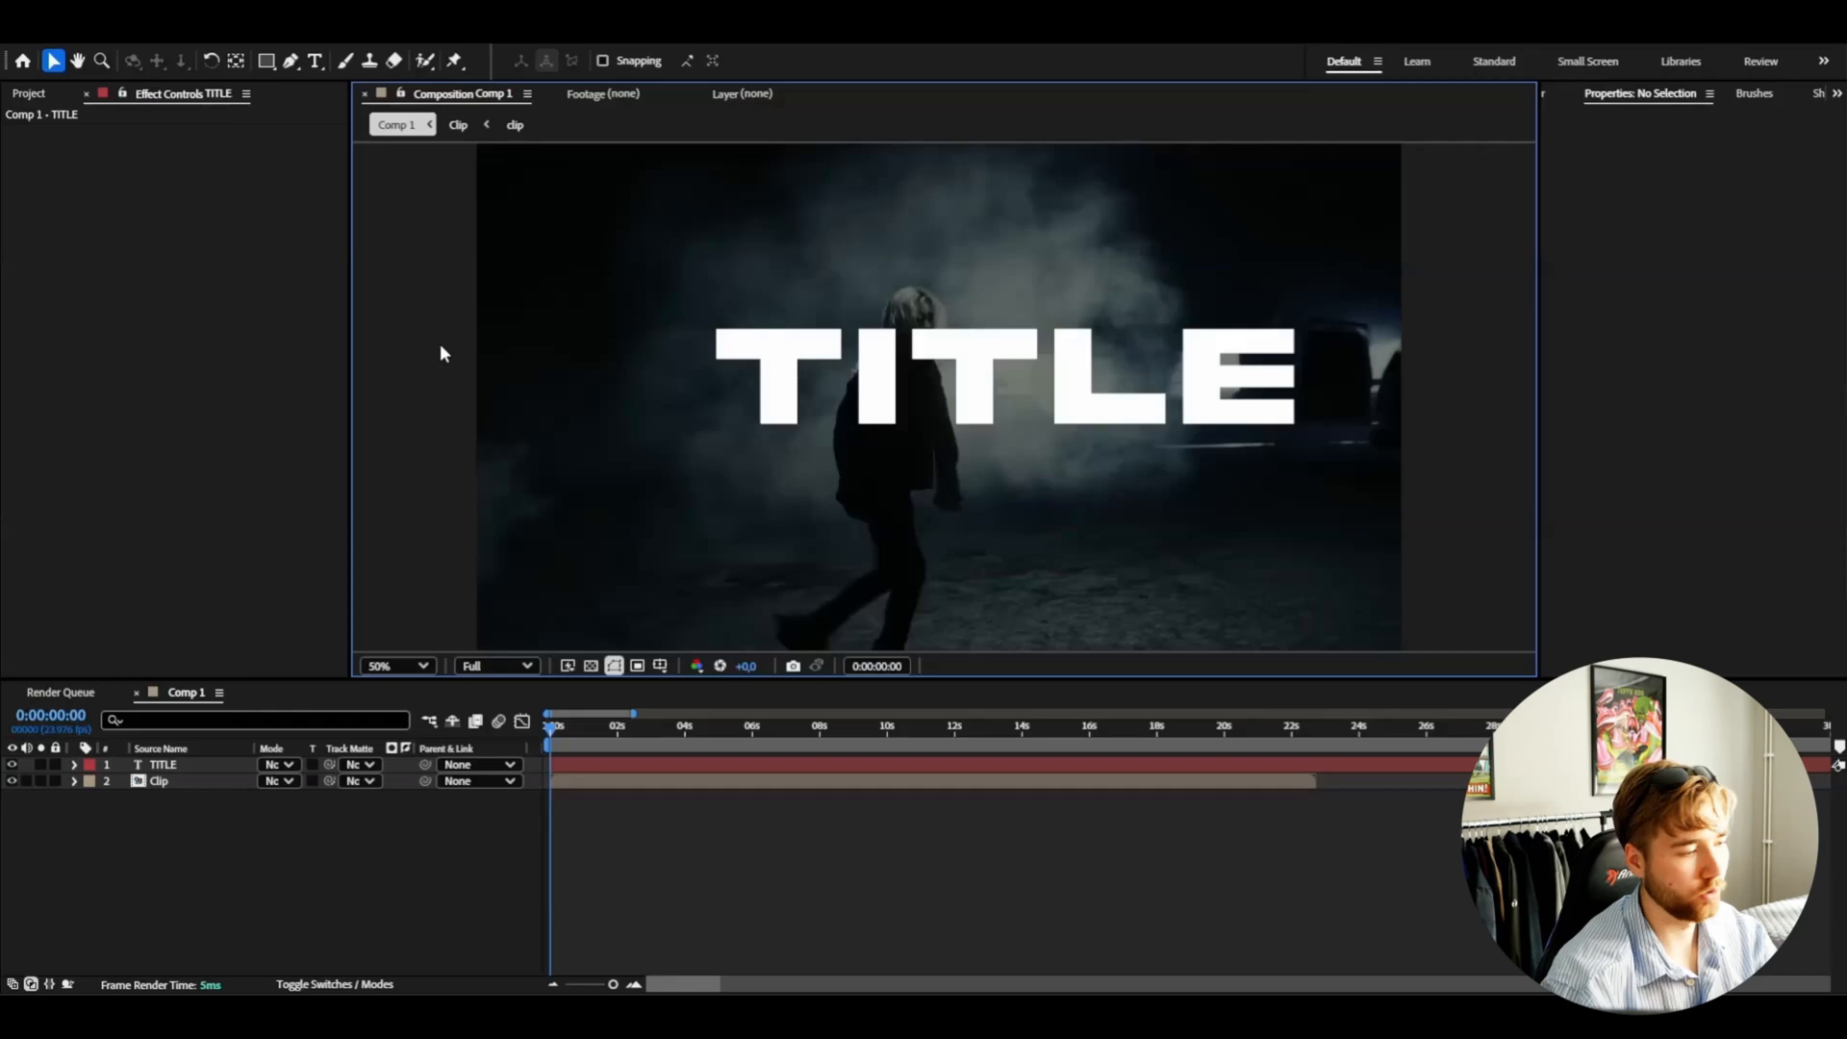
- Select the TITLE layer and align it to the horizontal center of the frame
click(164, 765)
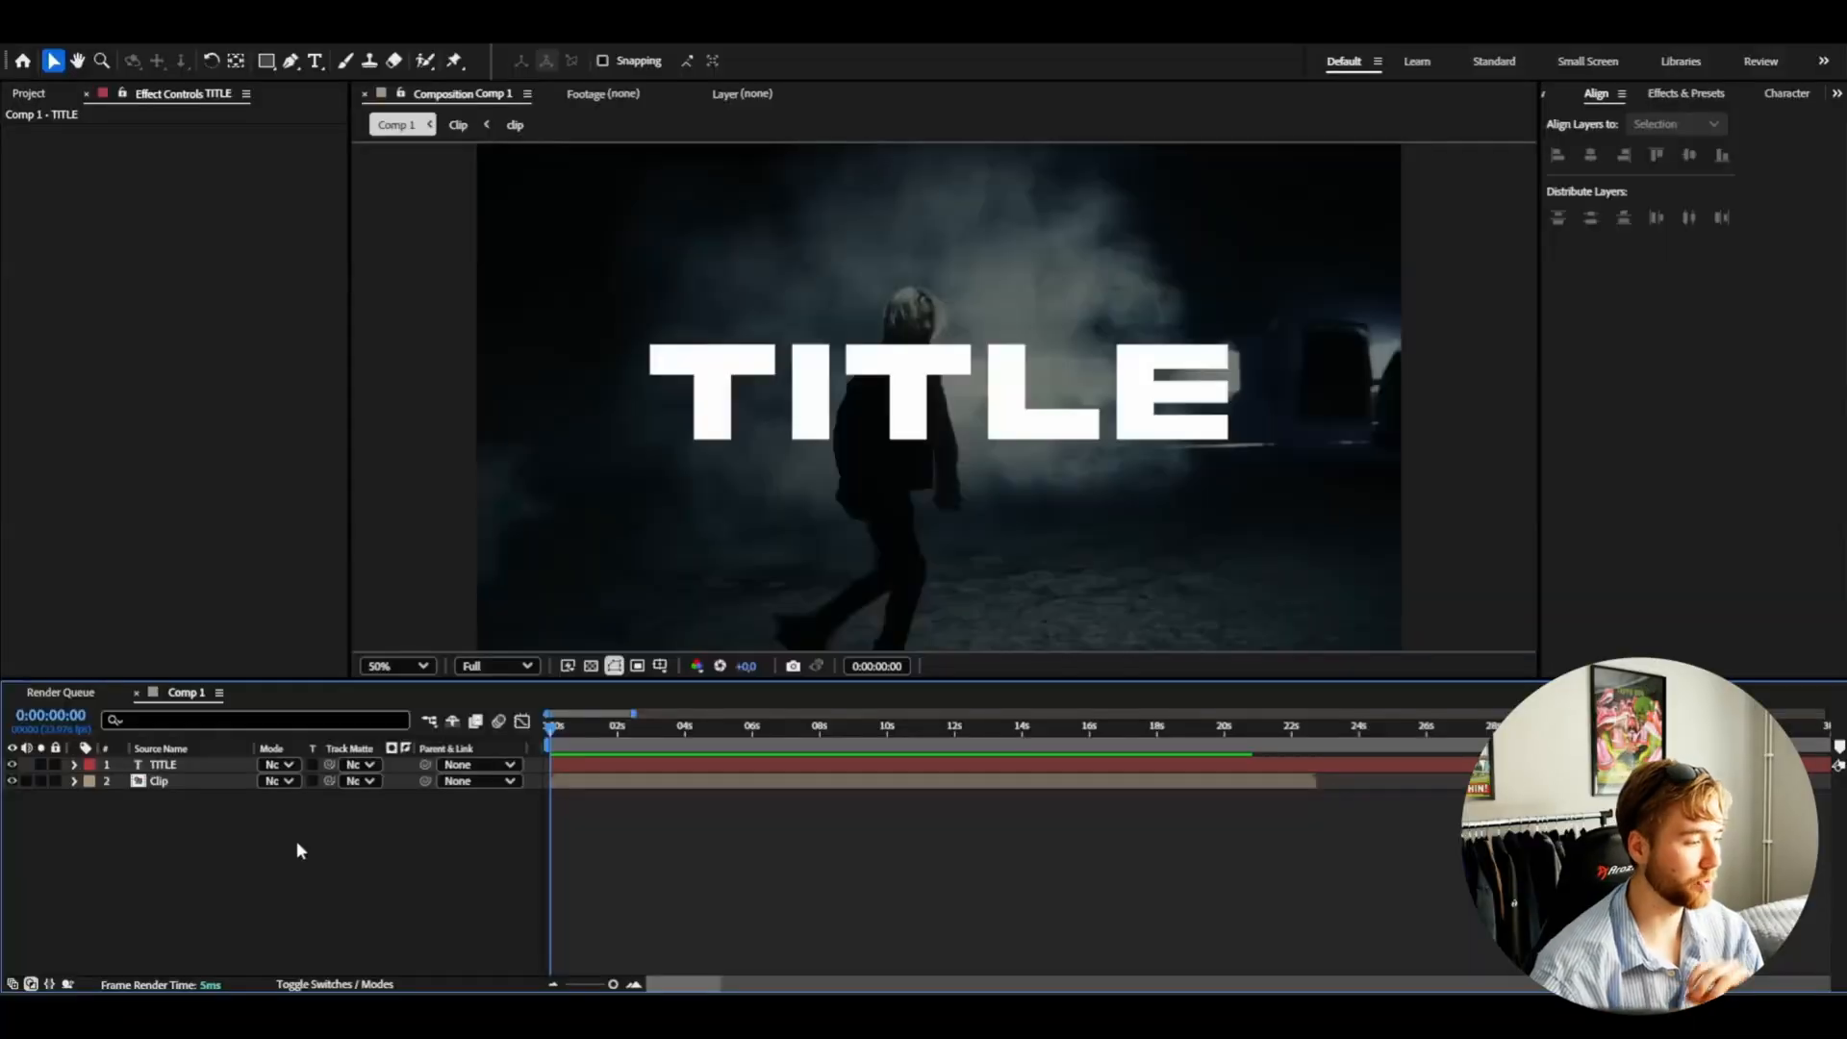
mouse_move(241, 851)
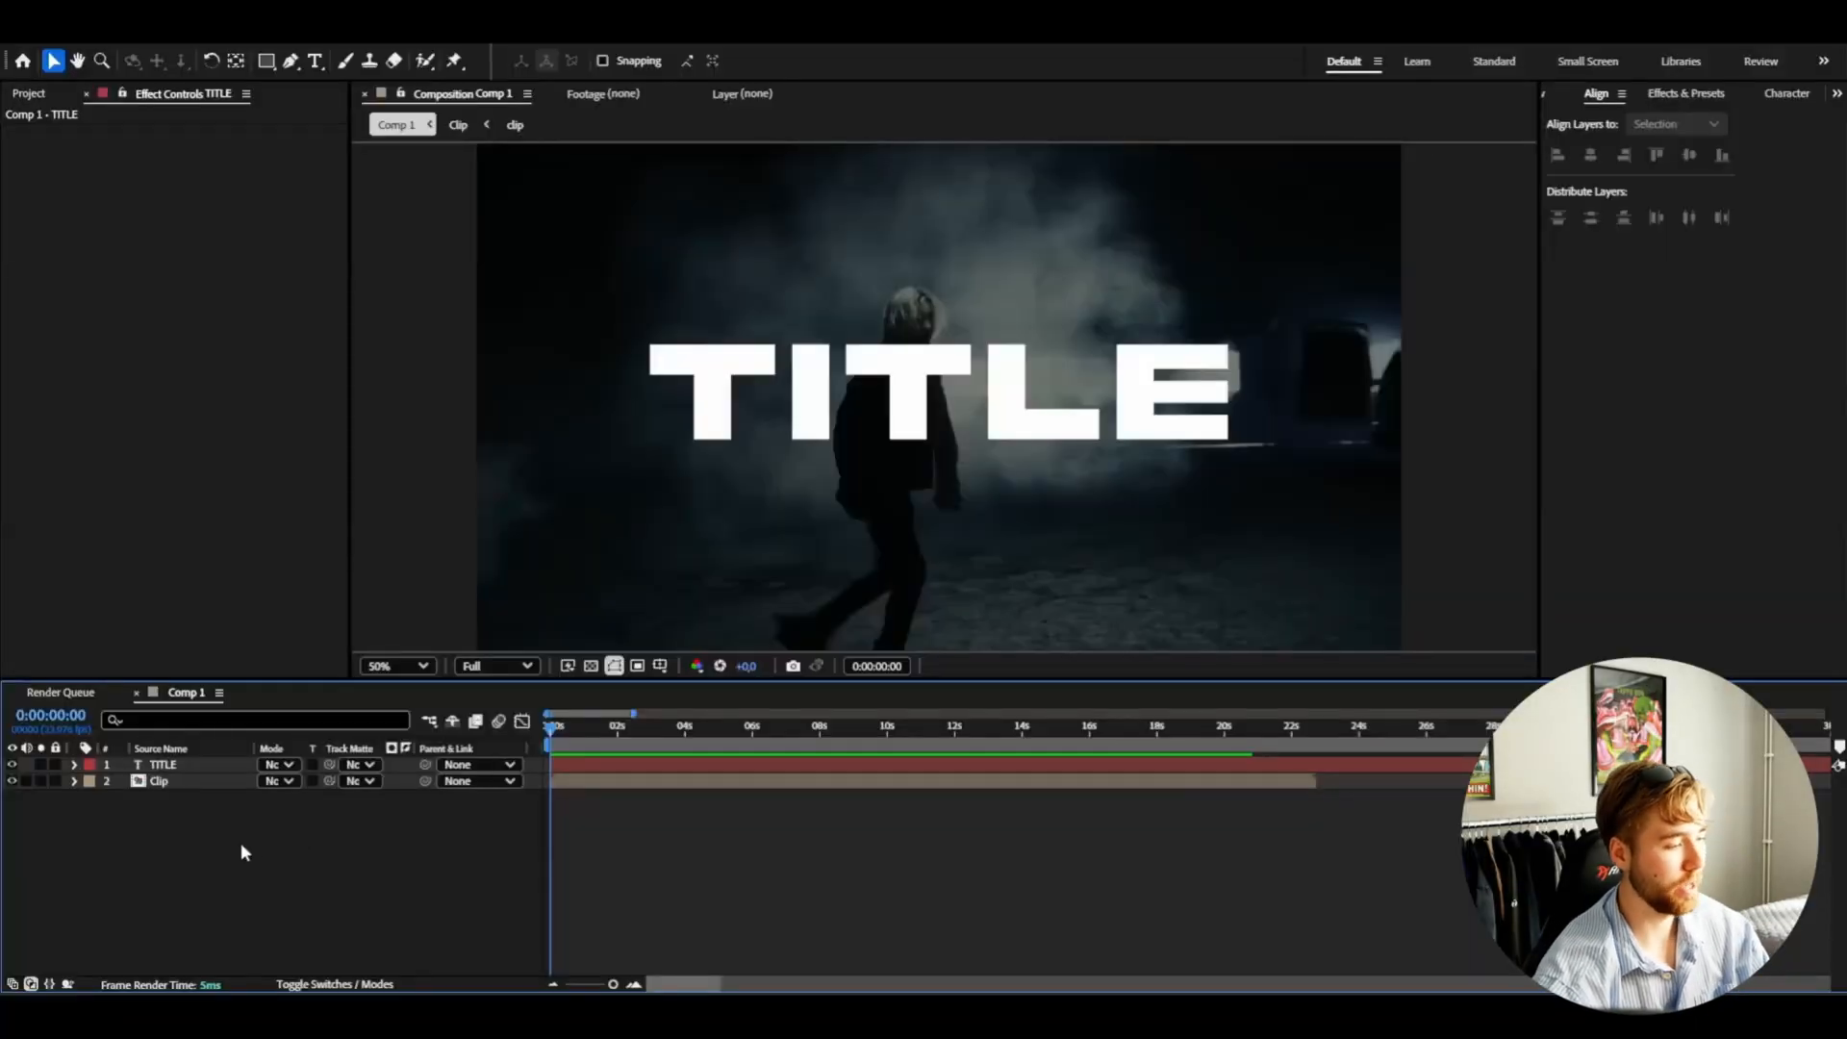
- Add a full-frame black solid and browse to the saved 3D TITLE PRESETS folder
right_click(243, 851)
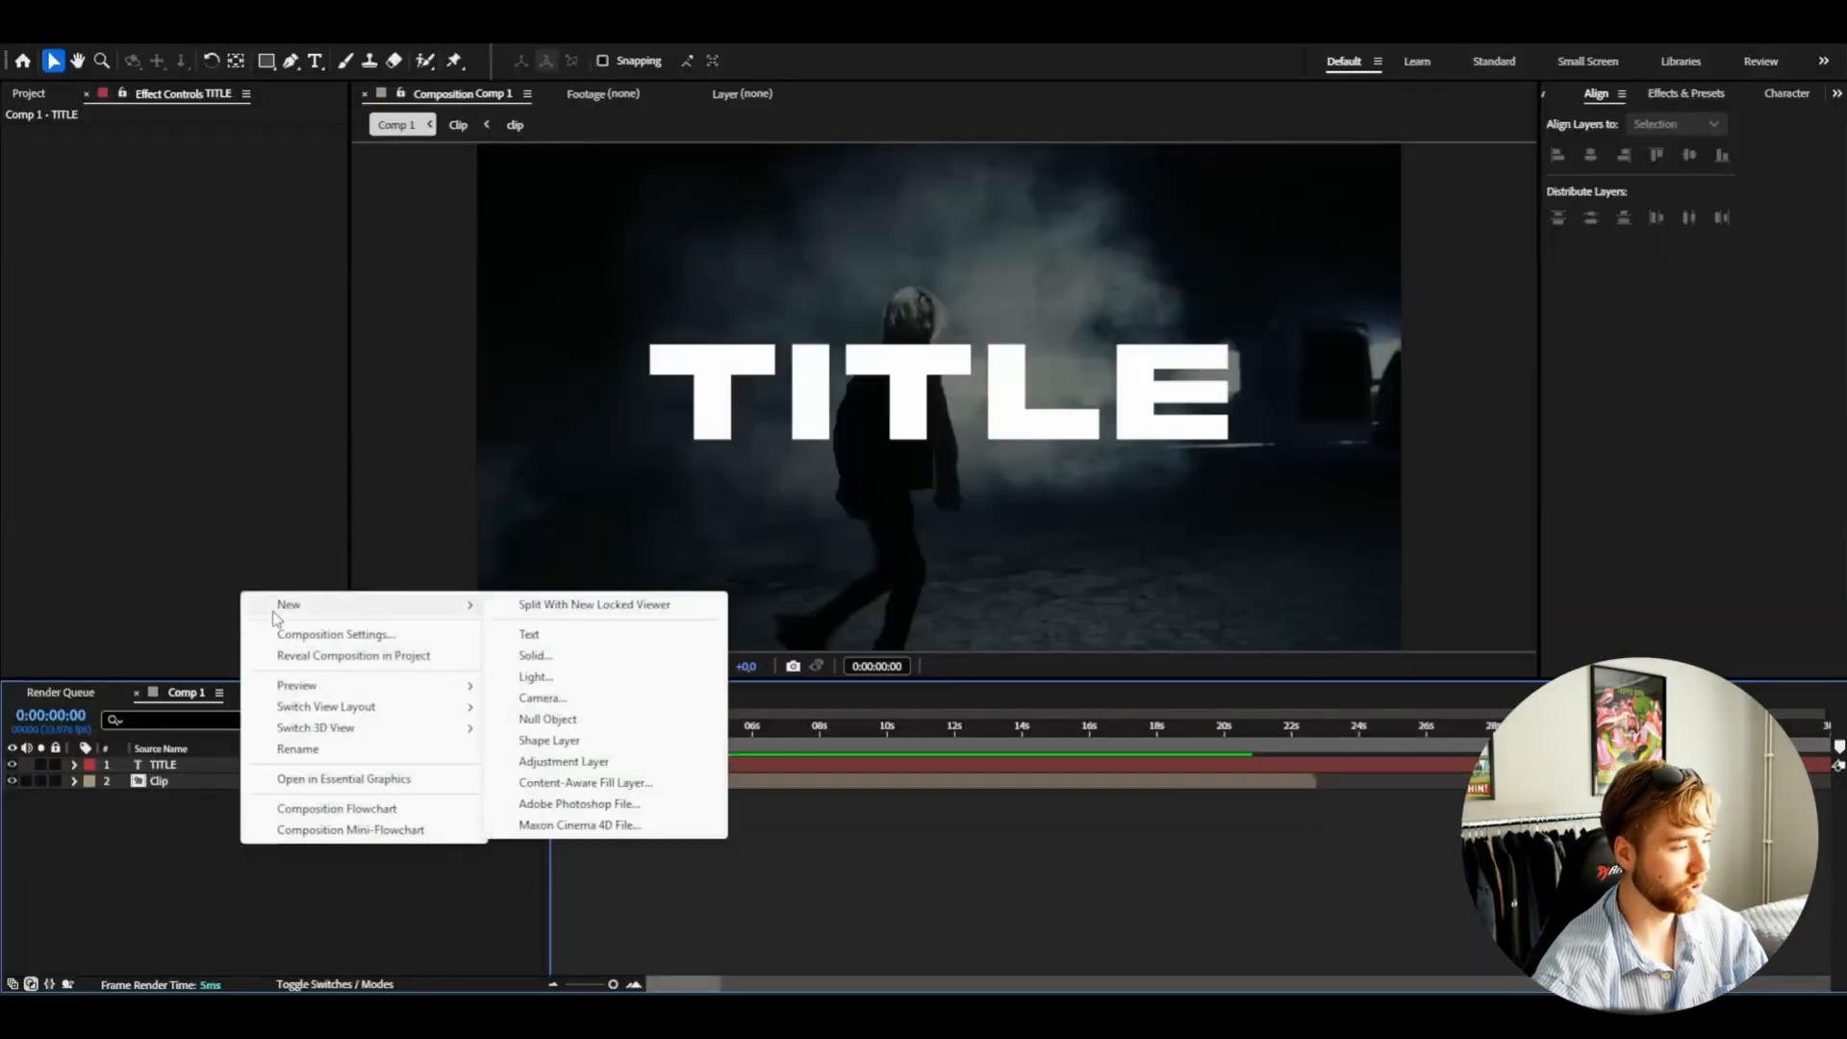
click(534, 654)
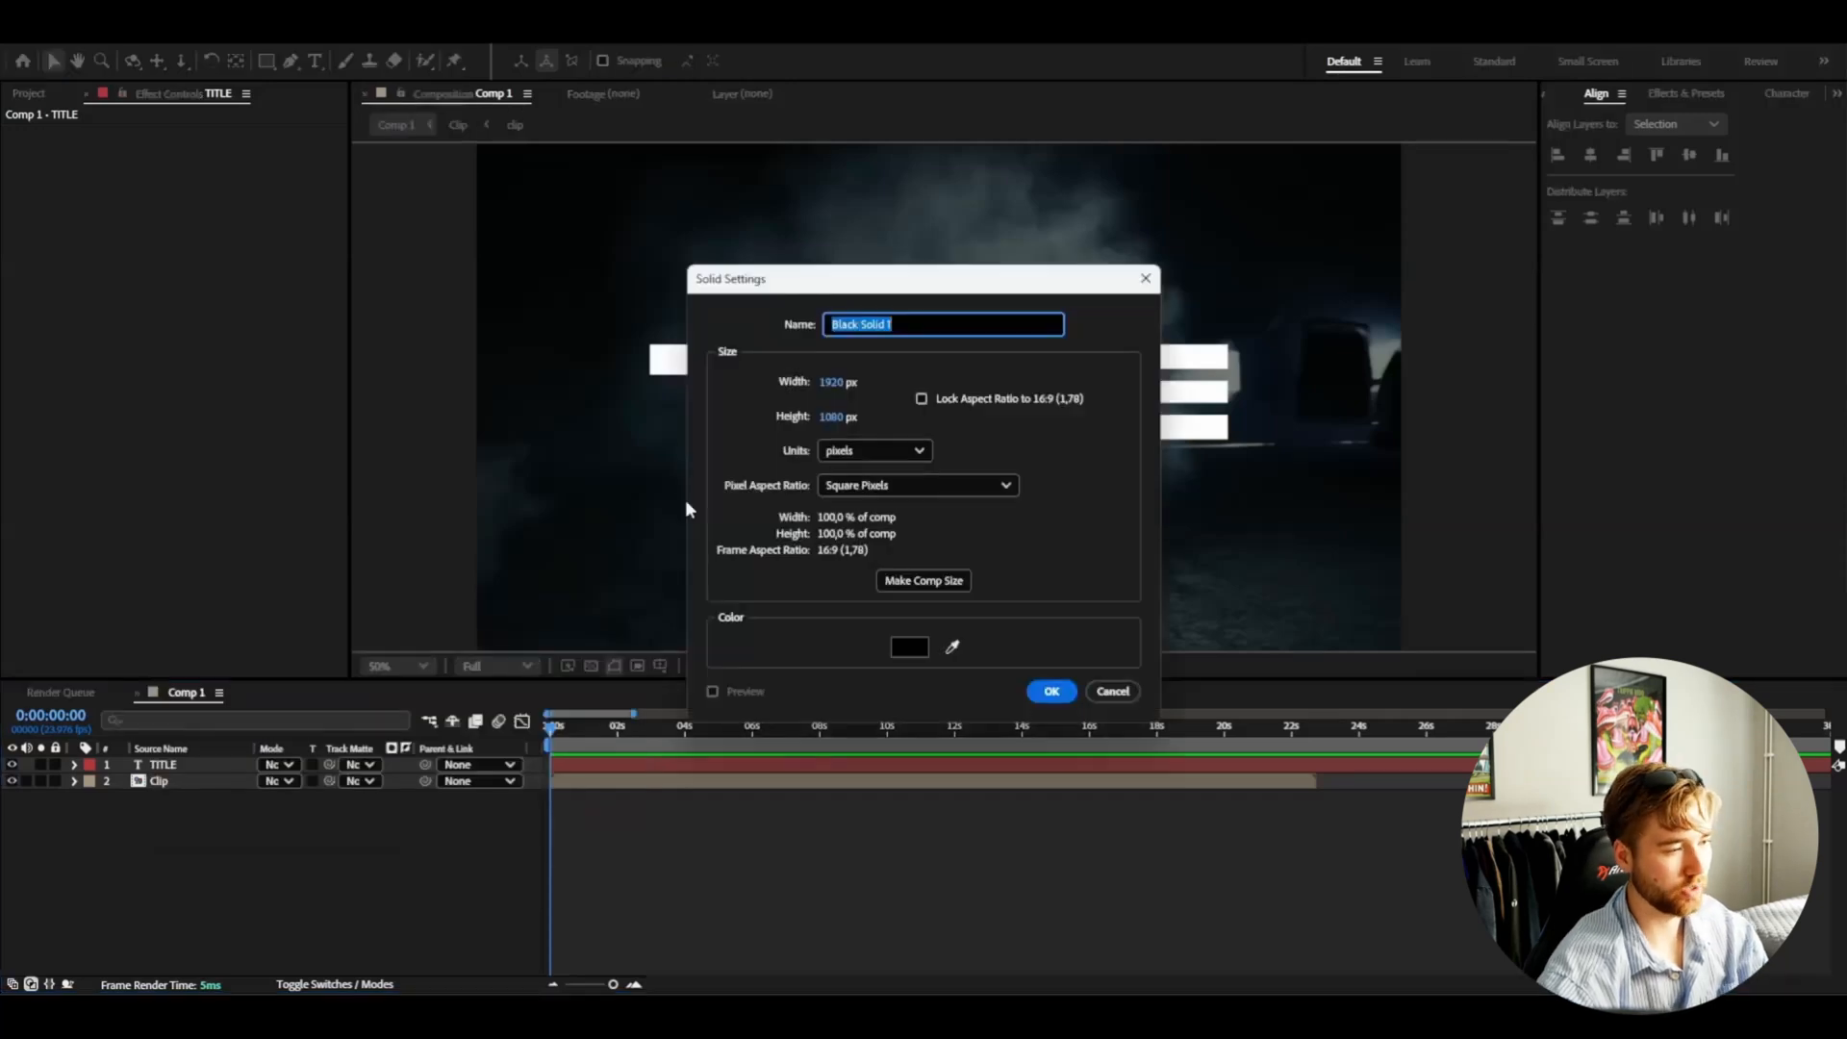
mouse_move(868, 396)
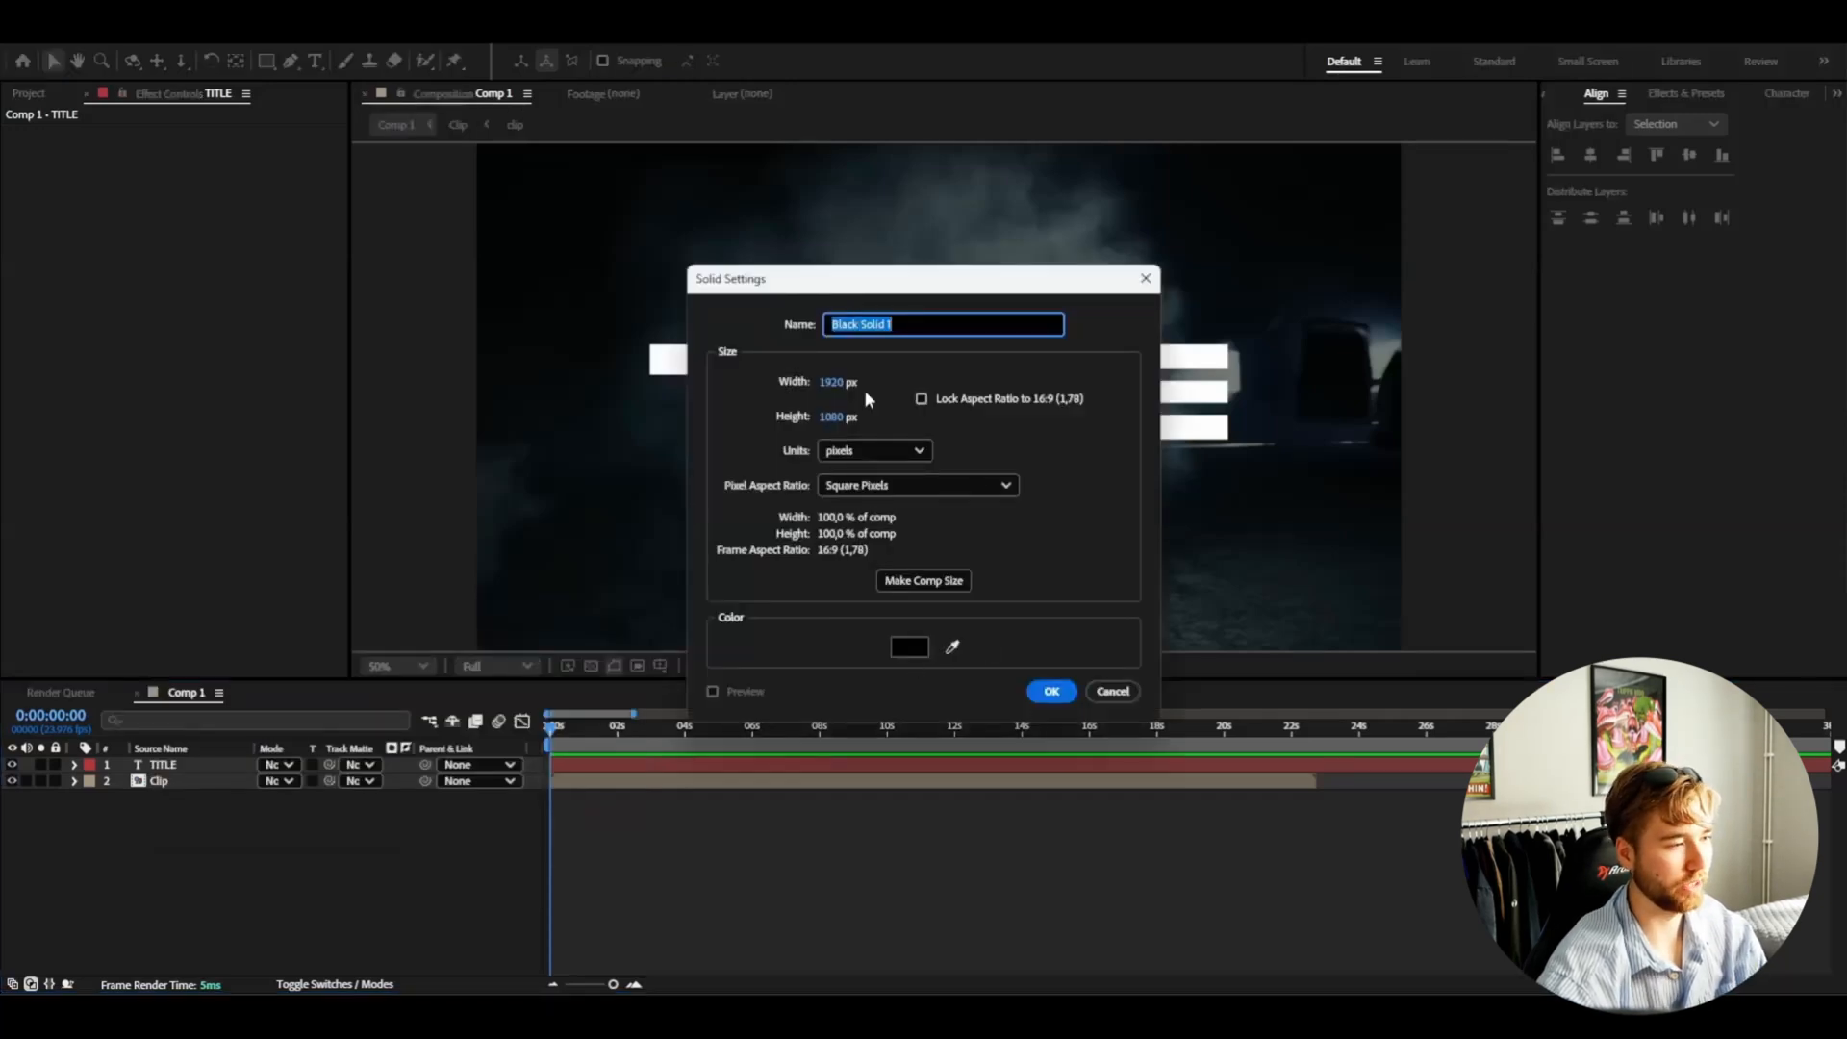
click(1051, 691)
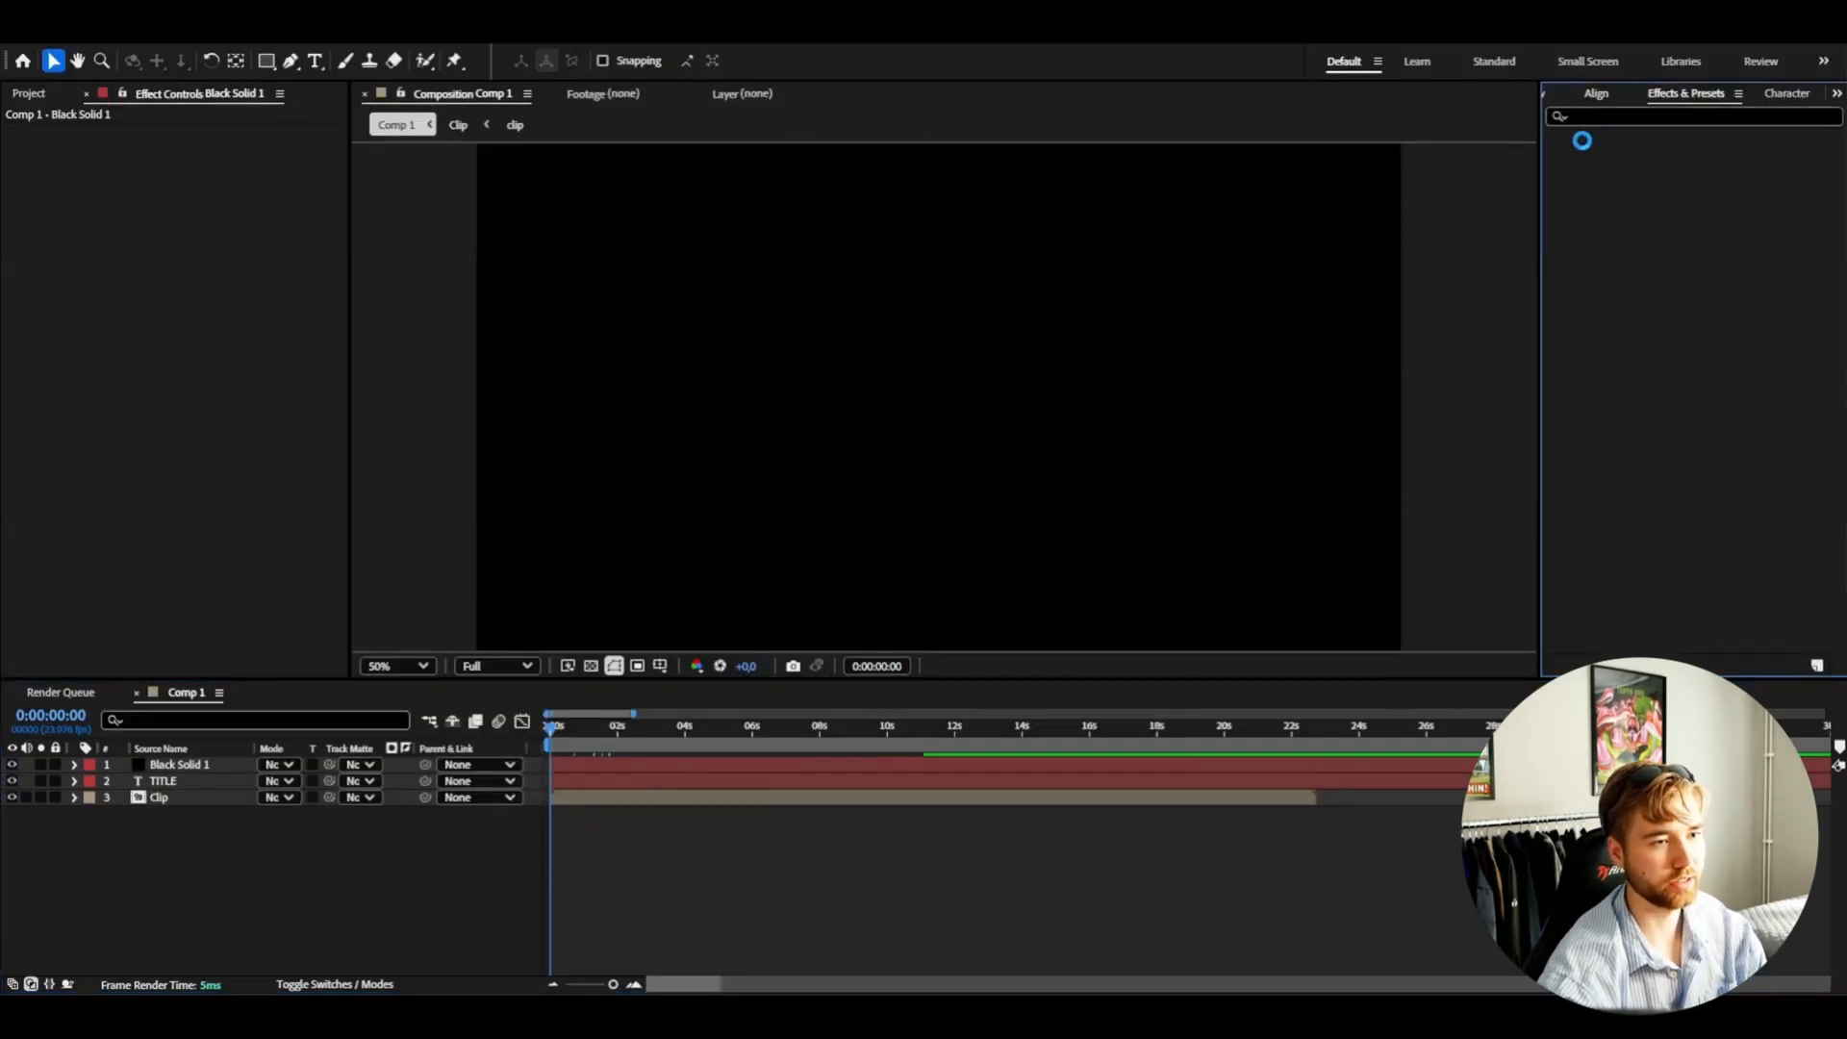
click(1568, 137)
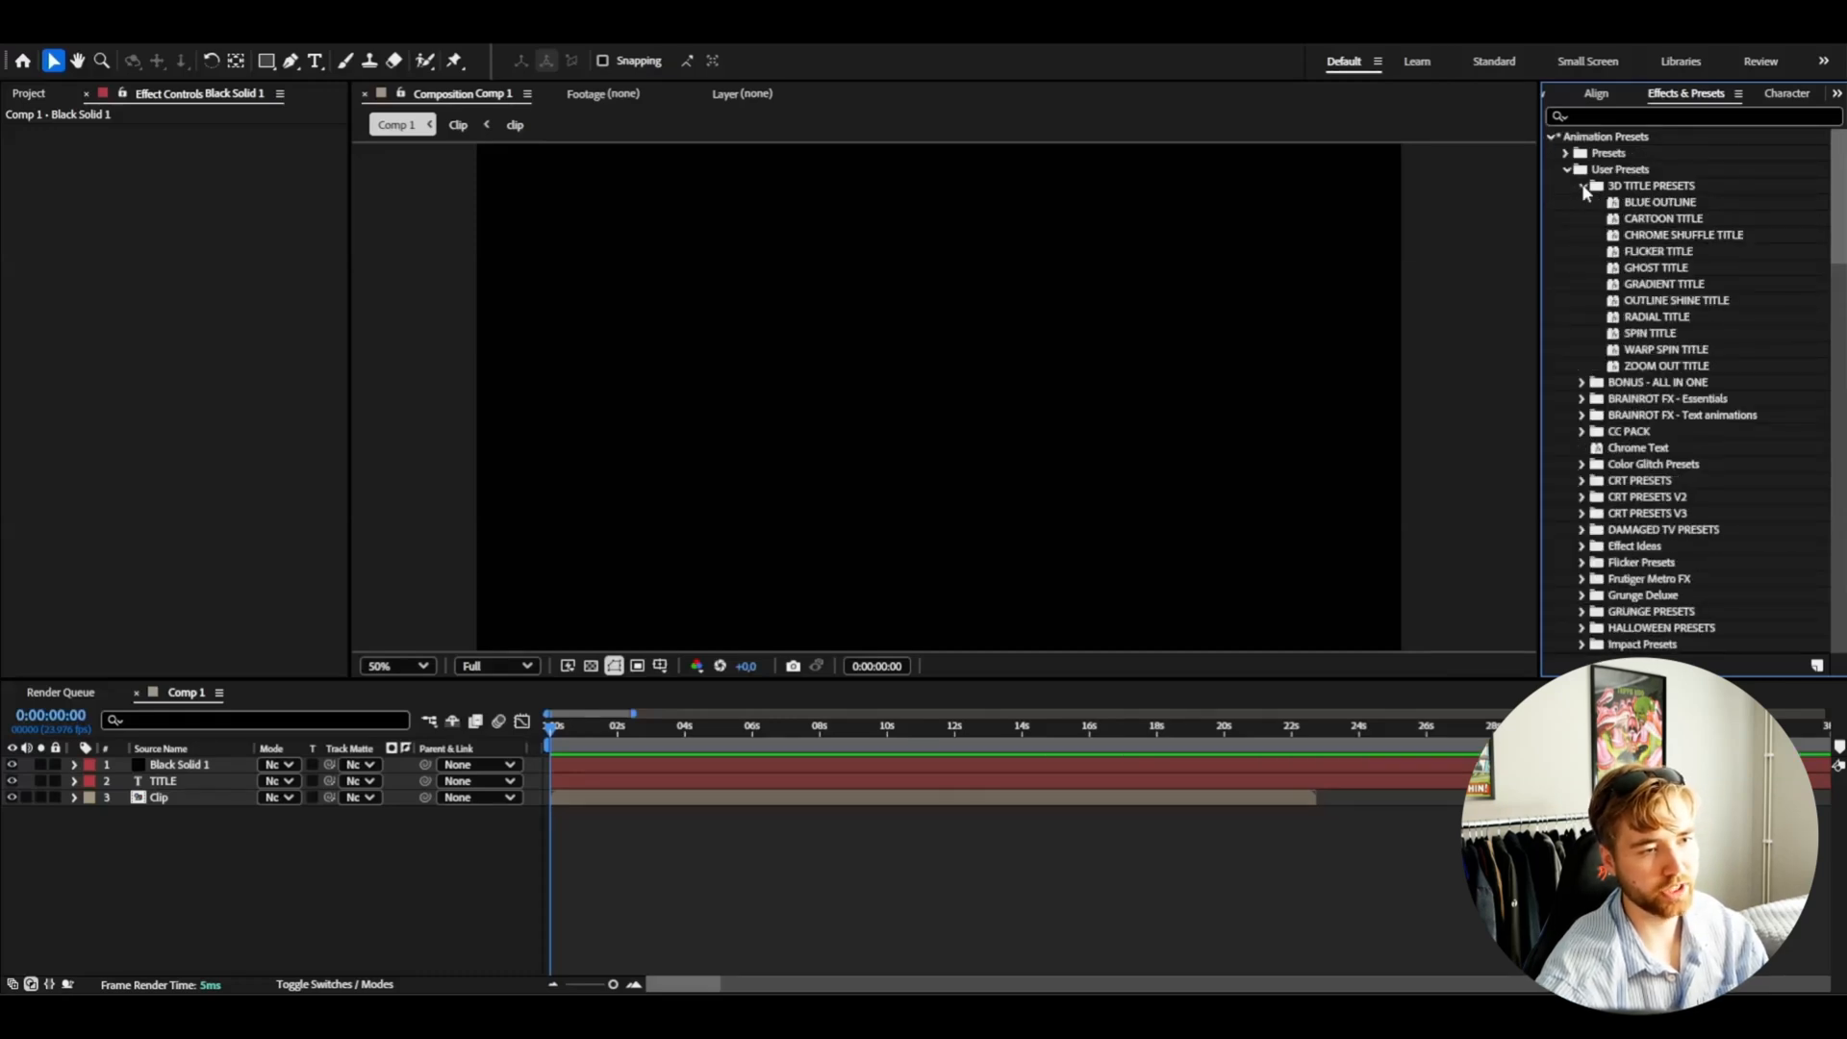
- Apply WARP SPIN TITLE to the solid and set Element's Path Layer 1 to TITLE
click(1661, 315)
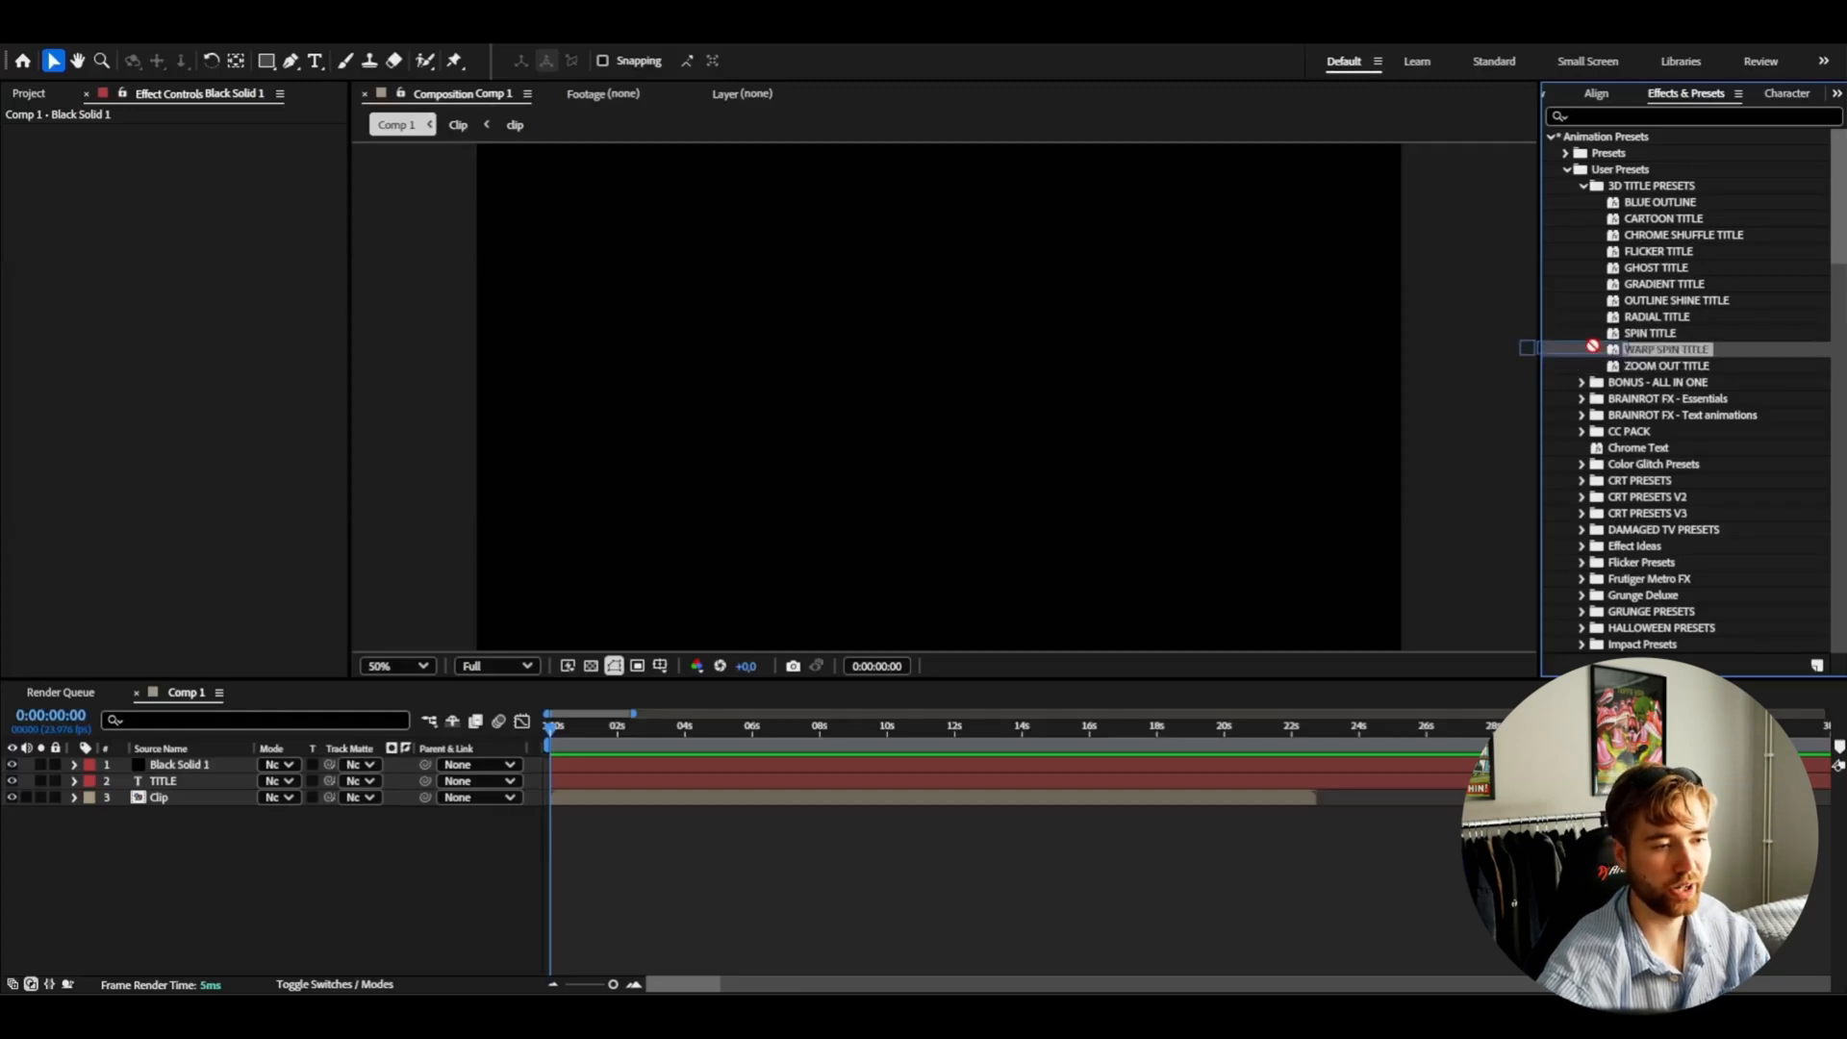
double_click(1664, 348)
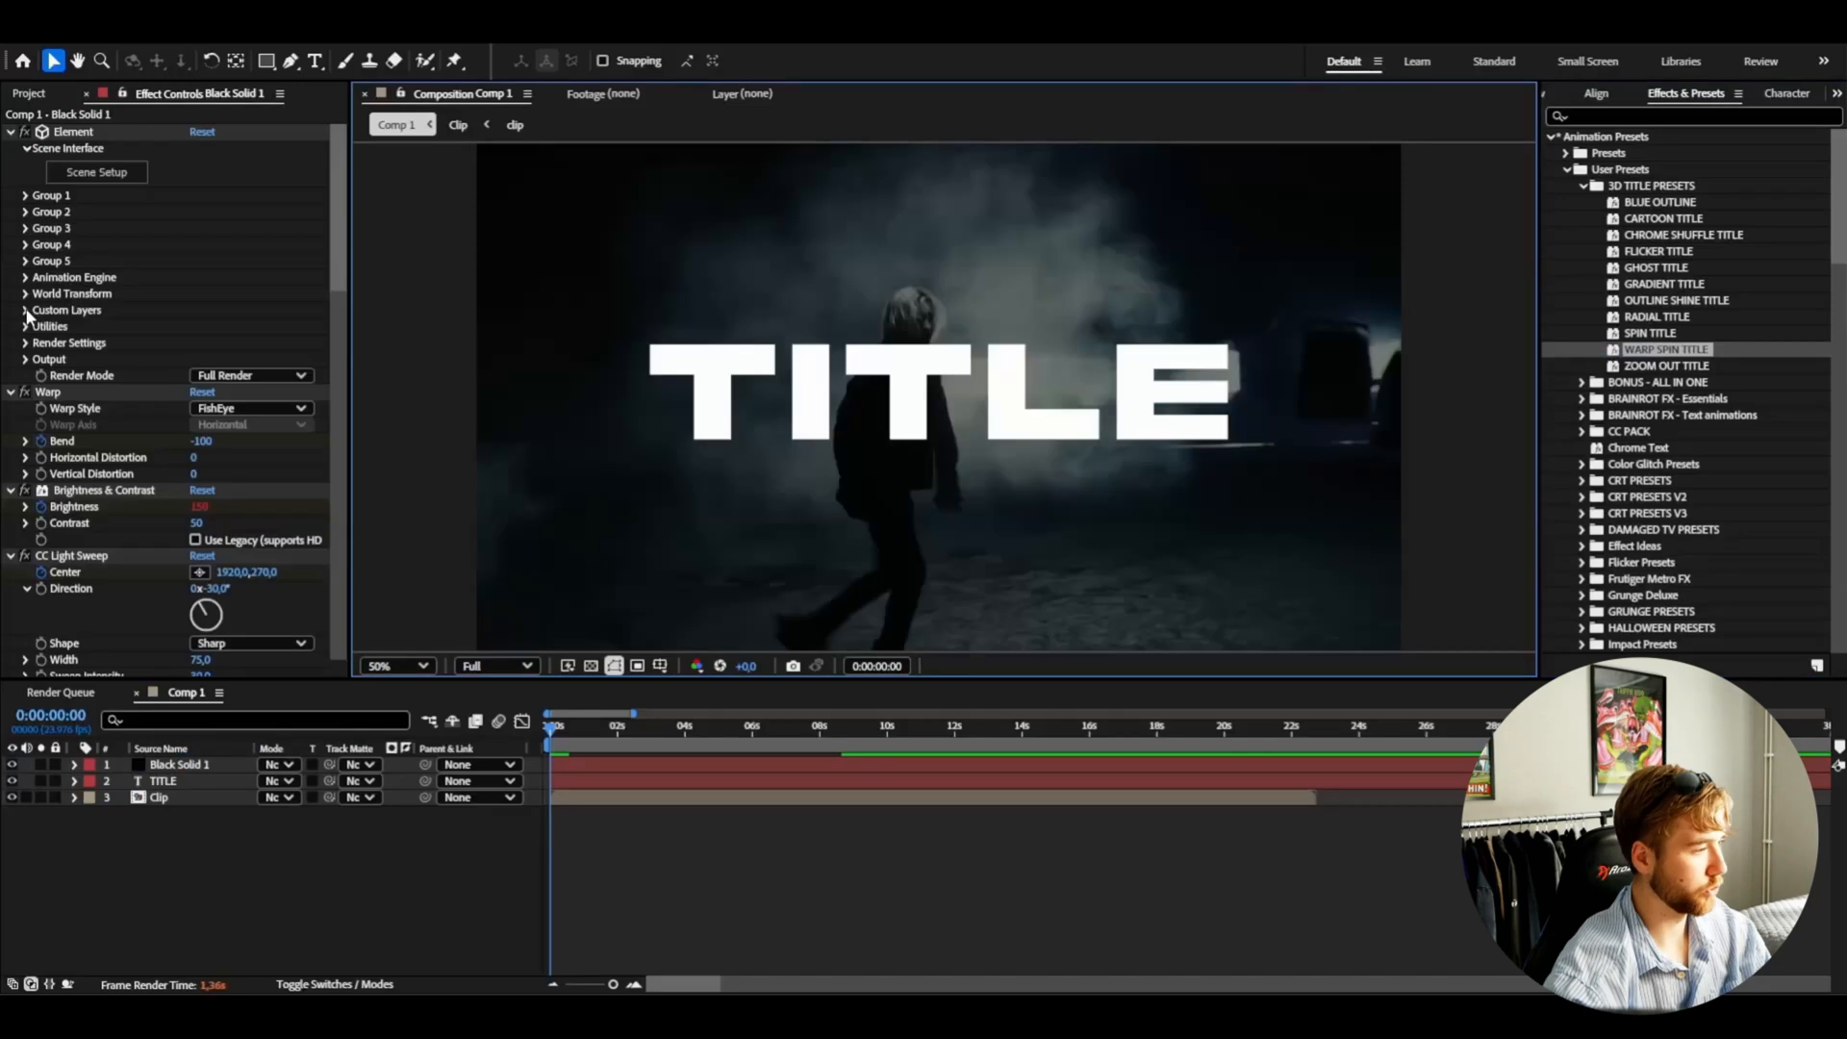
click(23, 308)
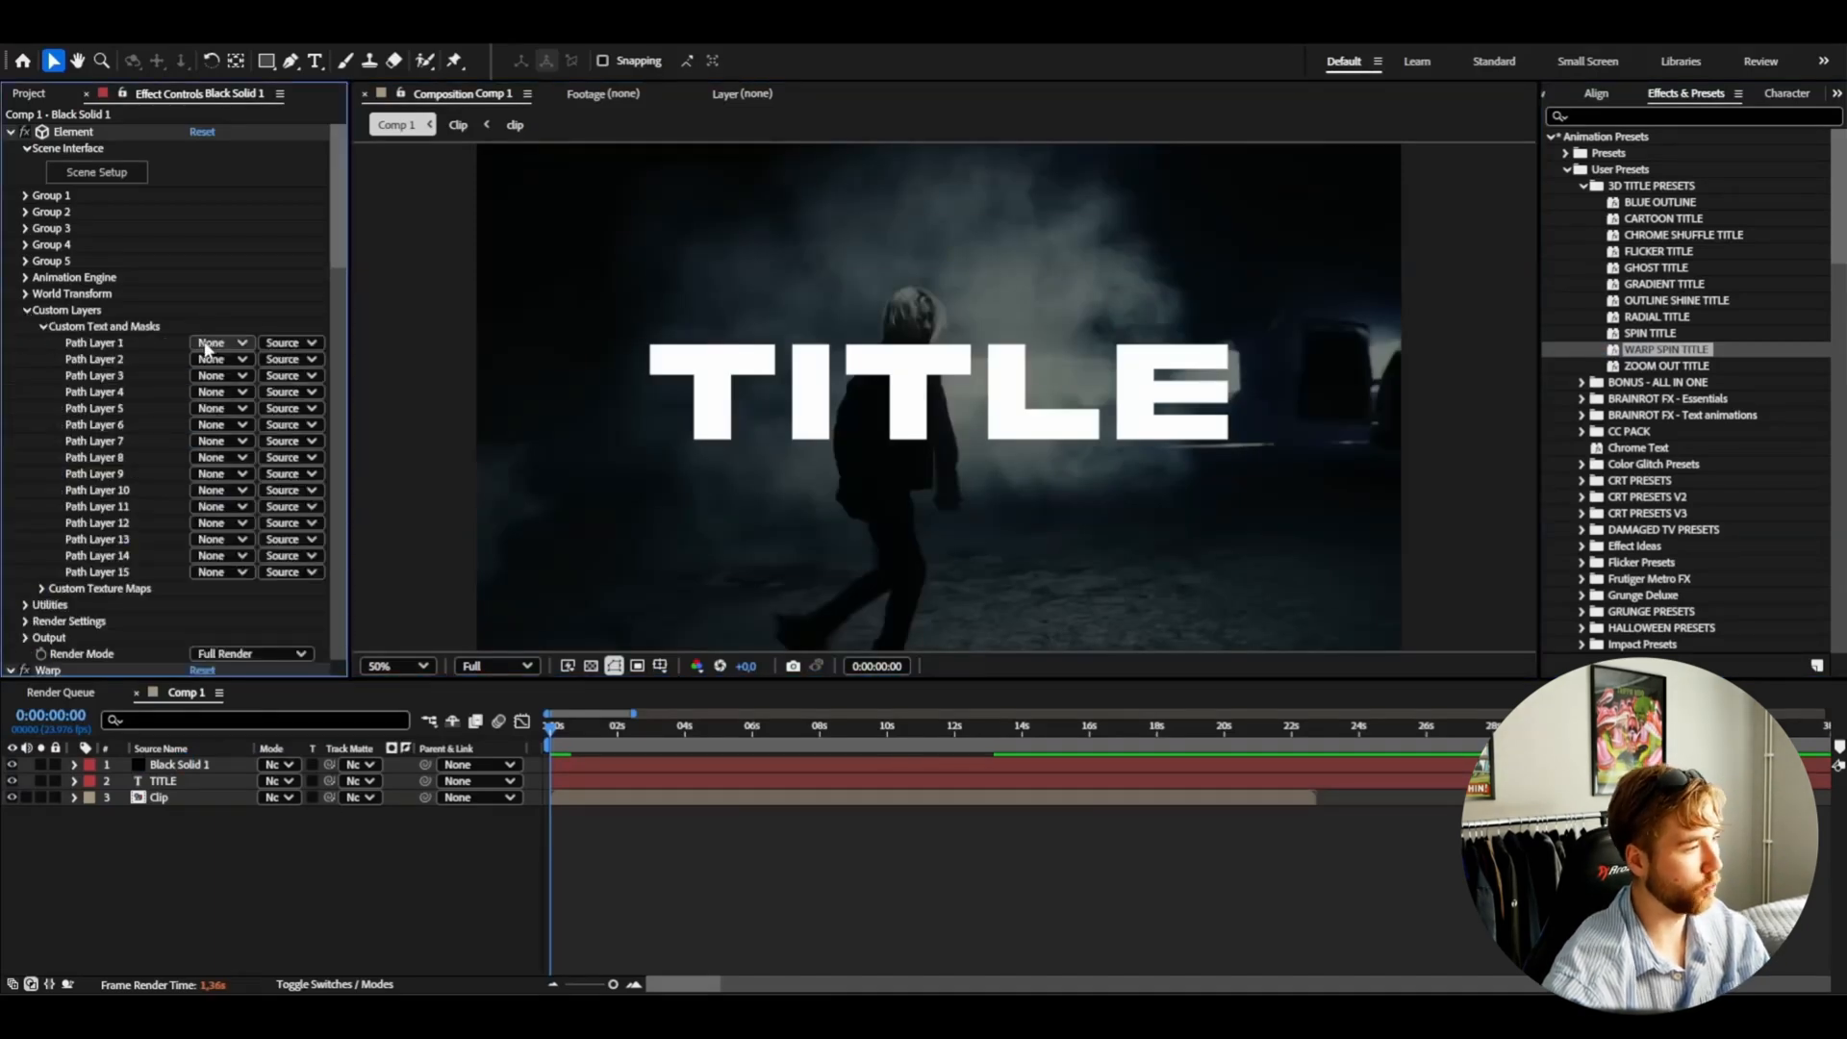
click(219, 342)
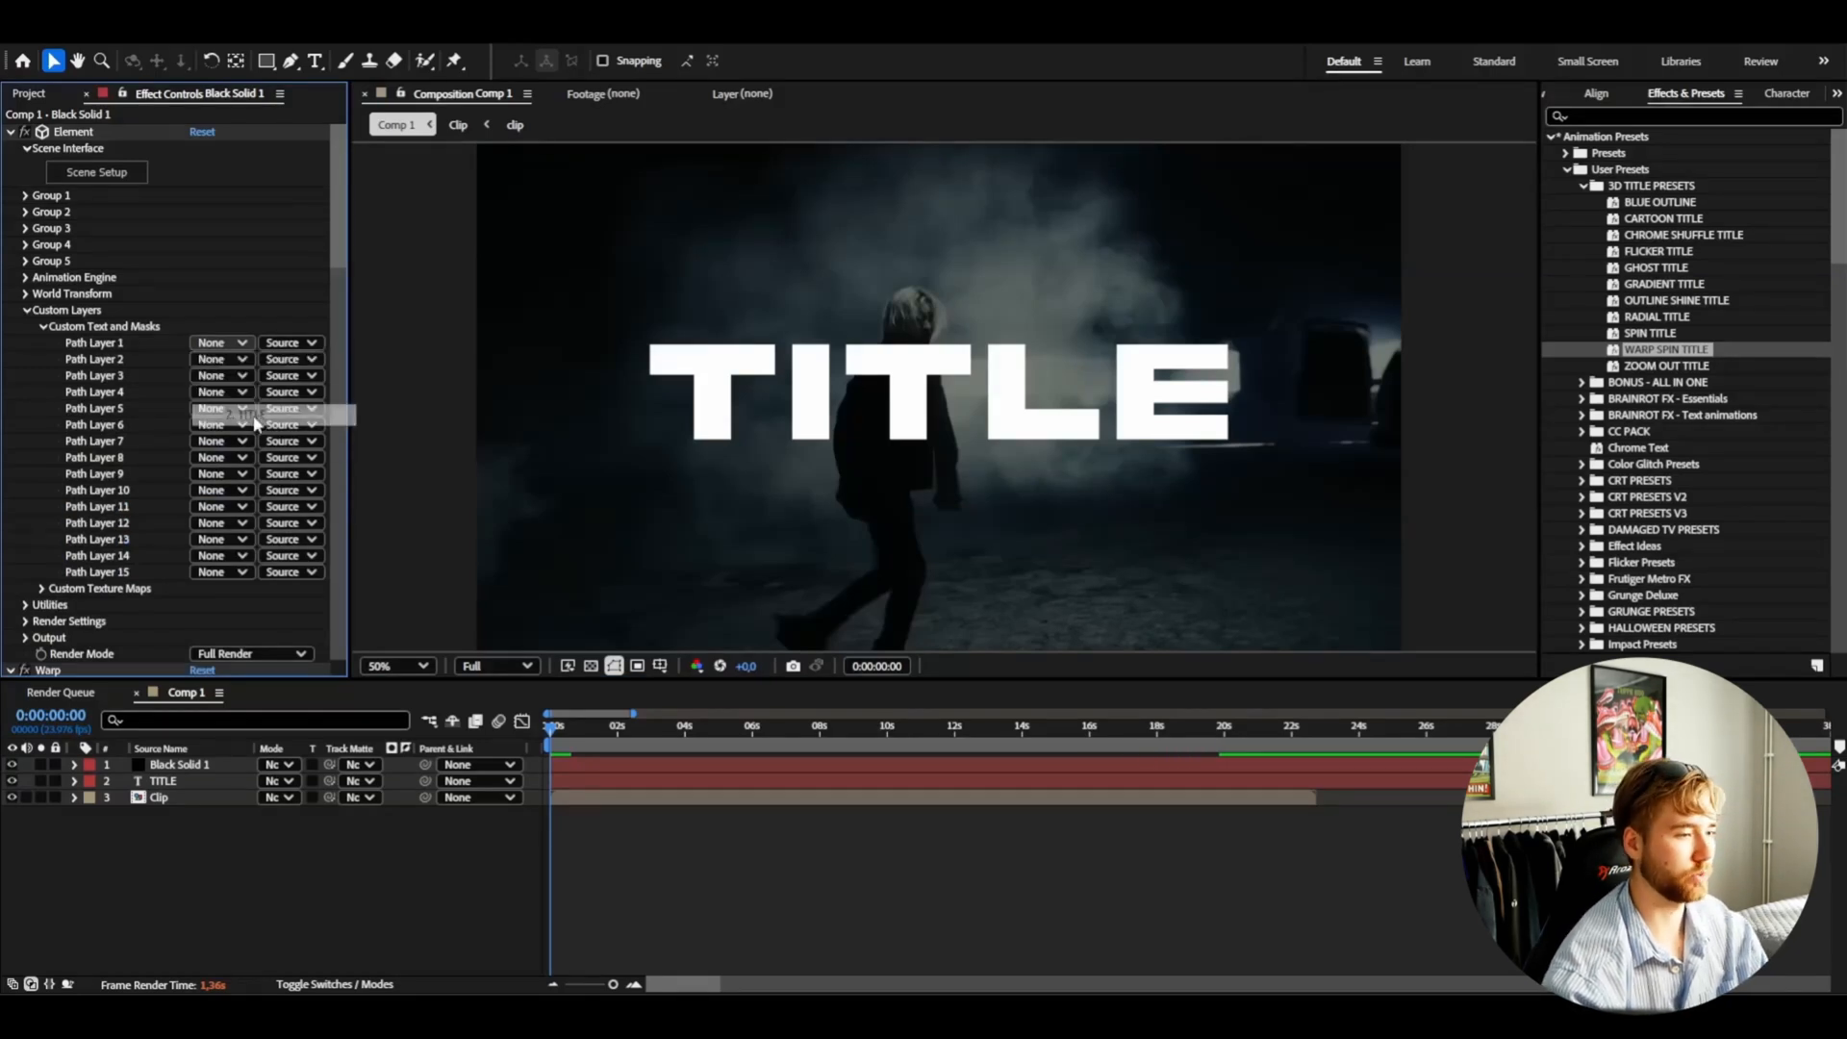
click(162, 781)
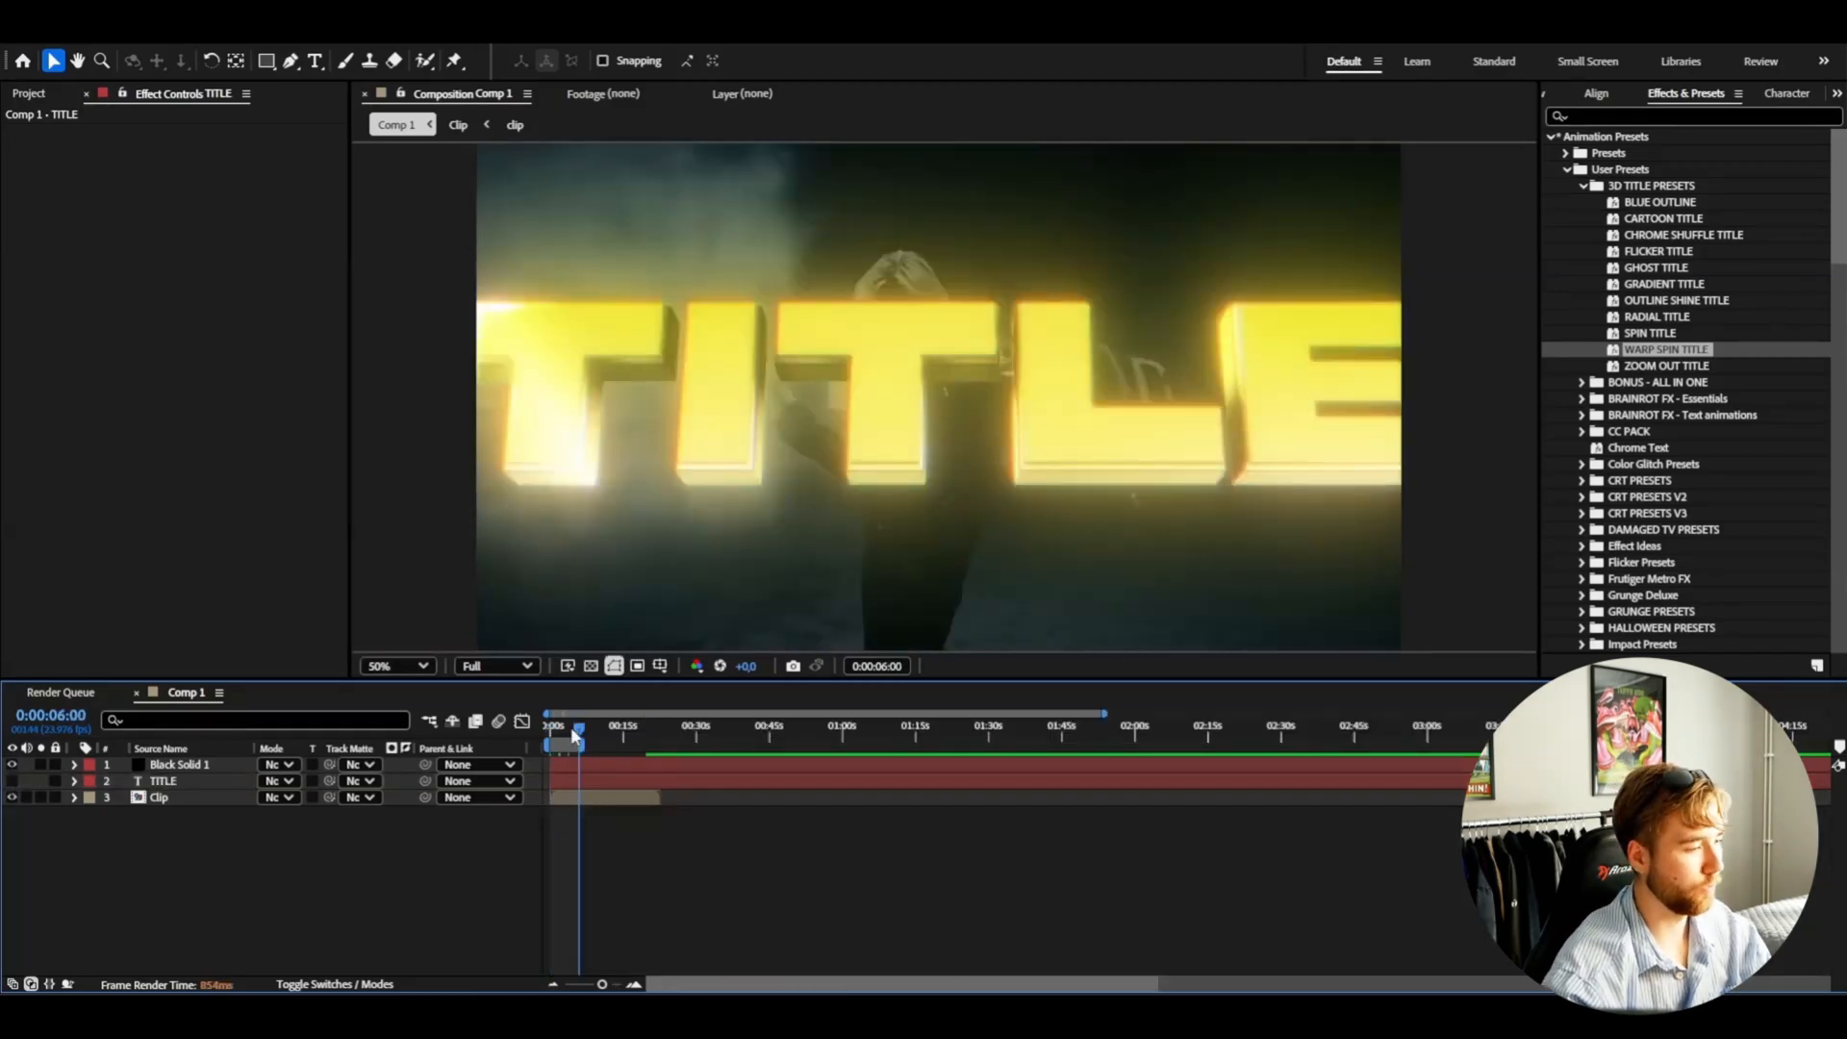
- Preview the animation and reduce the TITLE font size to 55 px so it fits the frame
drag(577, 725, 563, 725)
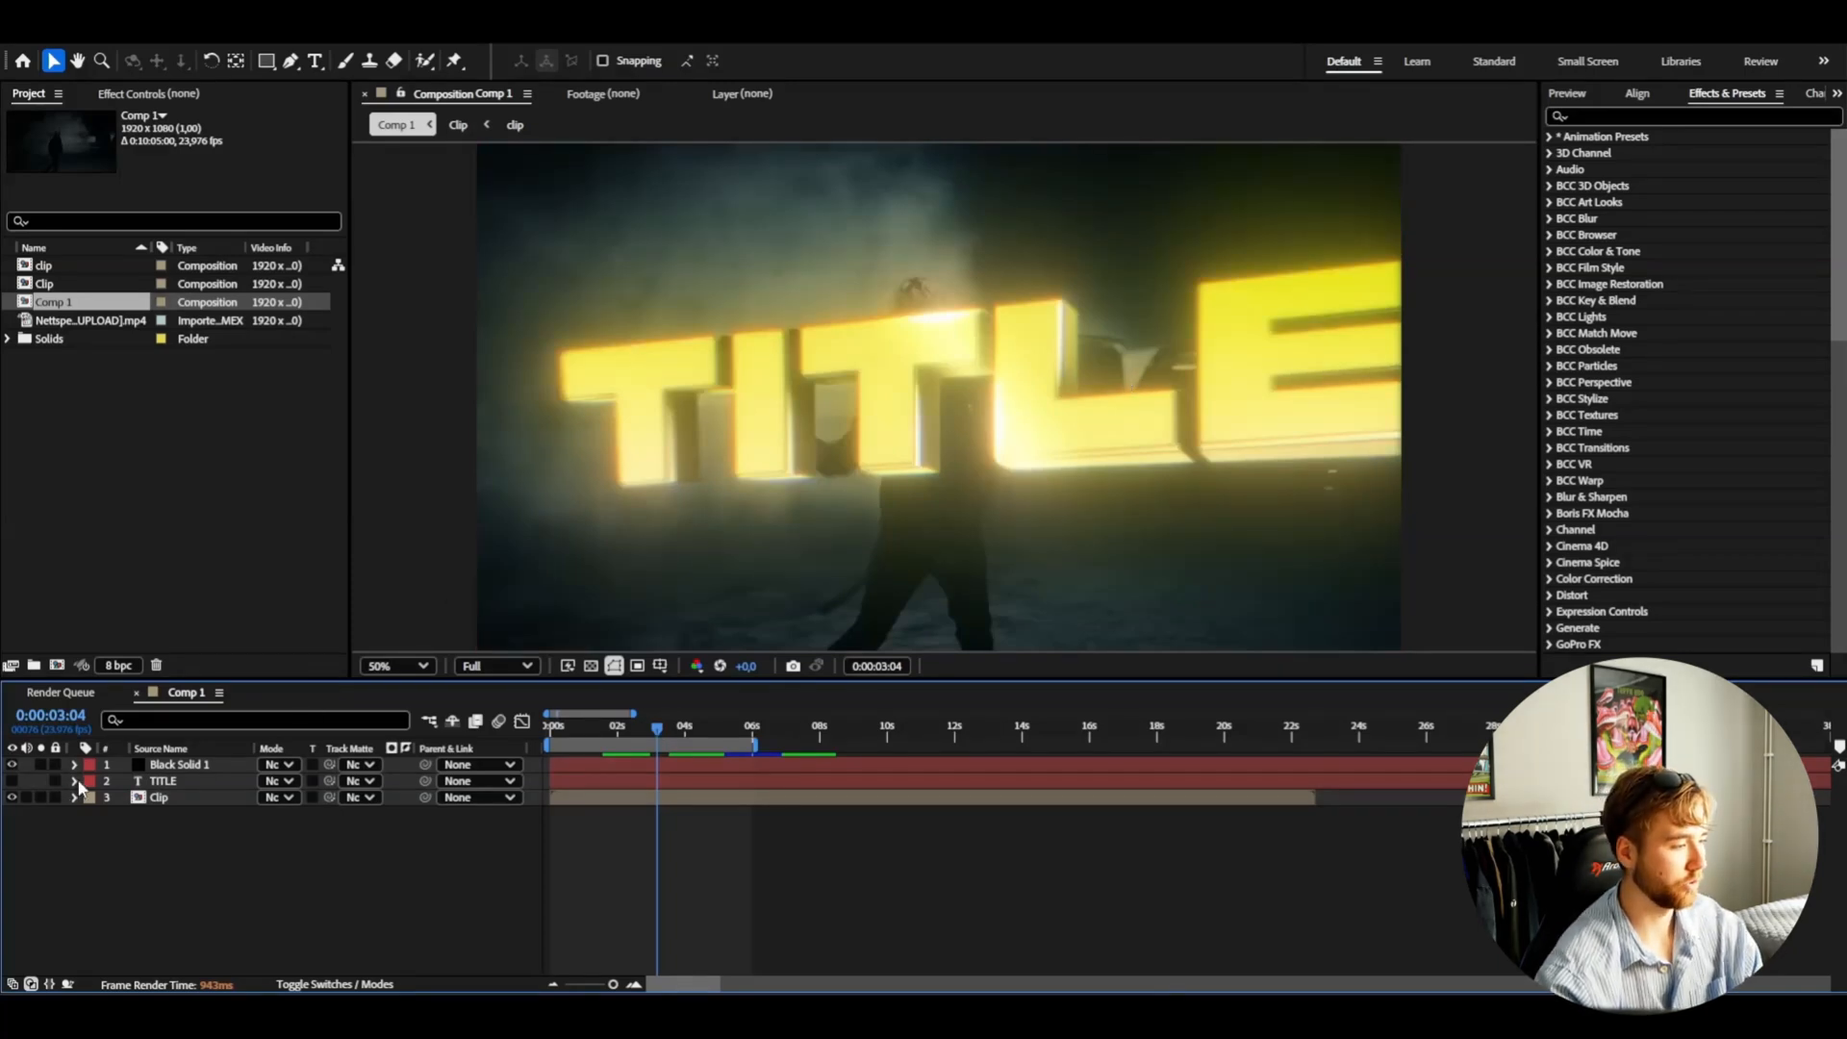
click(77, 781)
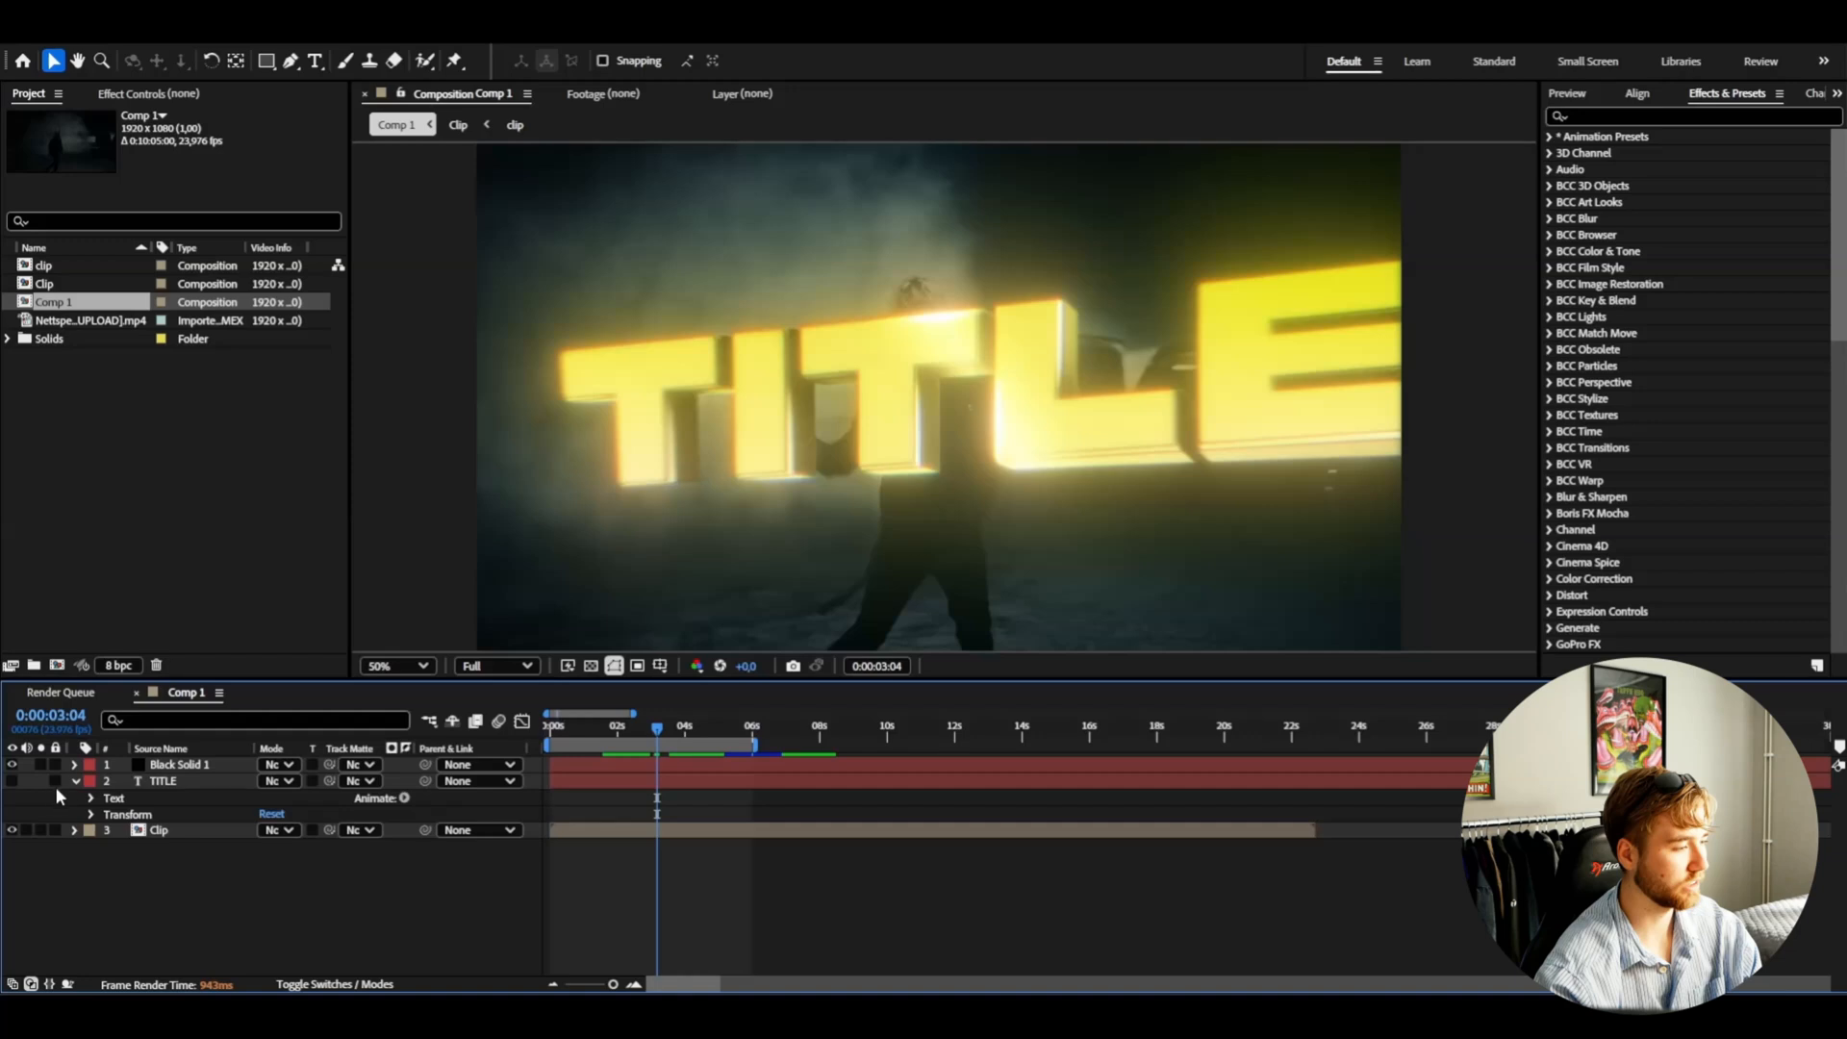
click(314, 60)
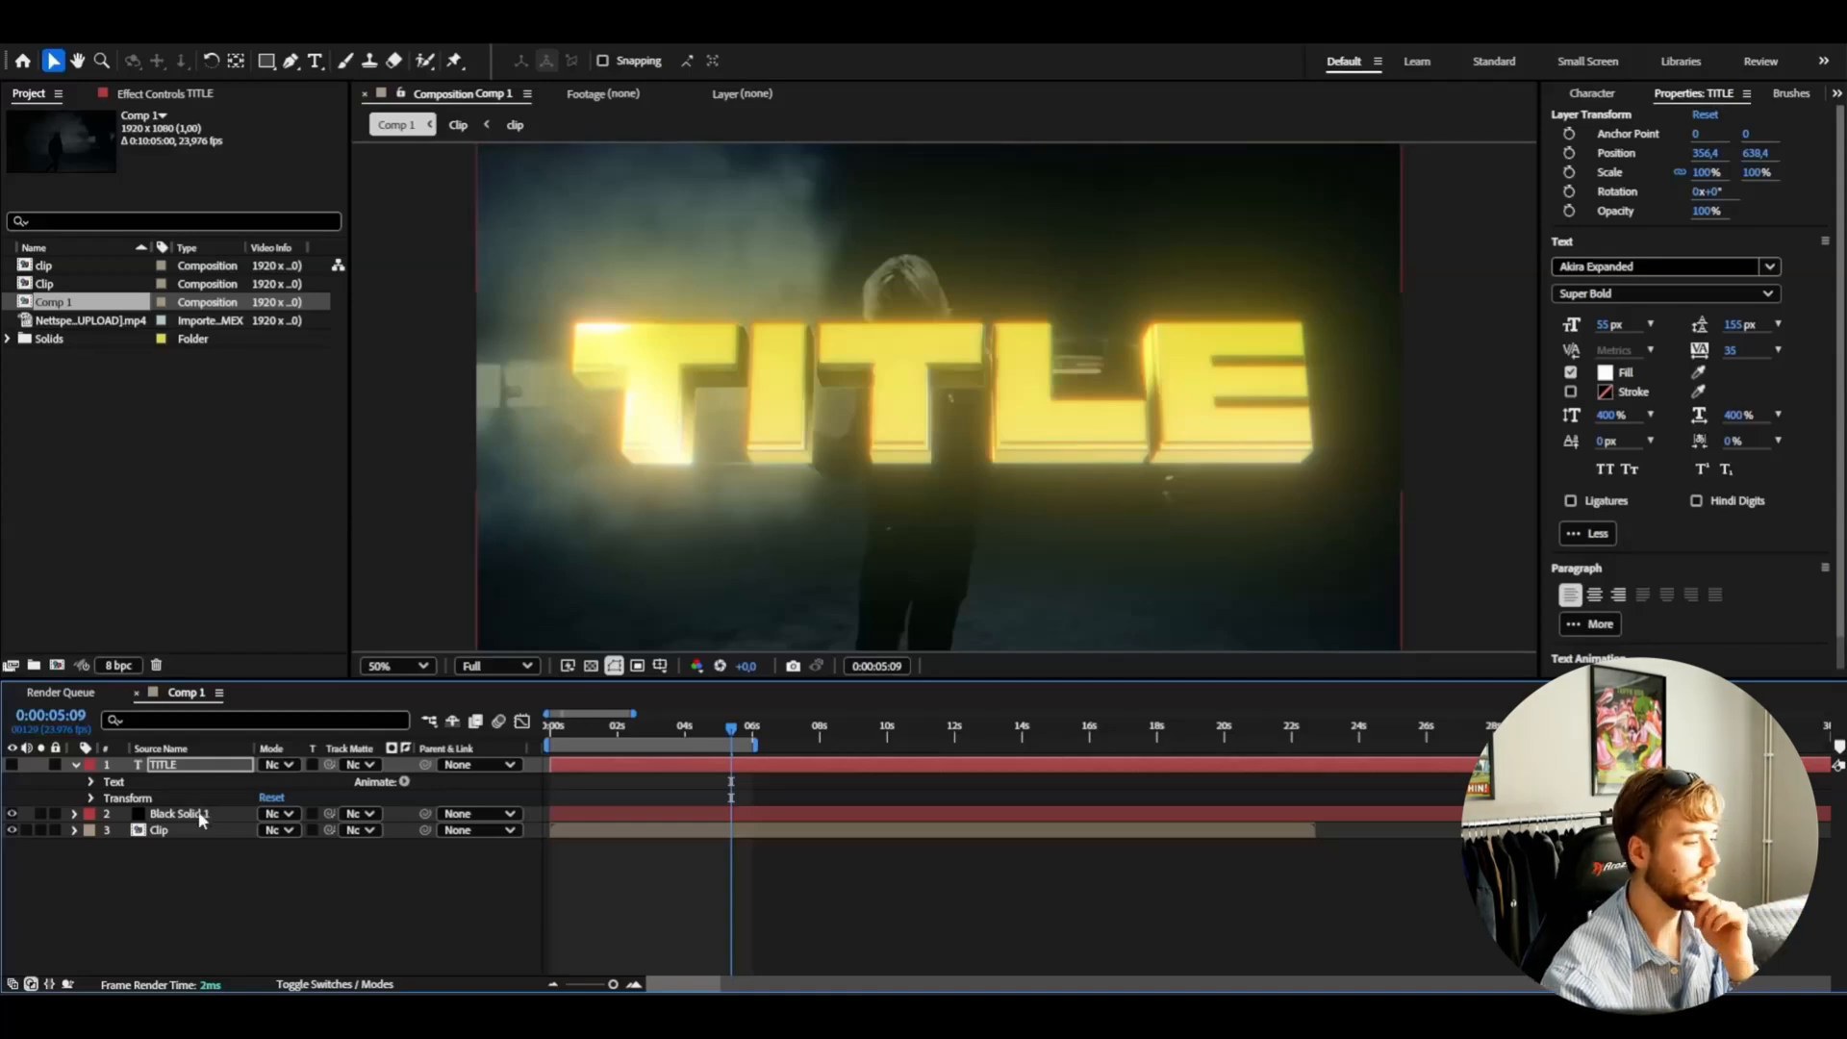
- Rotate the solid's Hue/Saturation Master Hue until the 3D title turns blue
click(177, 812)
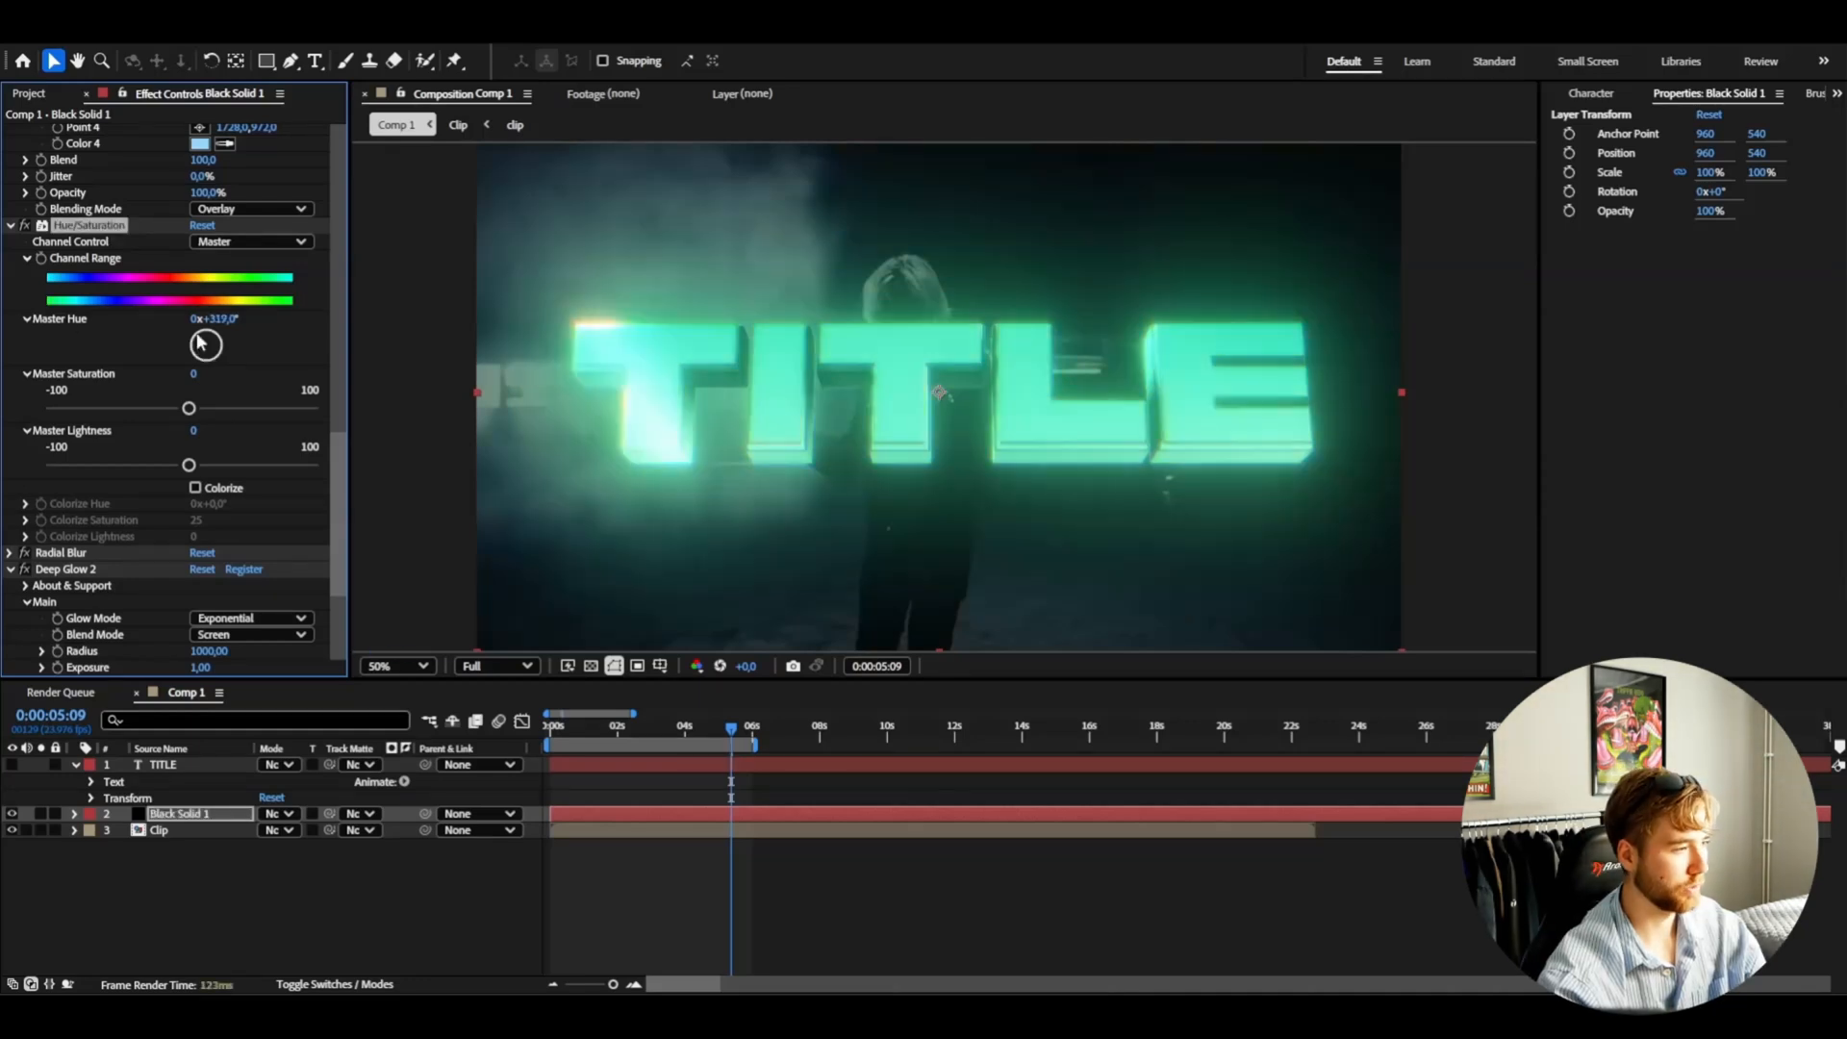
drag(206, 345, 206, 335)
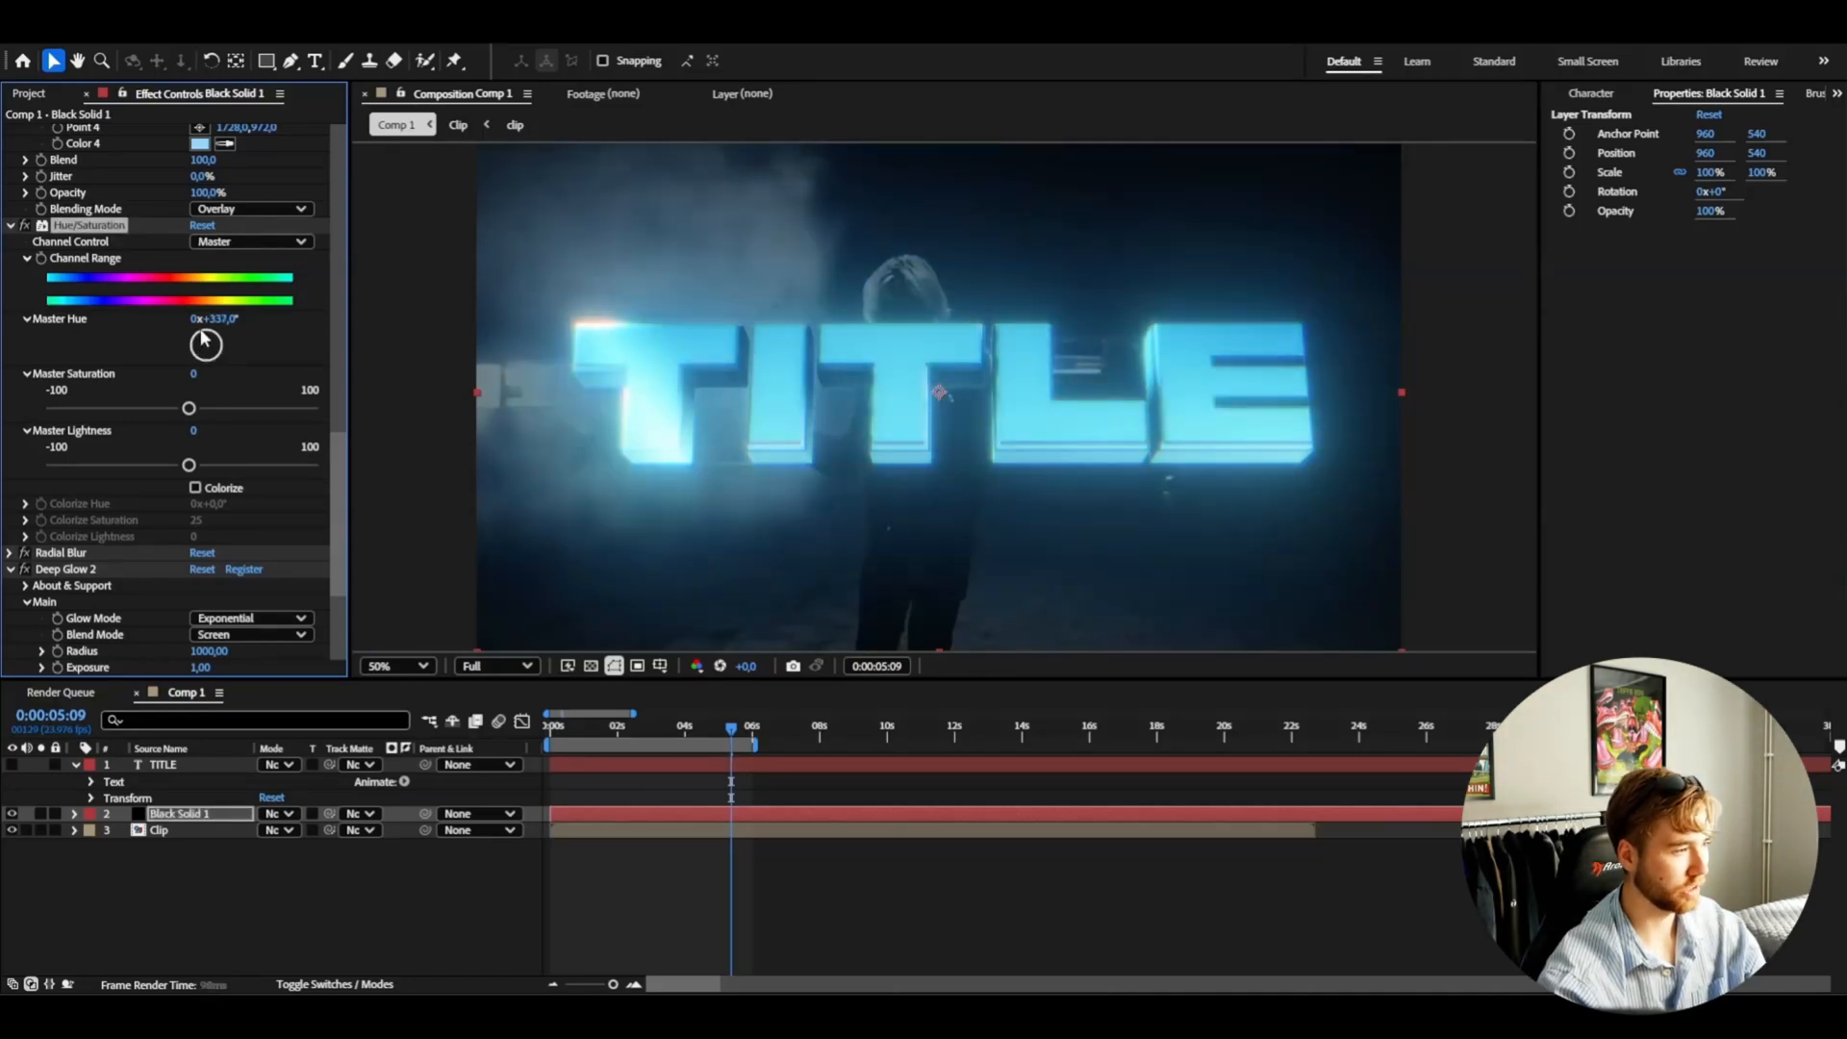
drag(206, 343, 209, 335)
text(WARP SPIN TITLE)
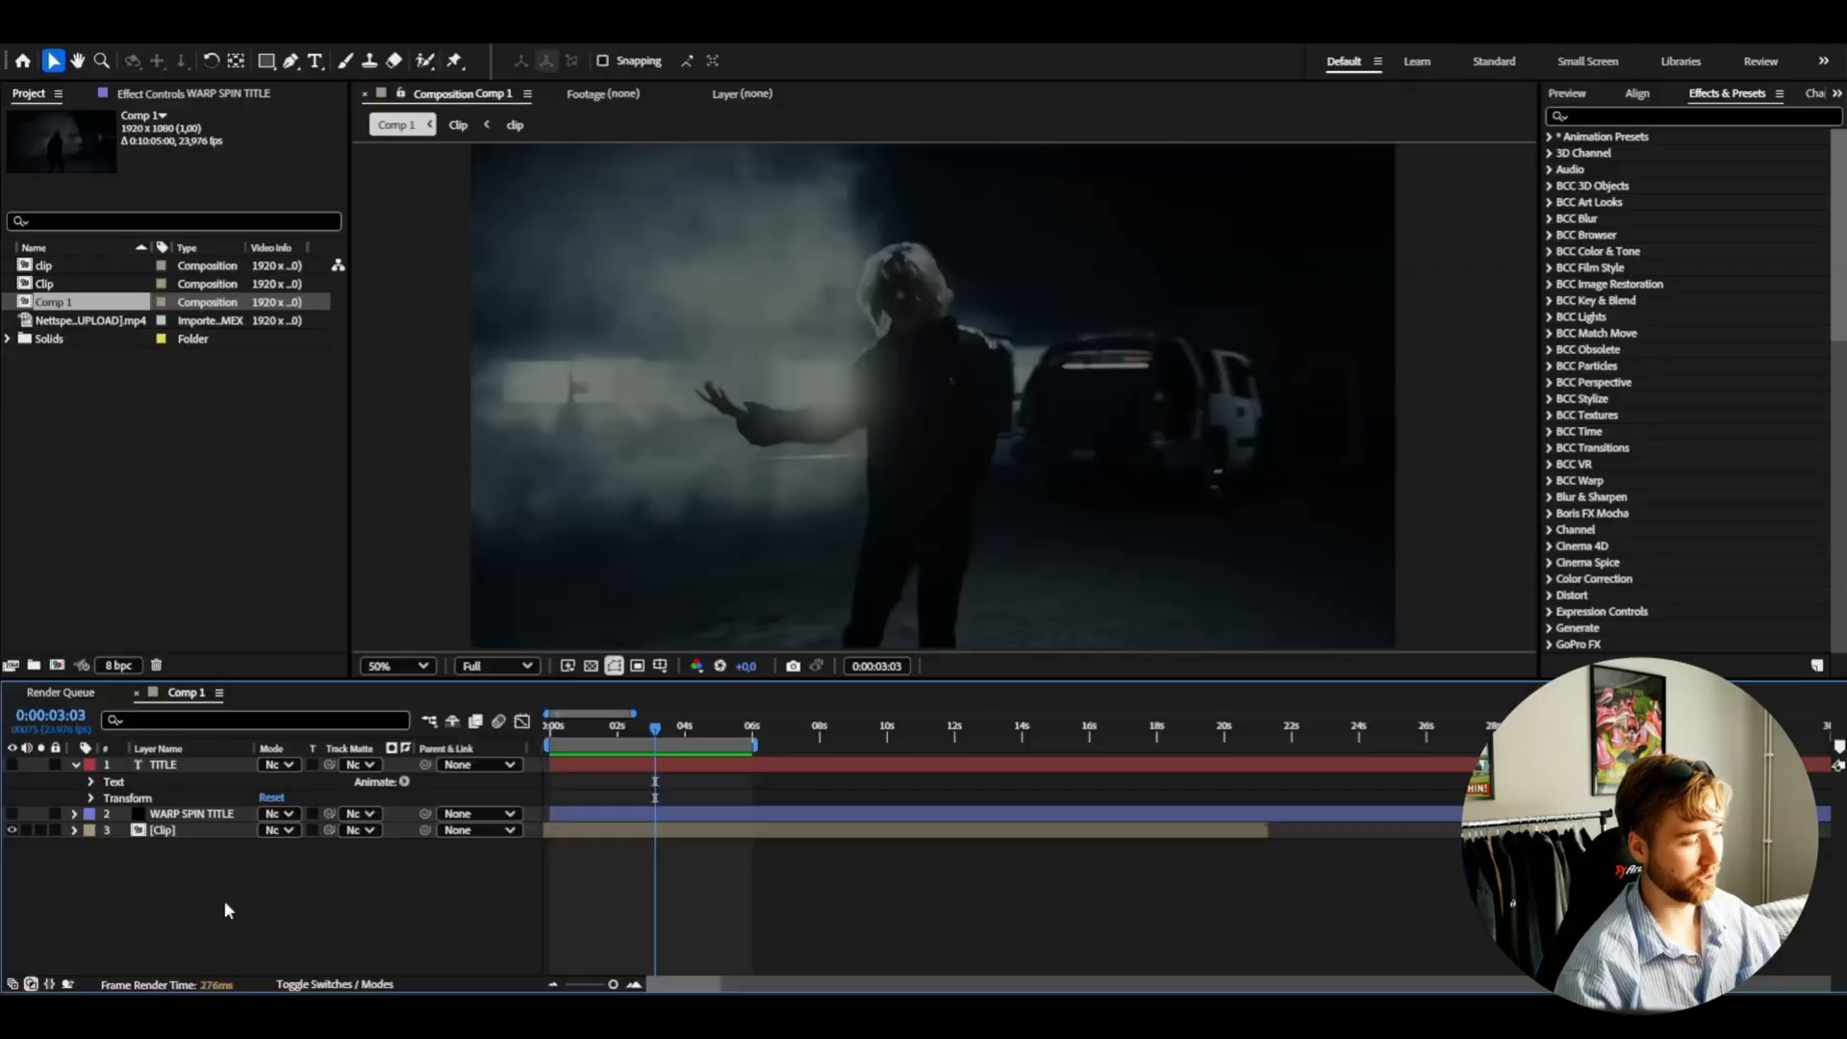
- Select the TITLE 2 layer and choose a different font from the font list
click(164, 764)
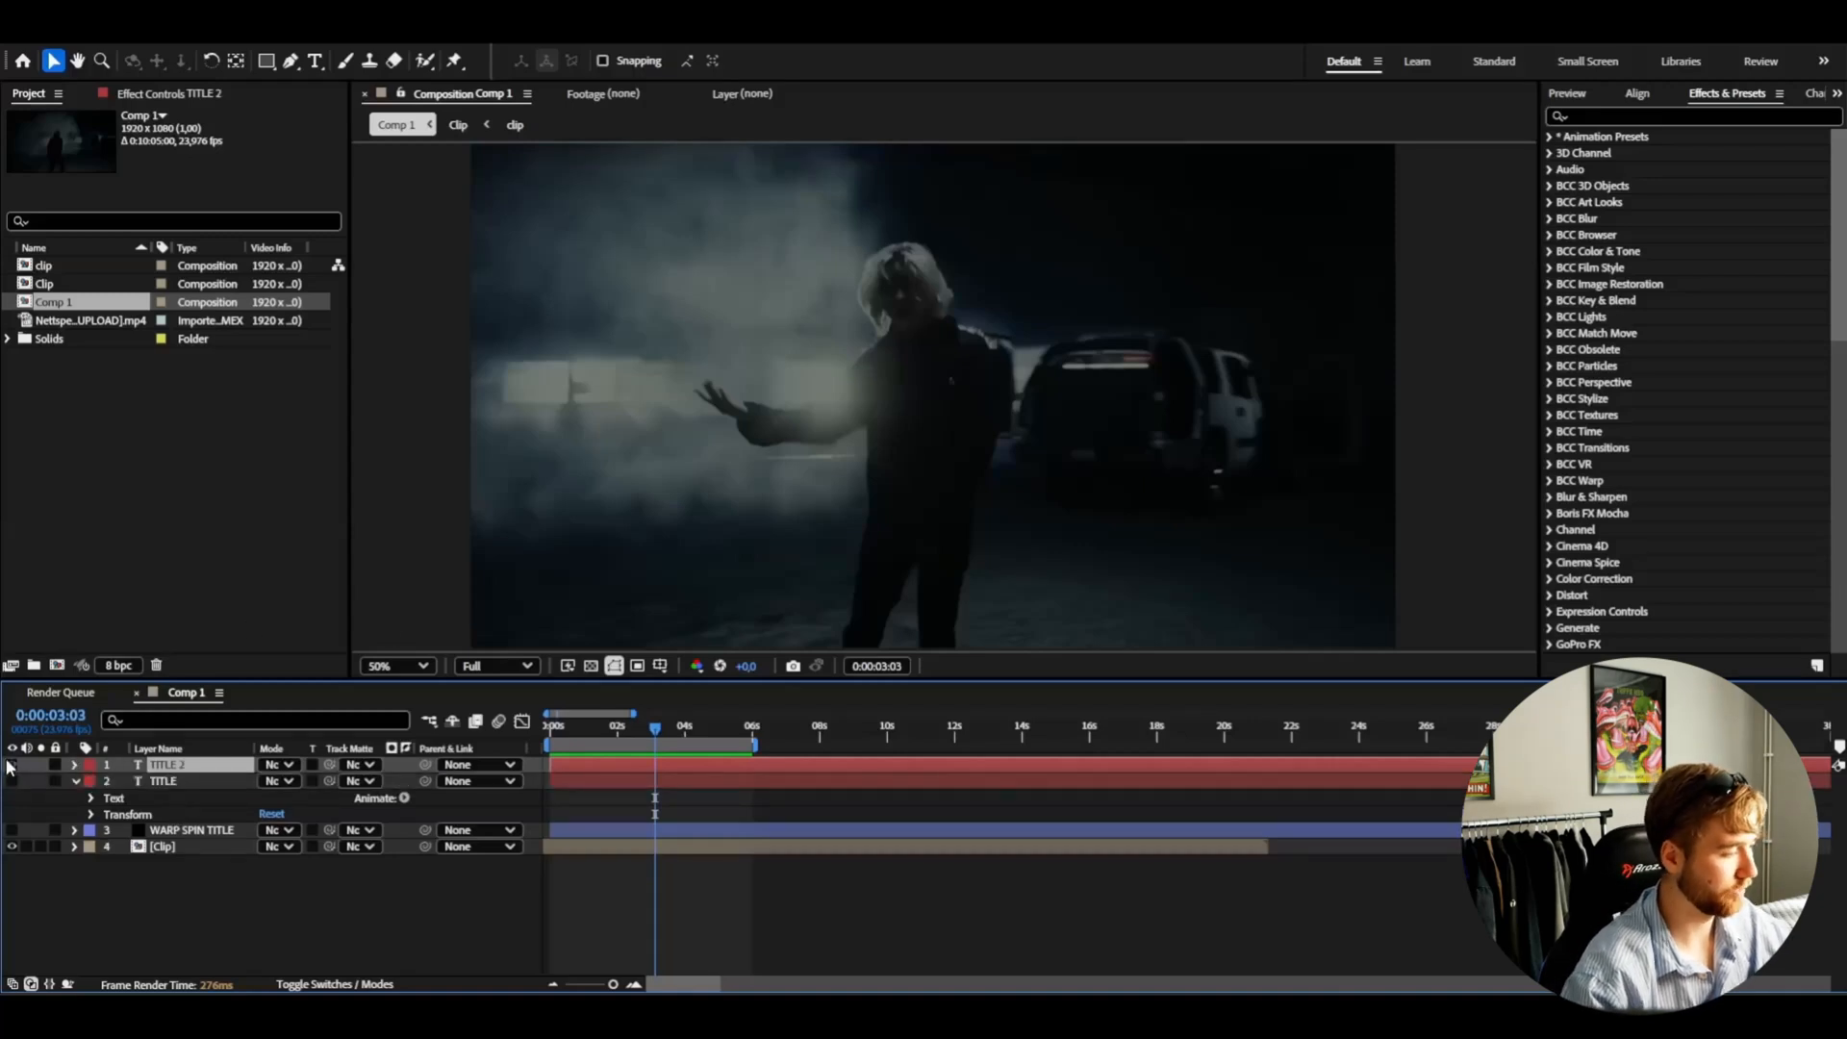
click(315, 57)
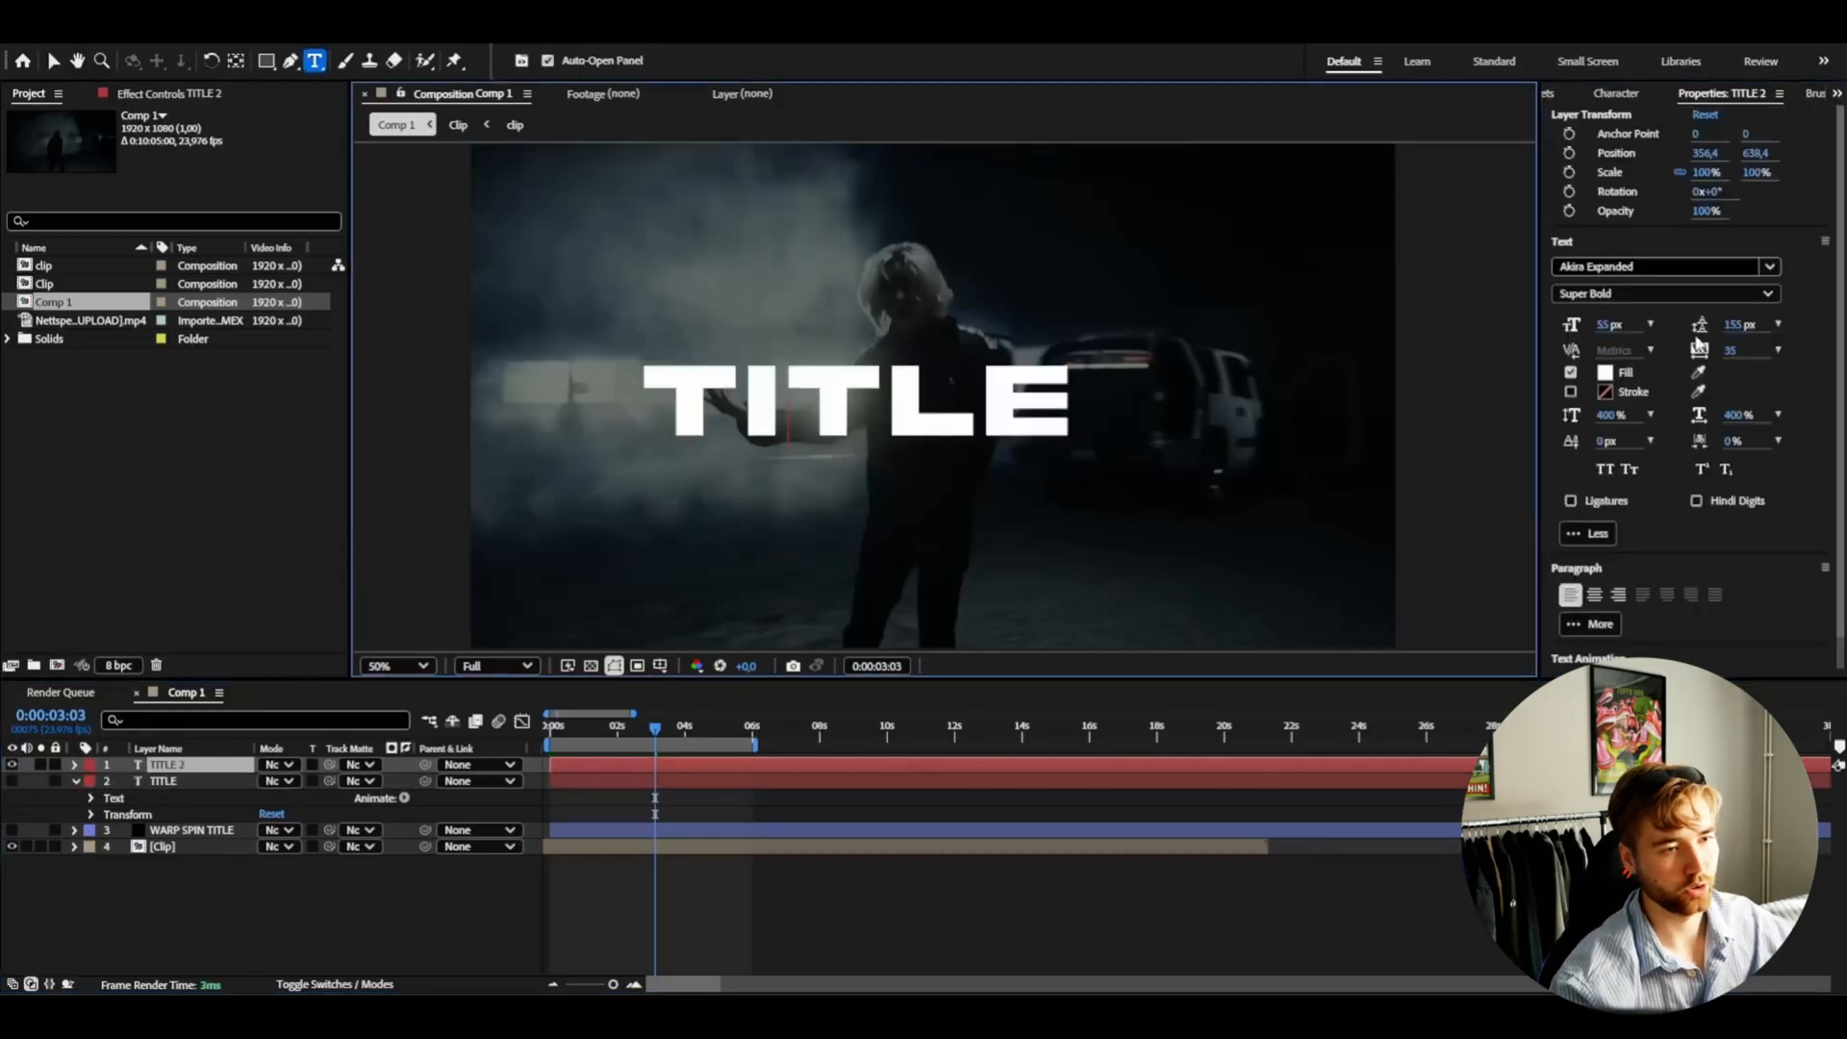
click(1664, 266)
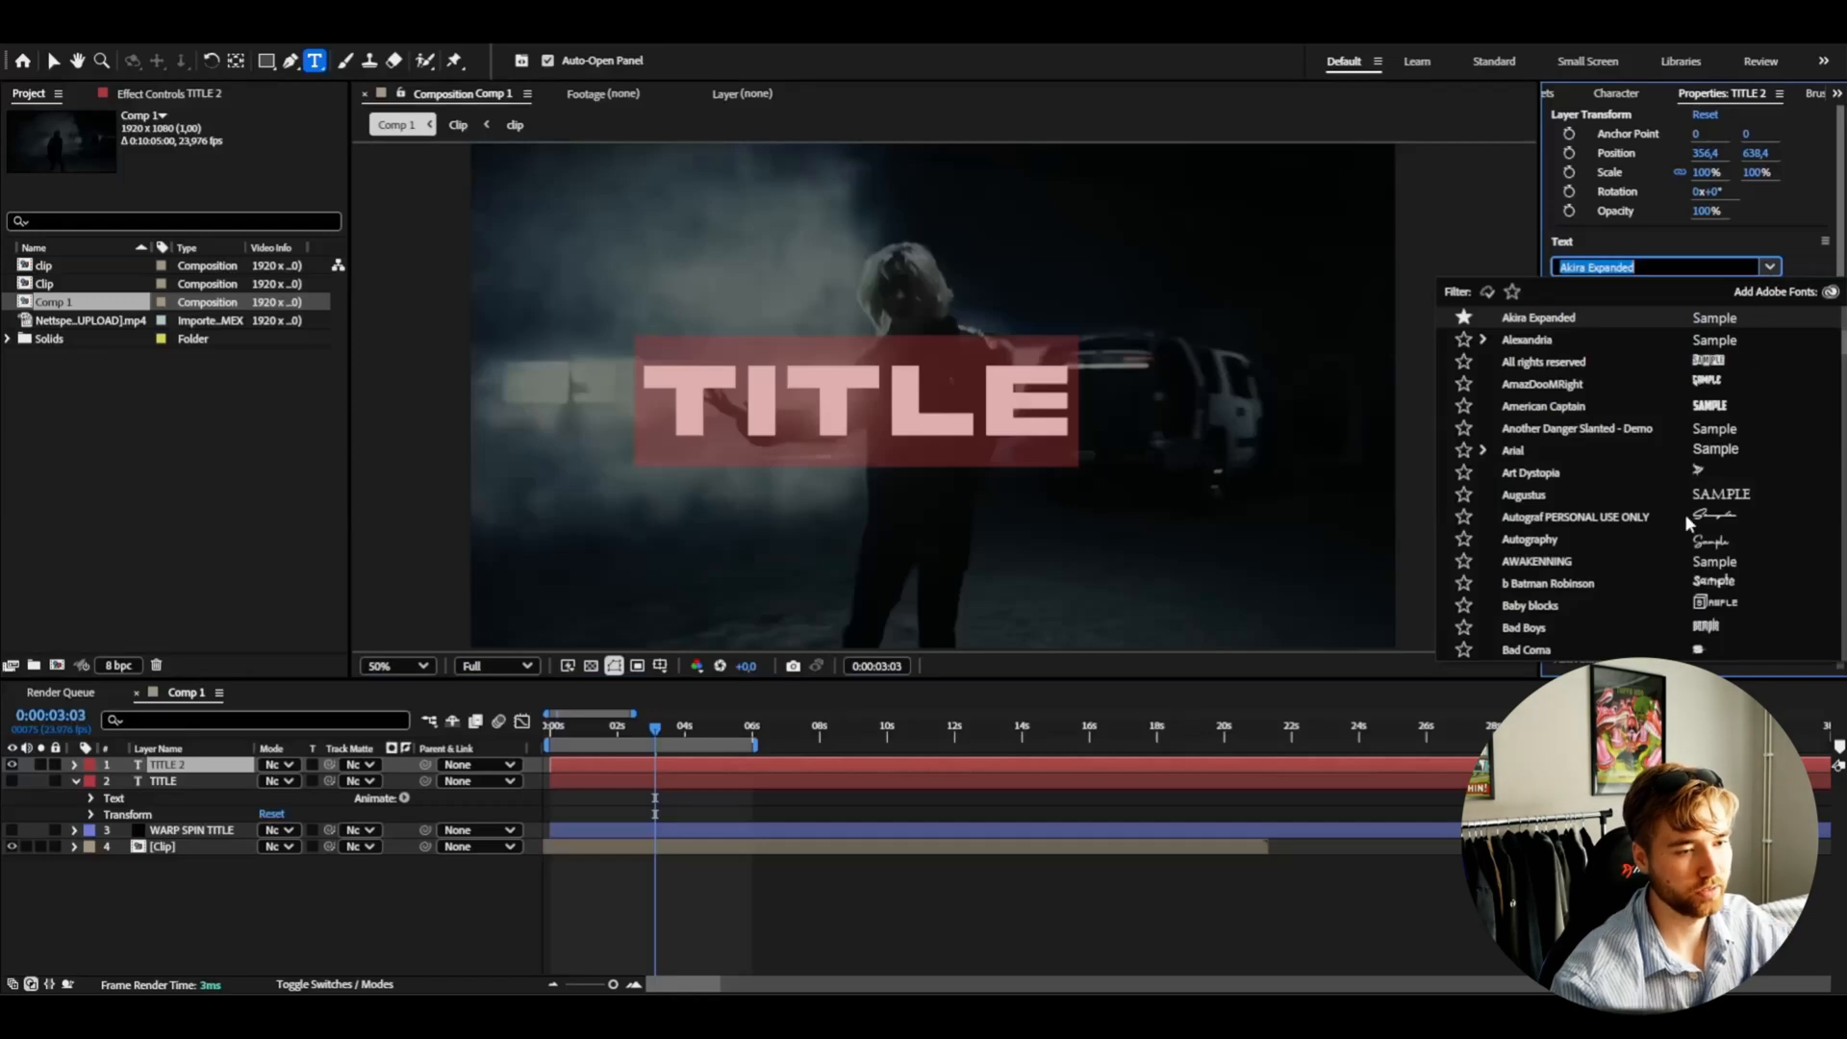
mouse_move(1745, 496)
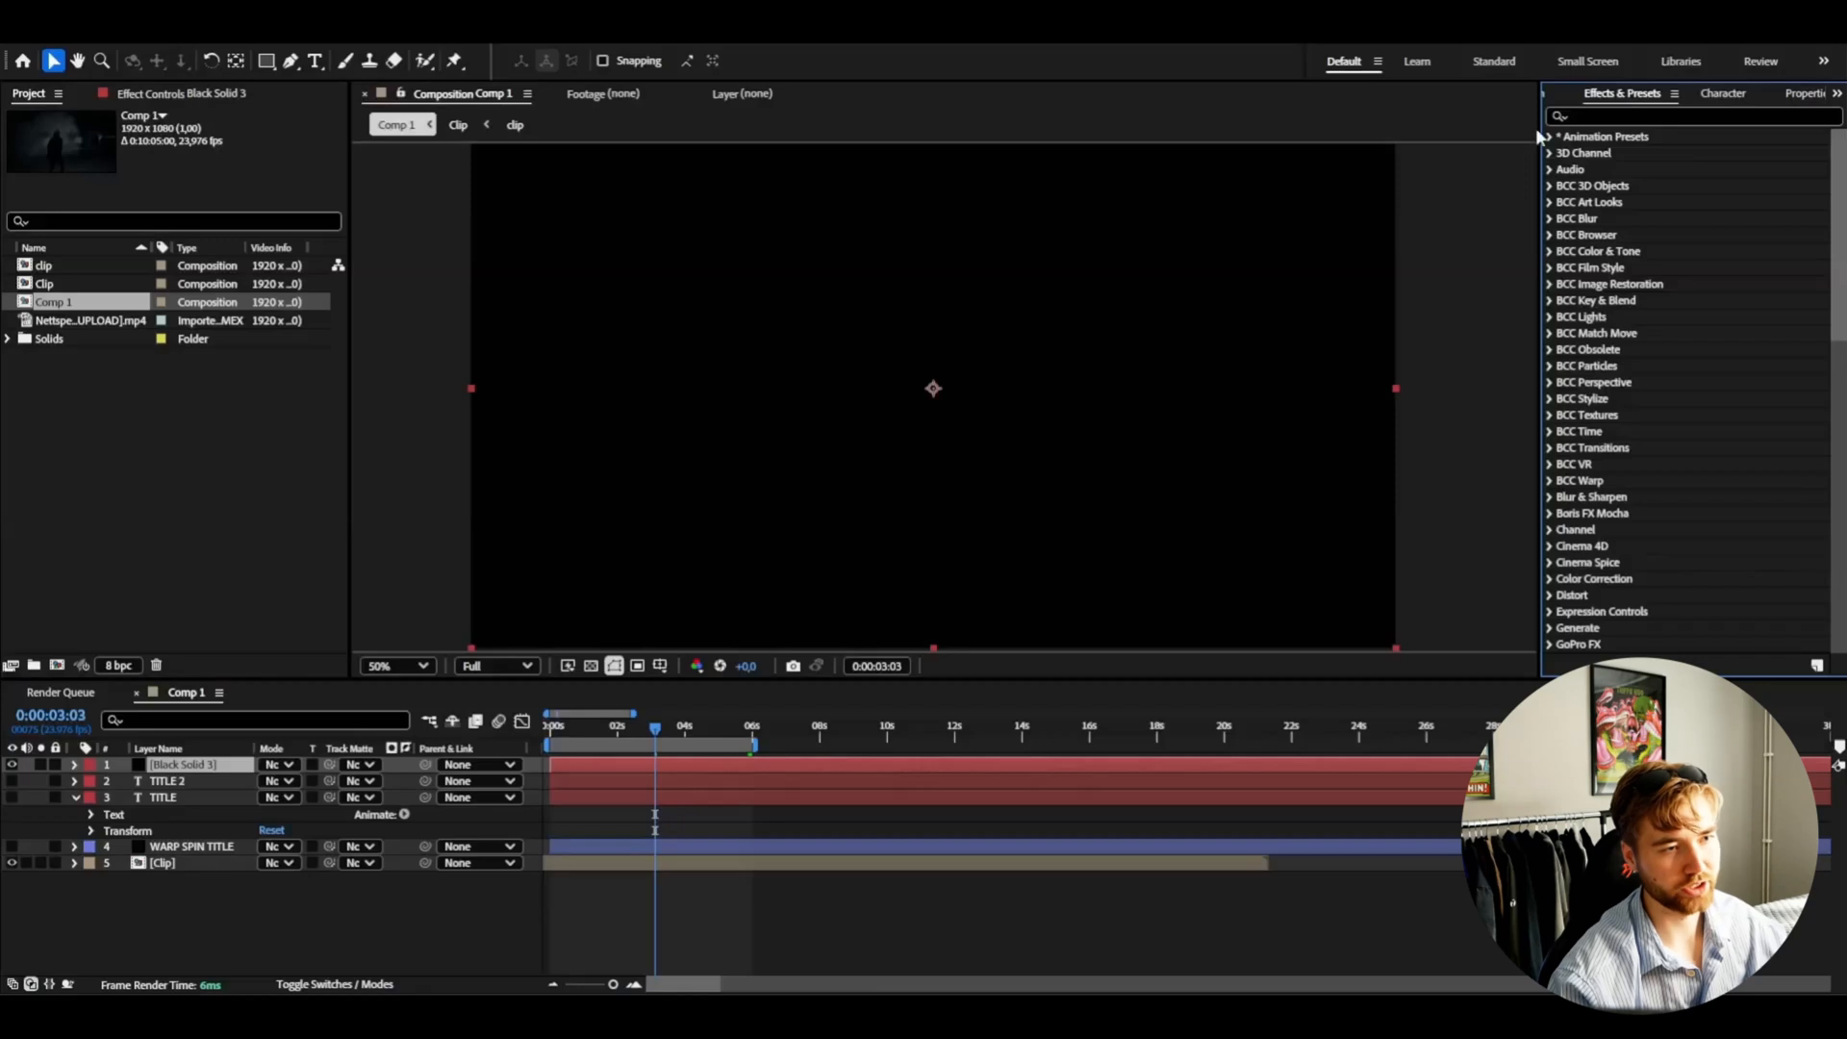
- Apply CHROME SHUFFLE TITLE to the new solid with TITLE 2 as Path Layer 1
click(1564, 135)
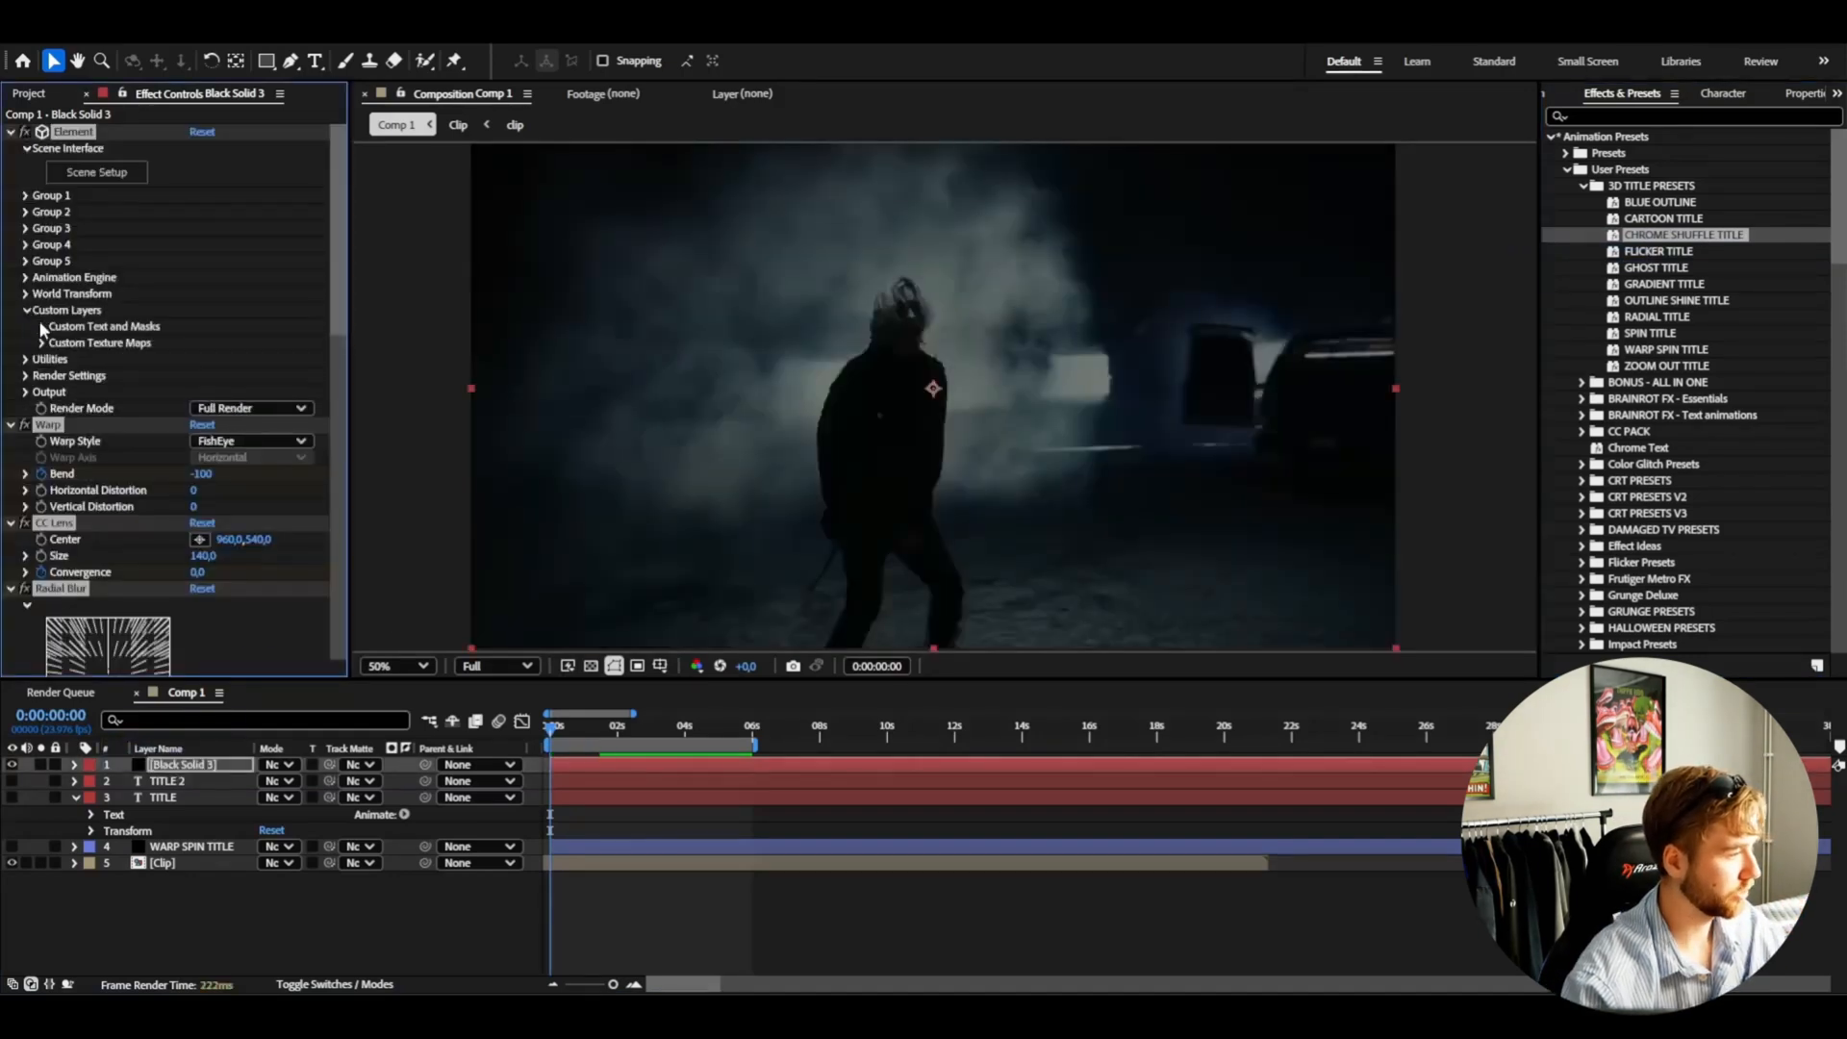
click(219, 343)
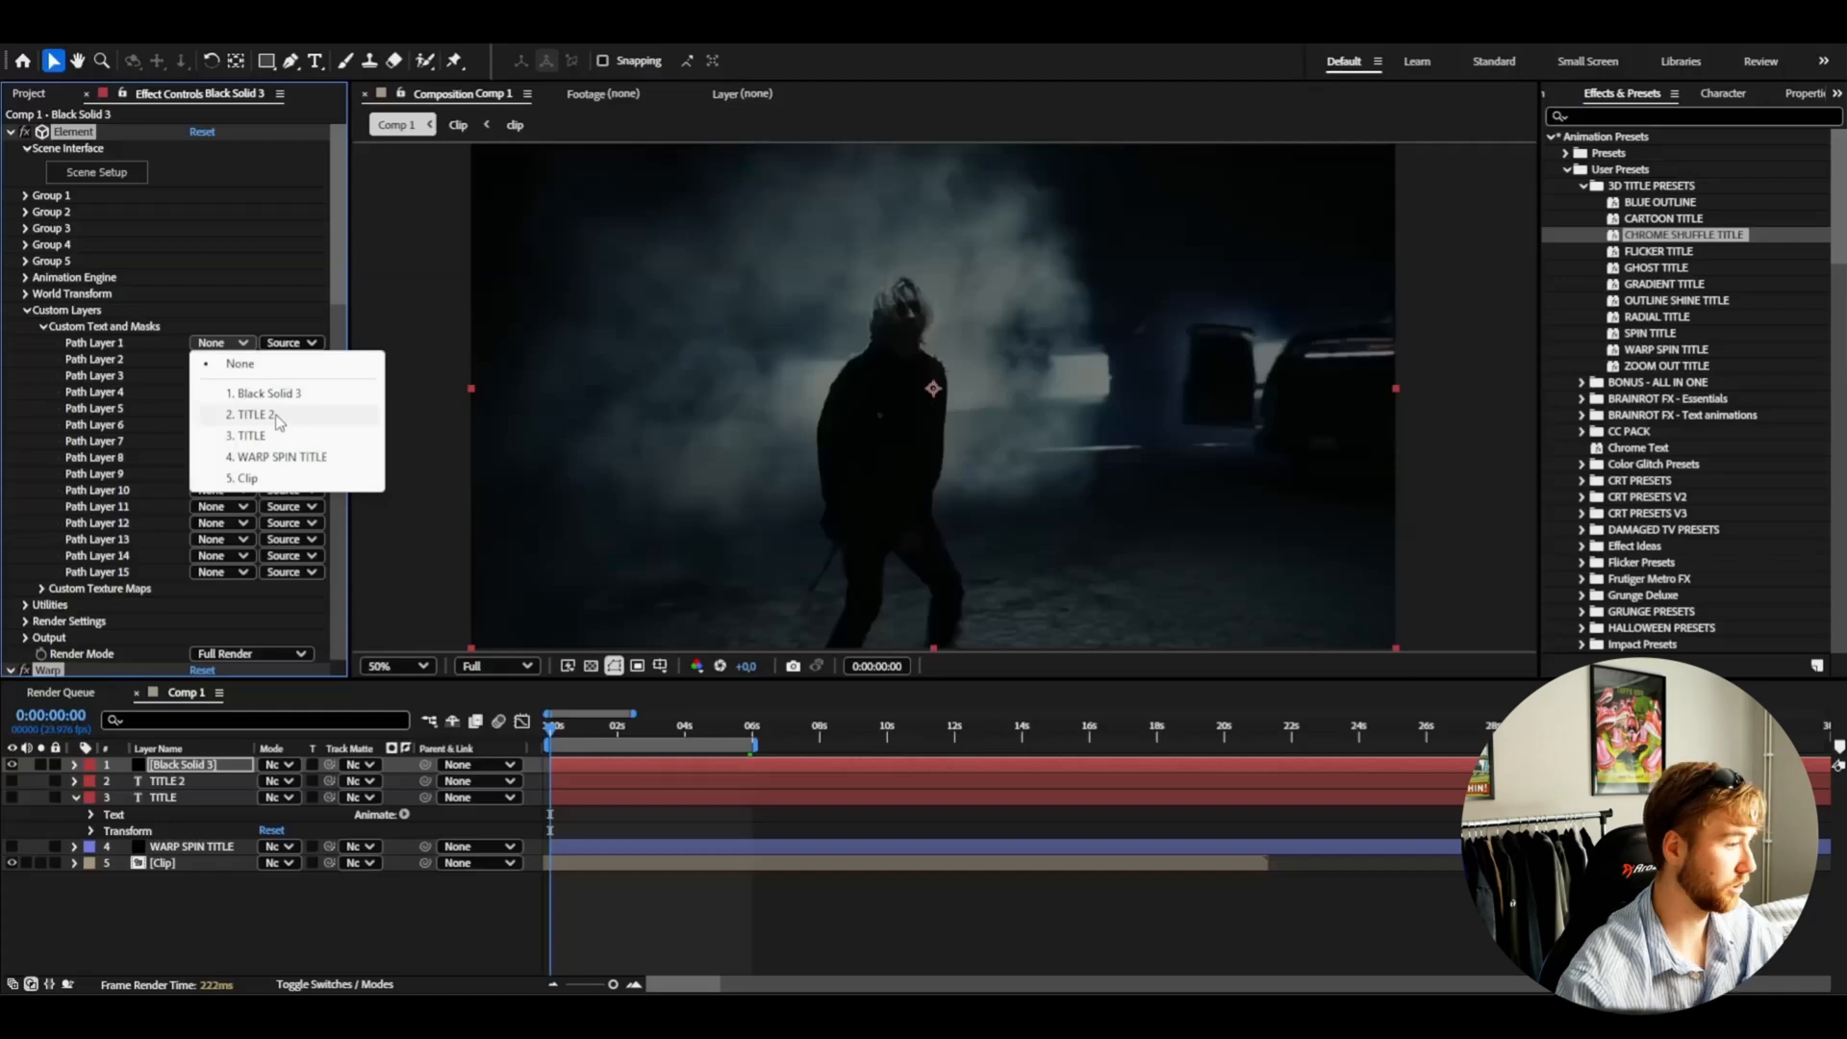
click(246, 414)
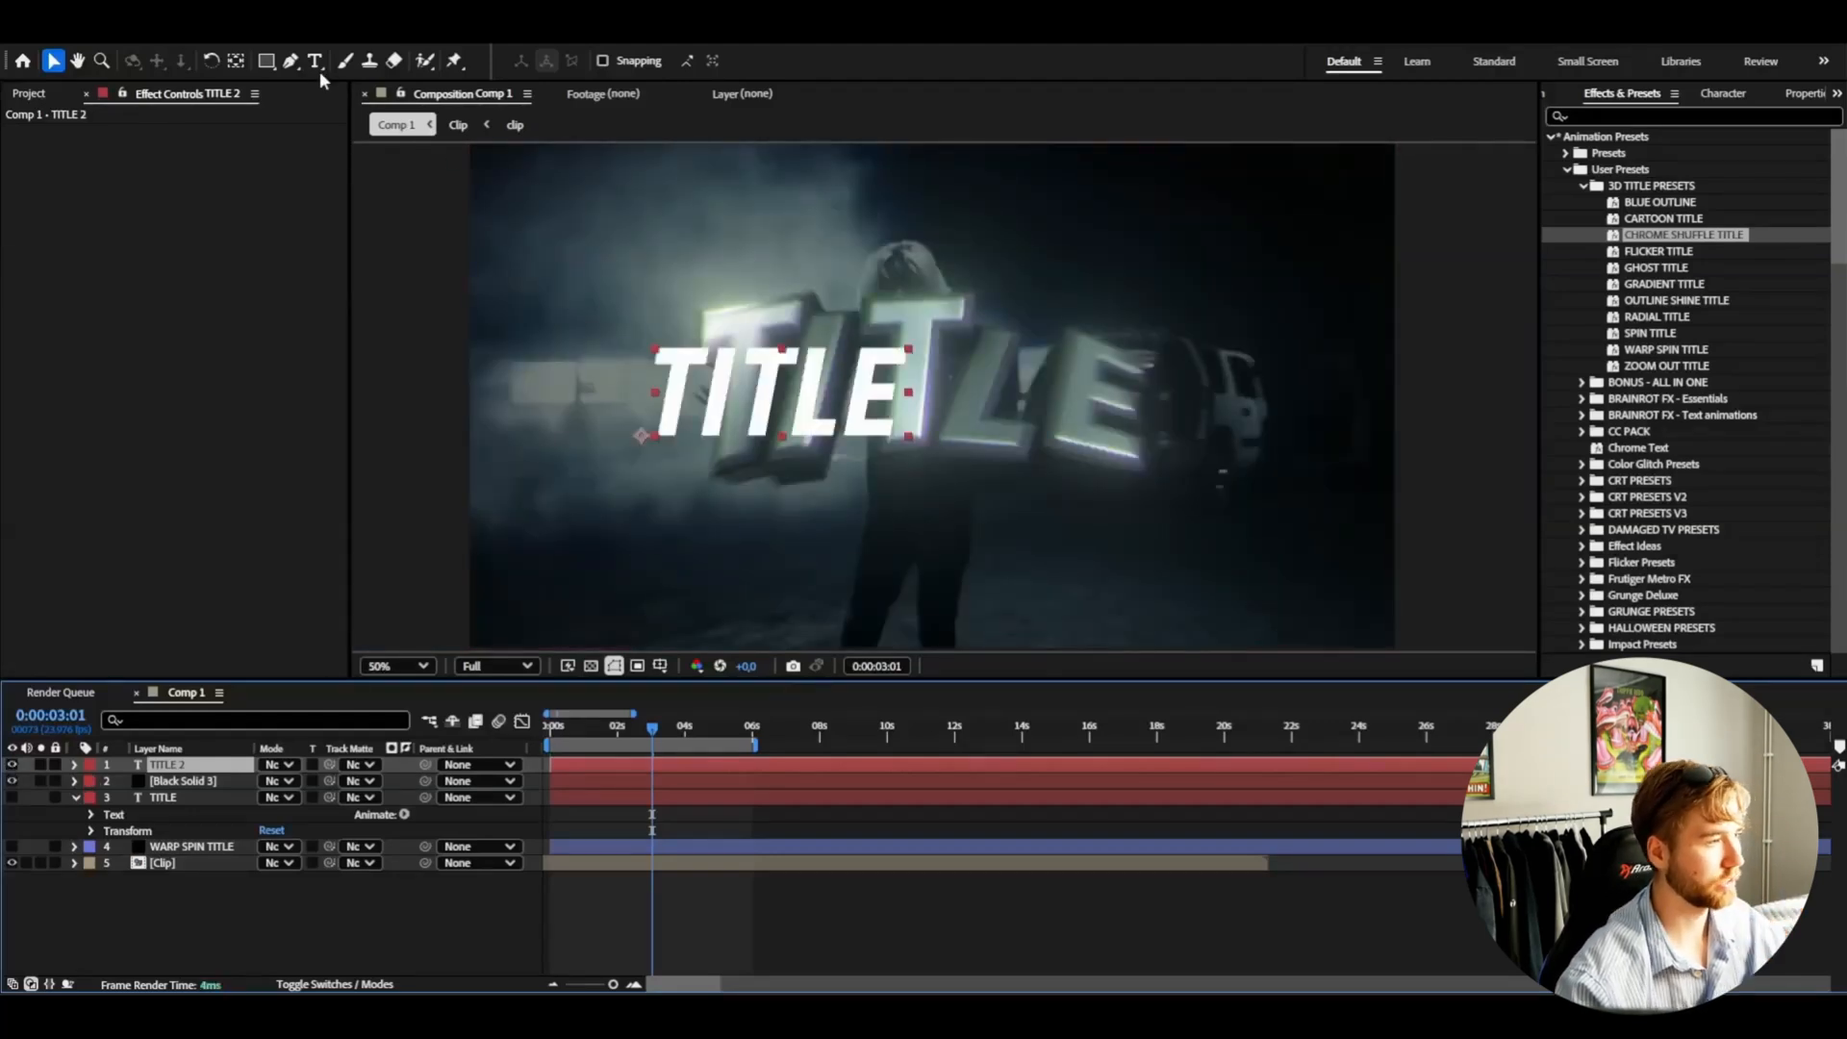
click(316, 60)
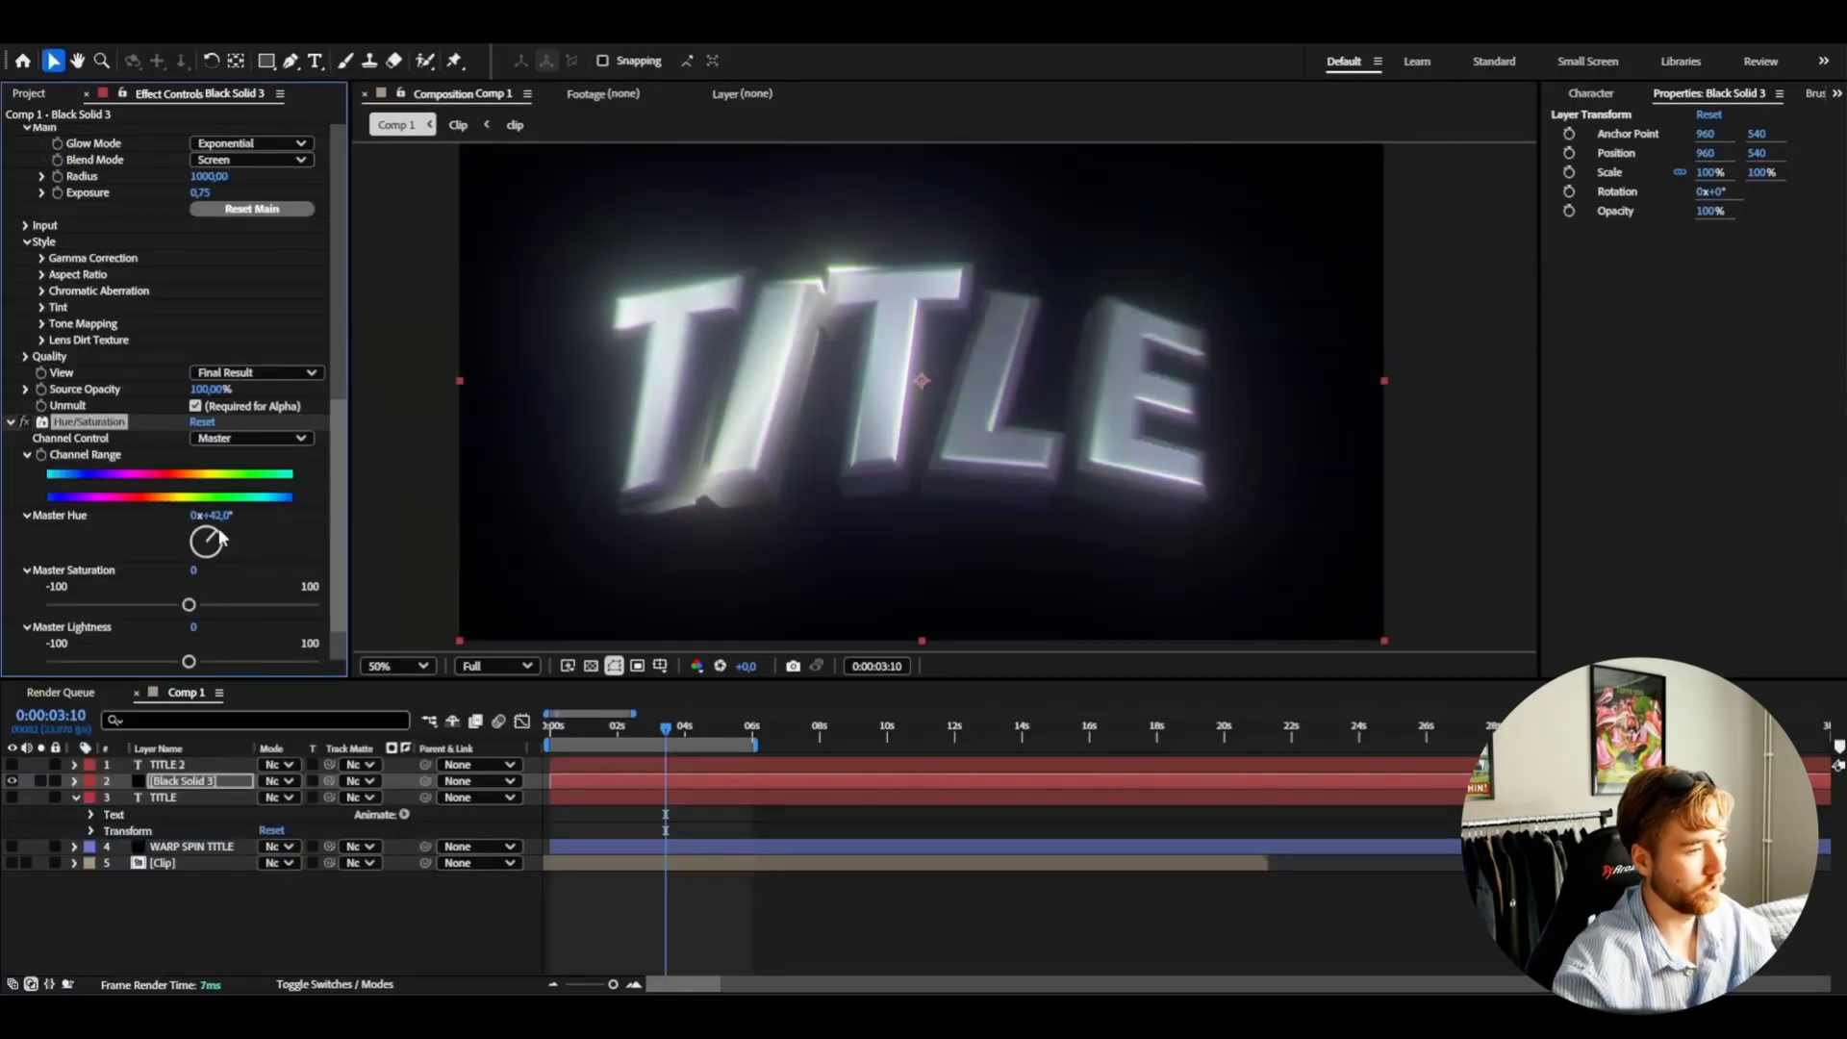
- Test a purple Master Hue tint on the chrome title, then return it to silver-white
drag(211, 537, 206, 543)
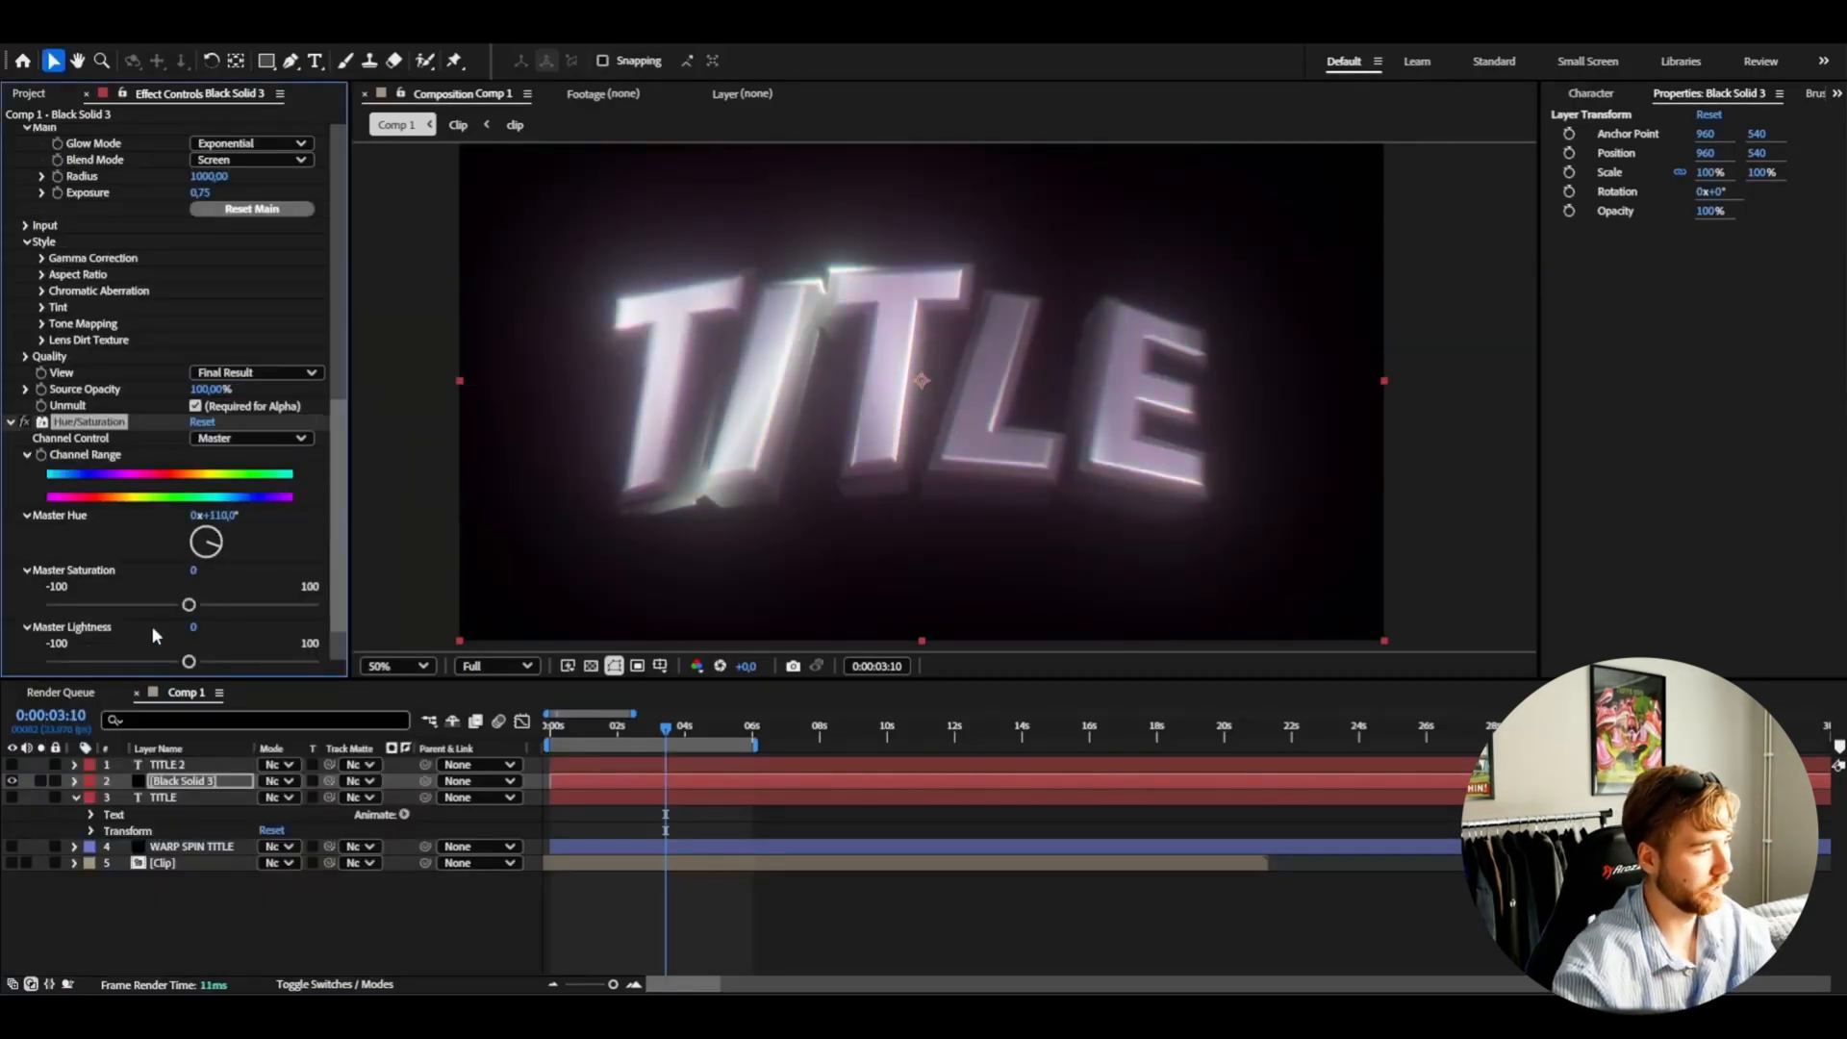
drag(189, 602, 310, 602)
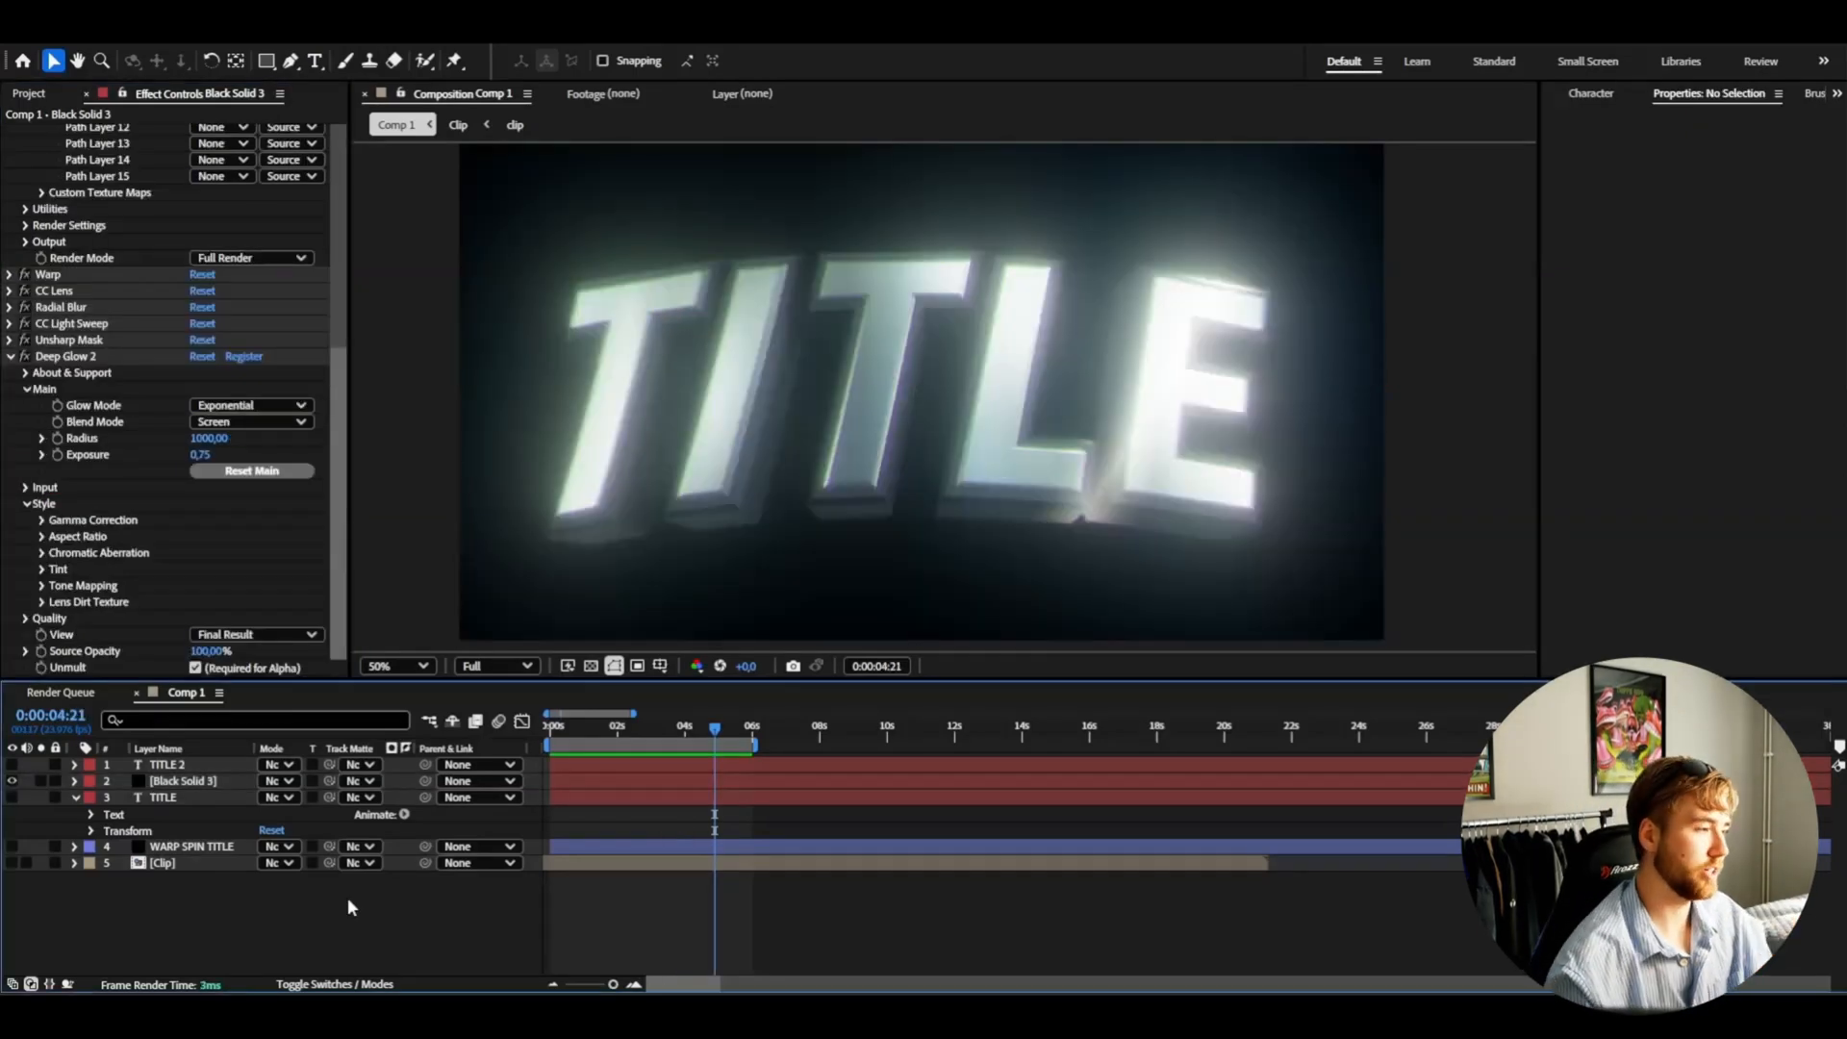
- Create Camera 1 with the 15mm lens preset via the viewer's New > Camera menu
right_click(350, 906)
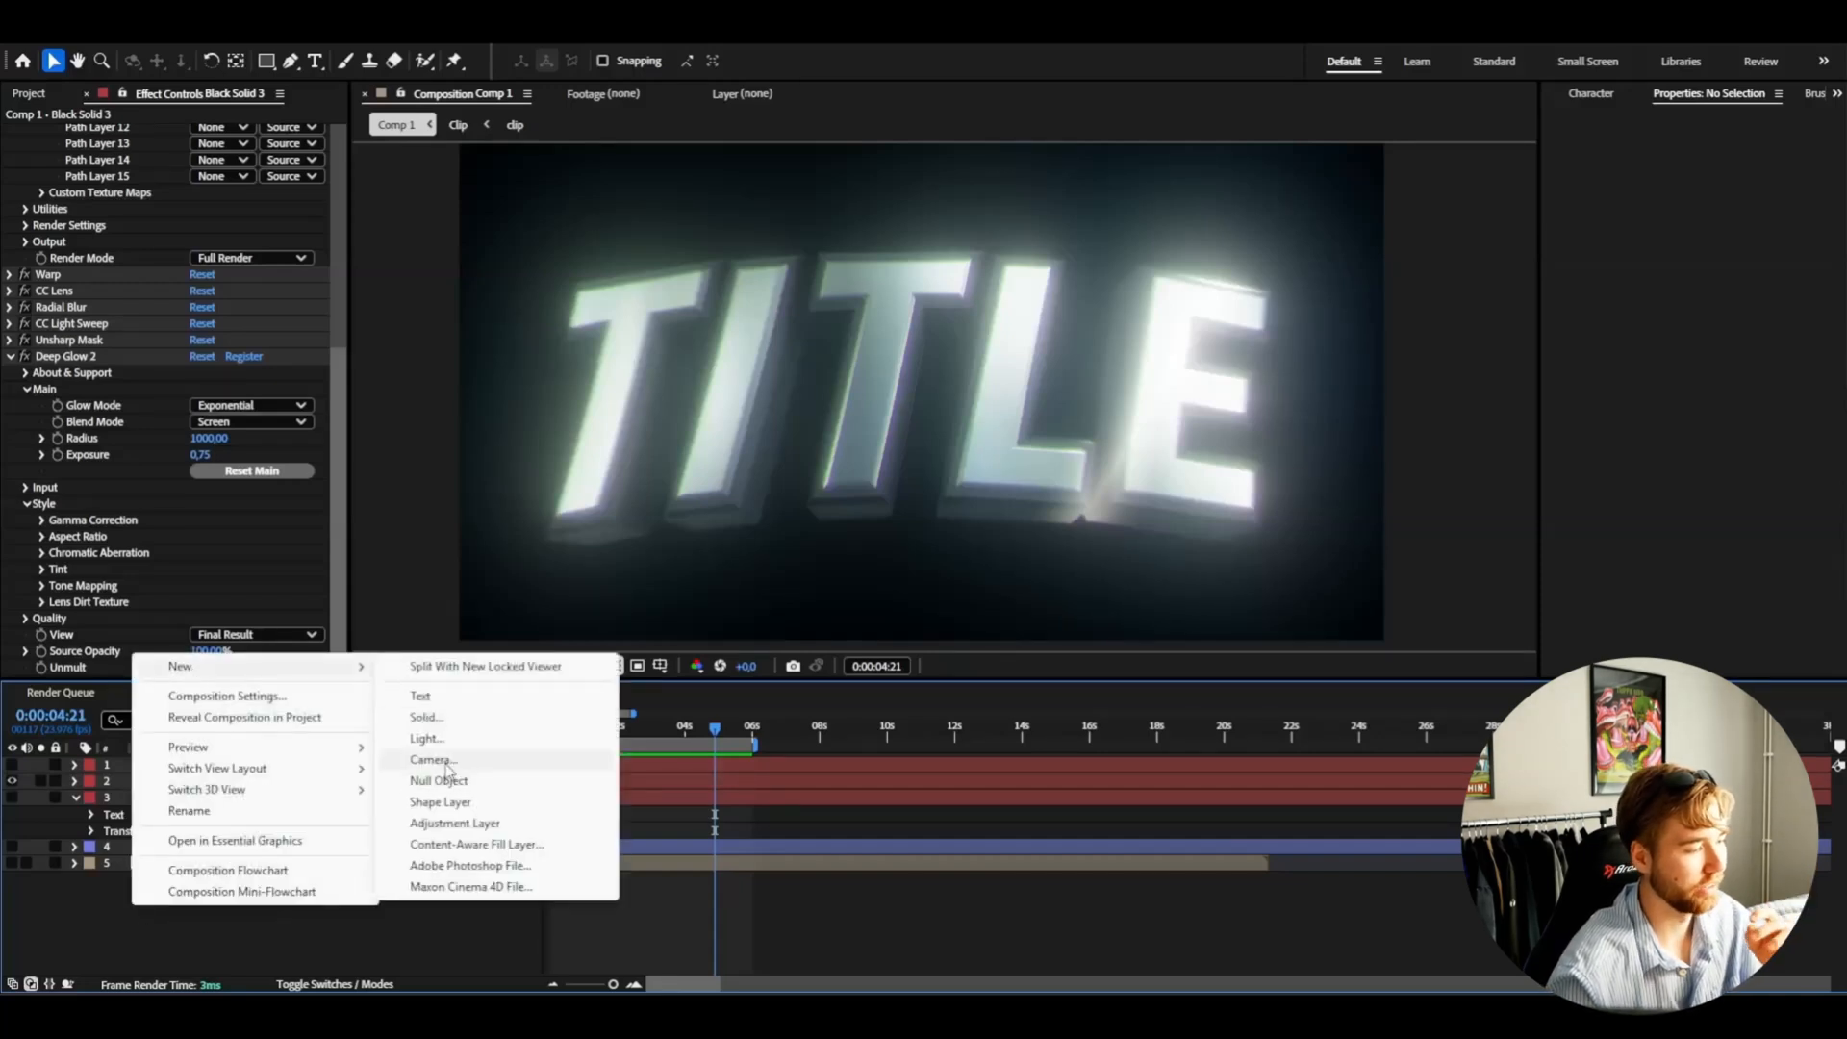
click(431, 760)
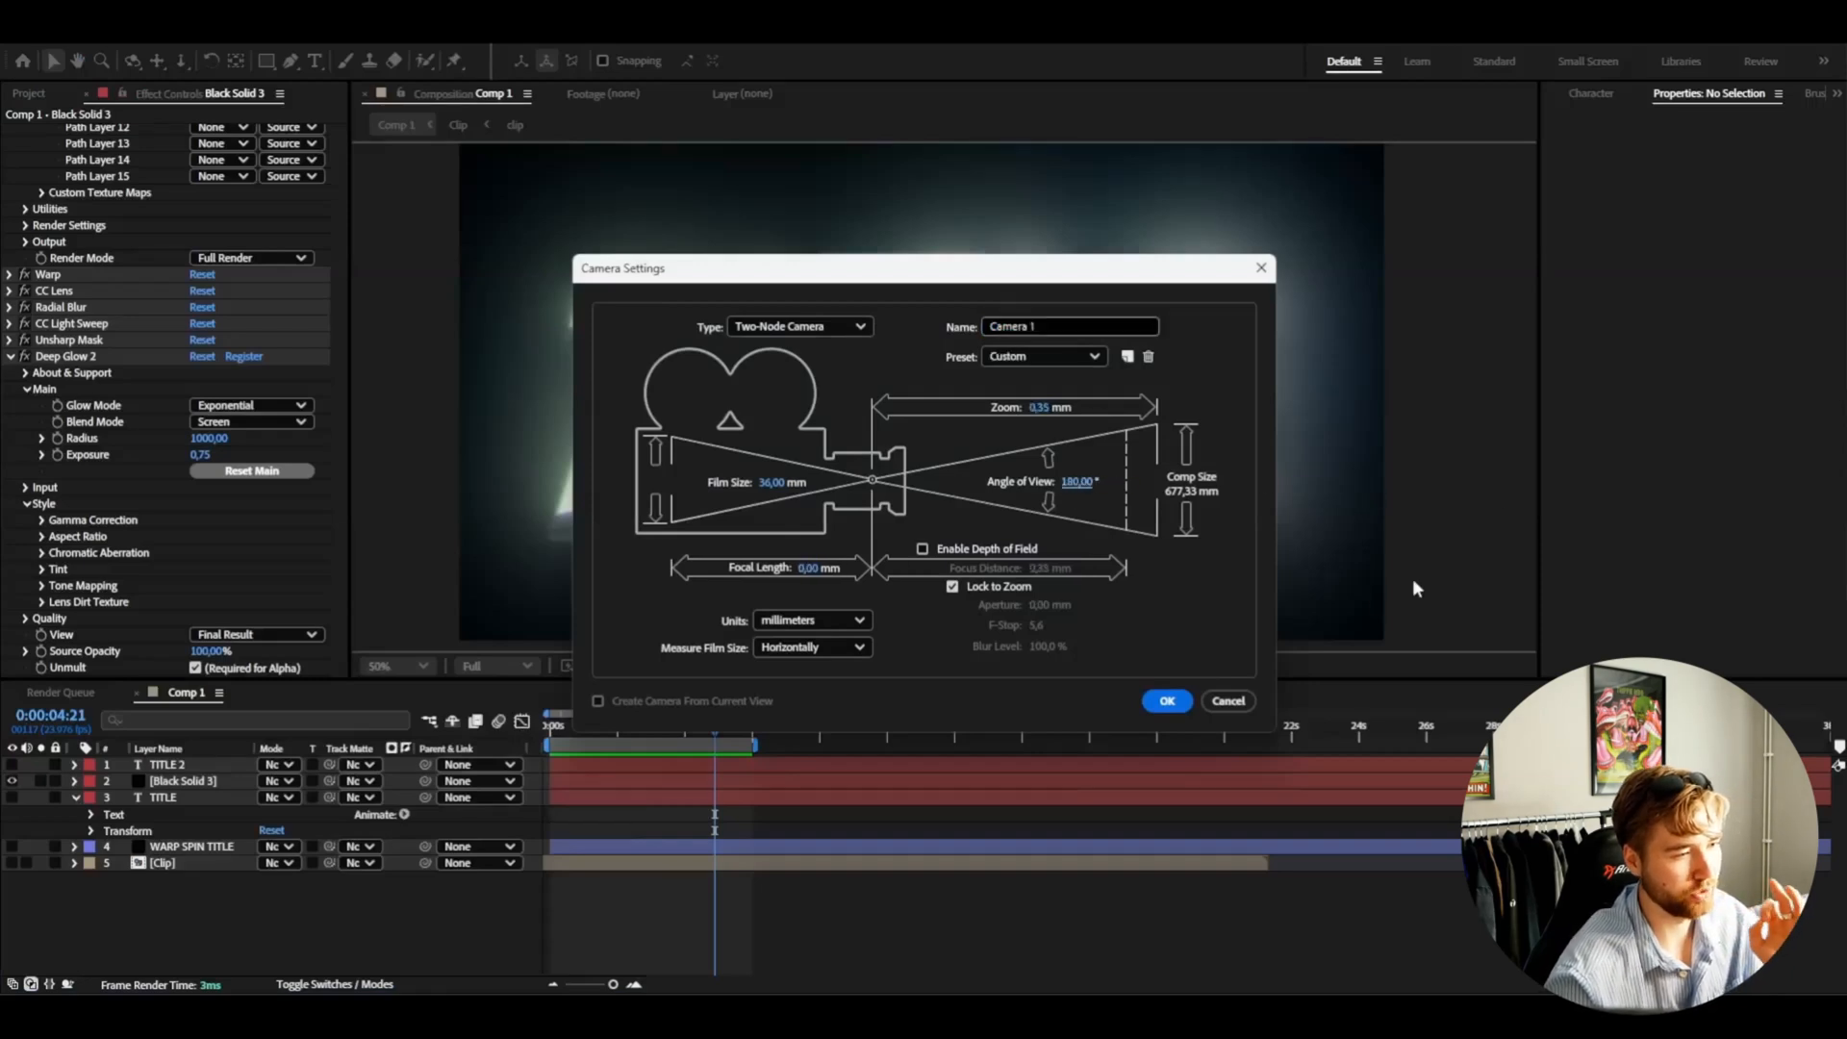
click(1043, 356)
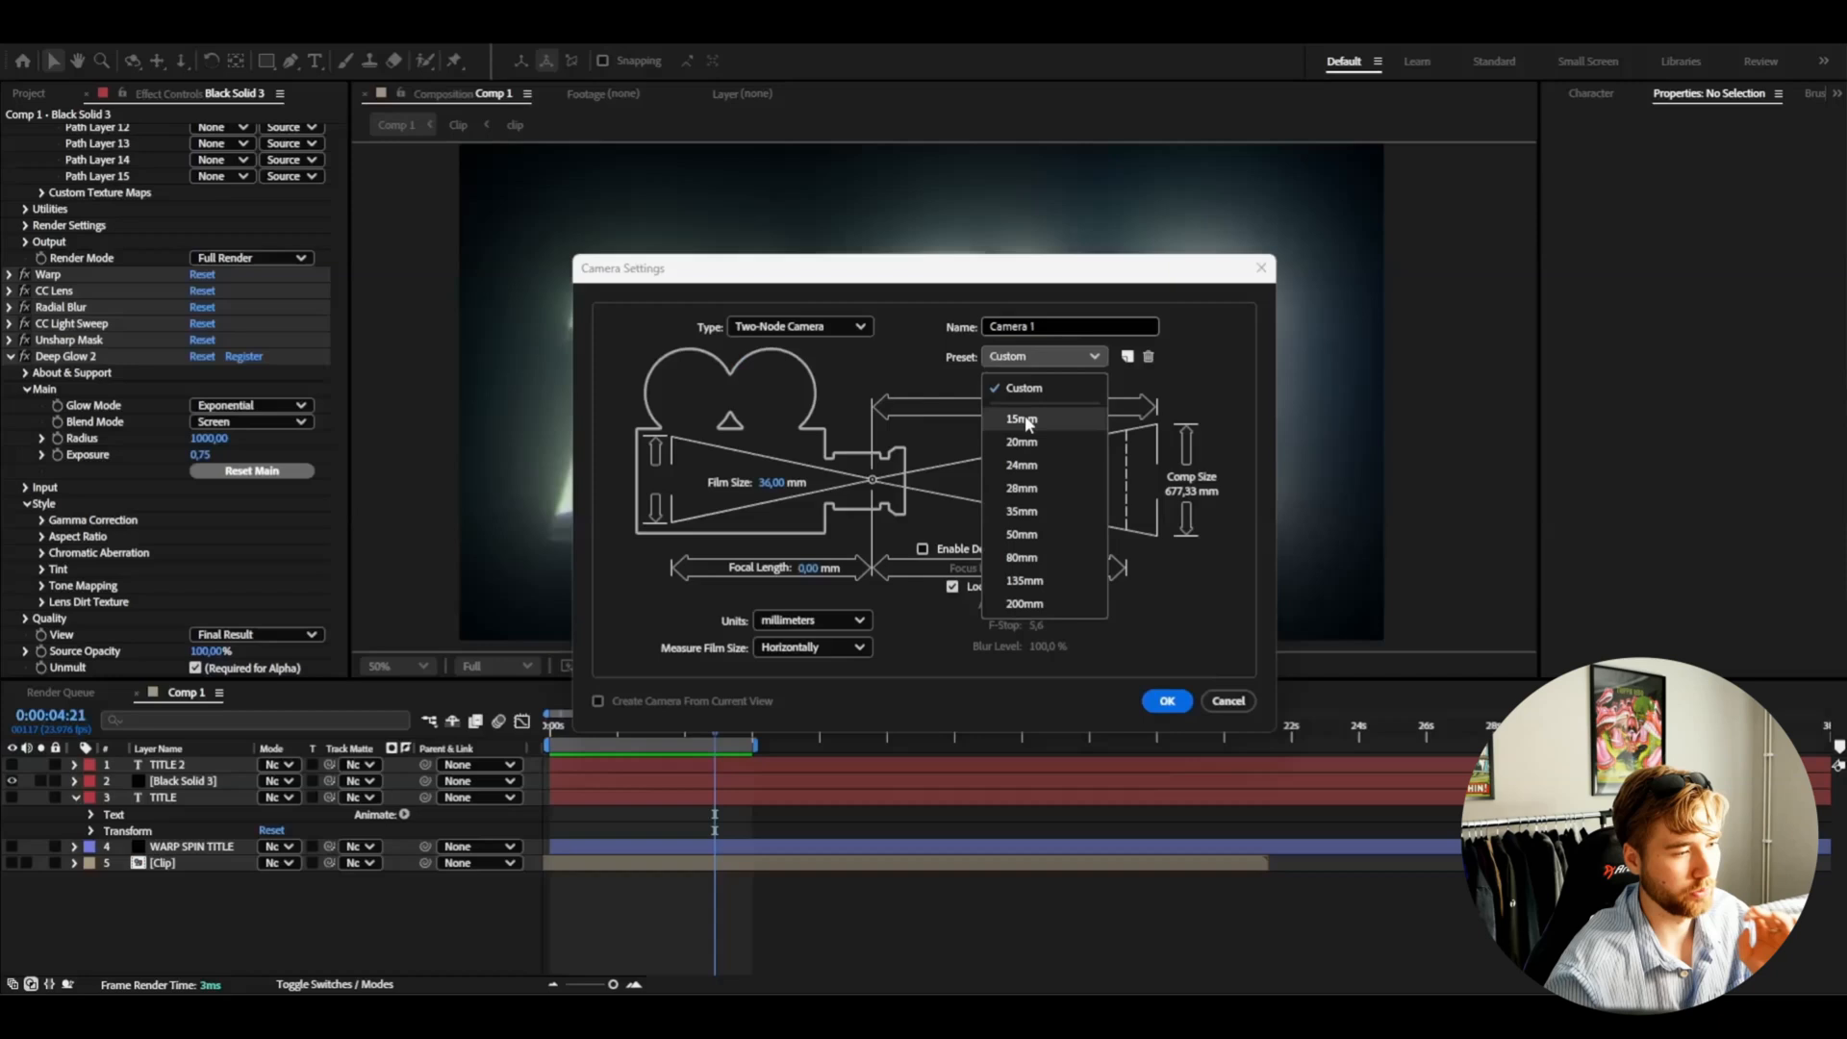
click(1020, 420)
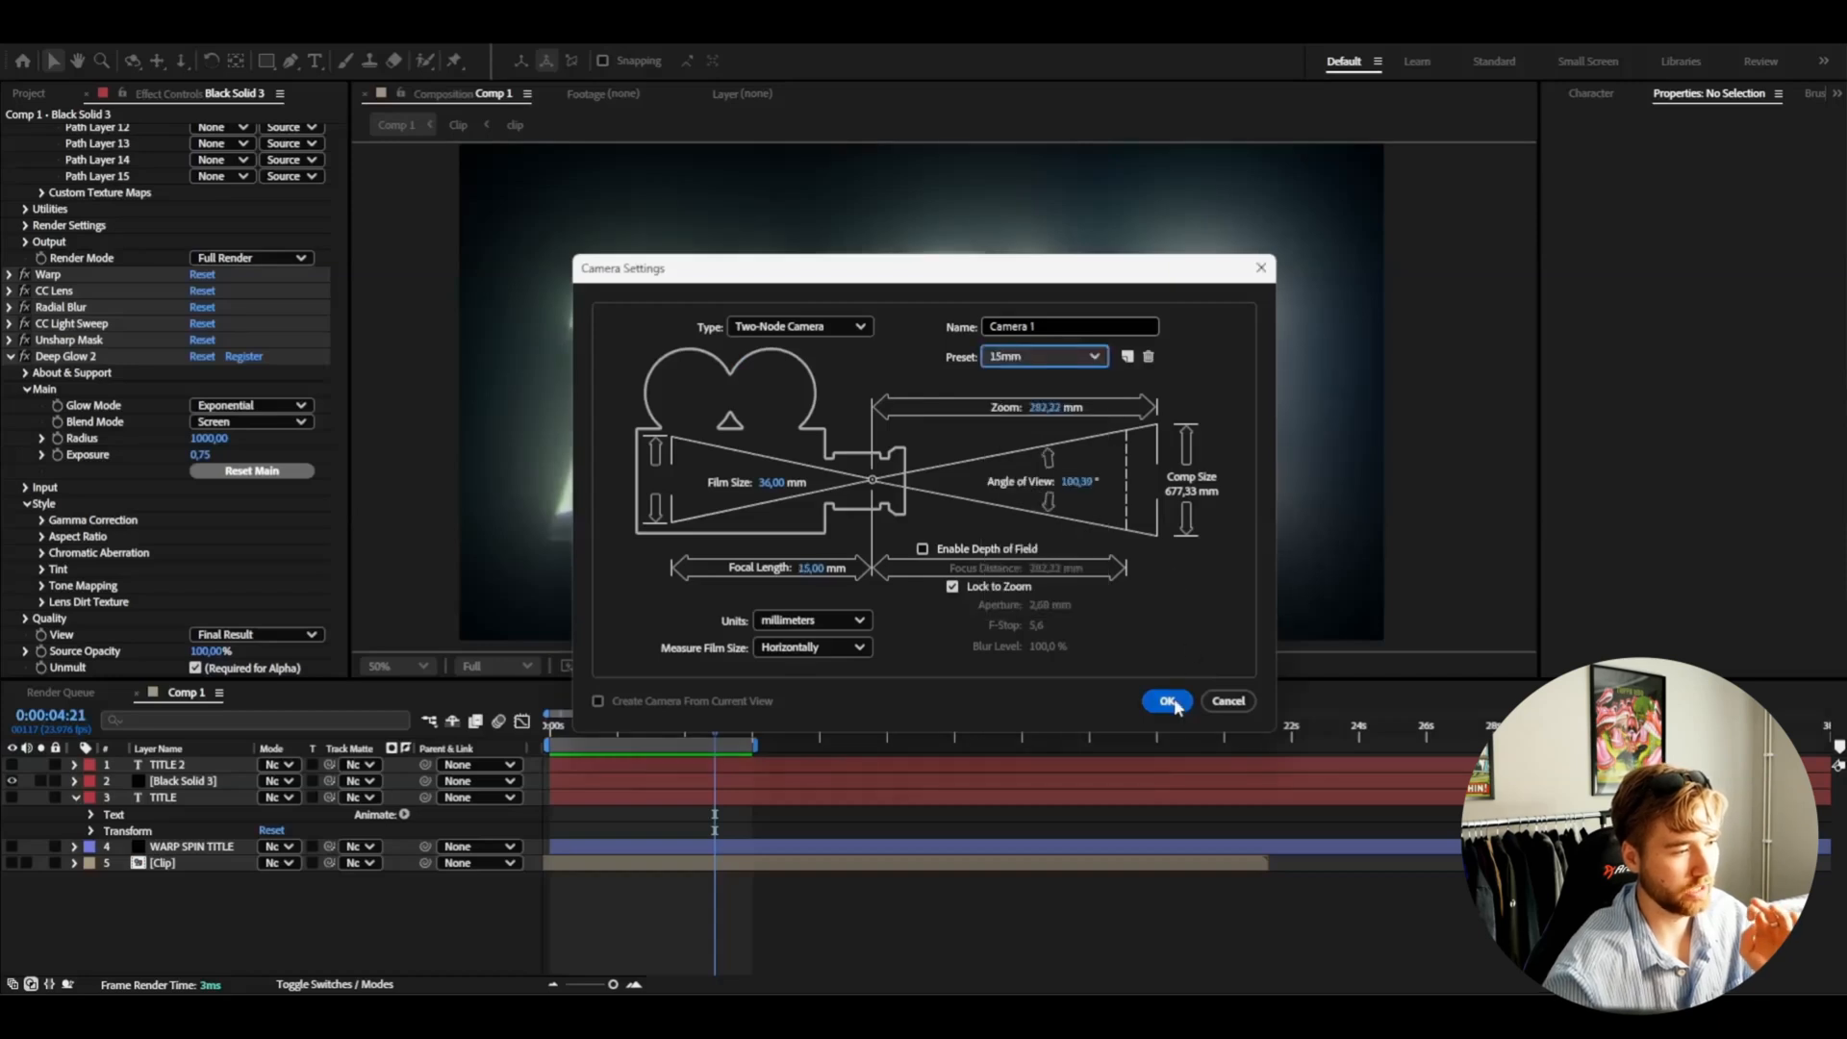
click(1166, 700)
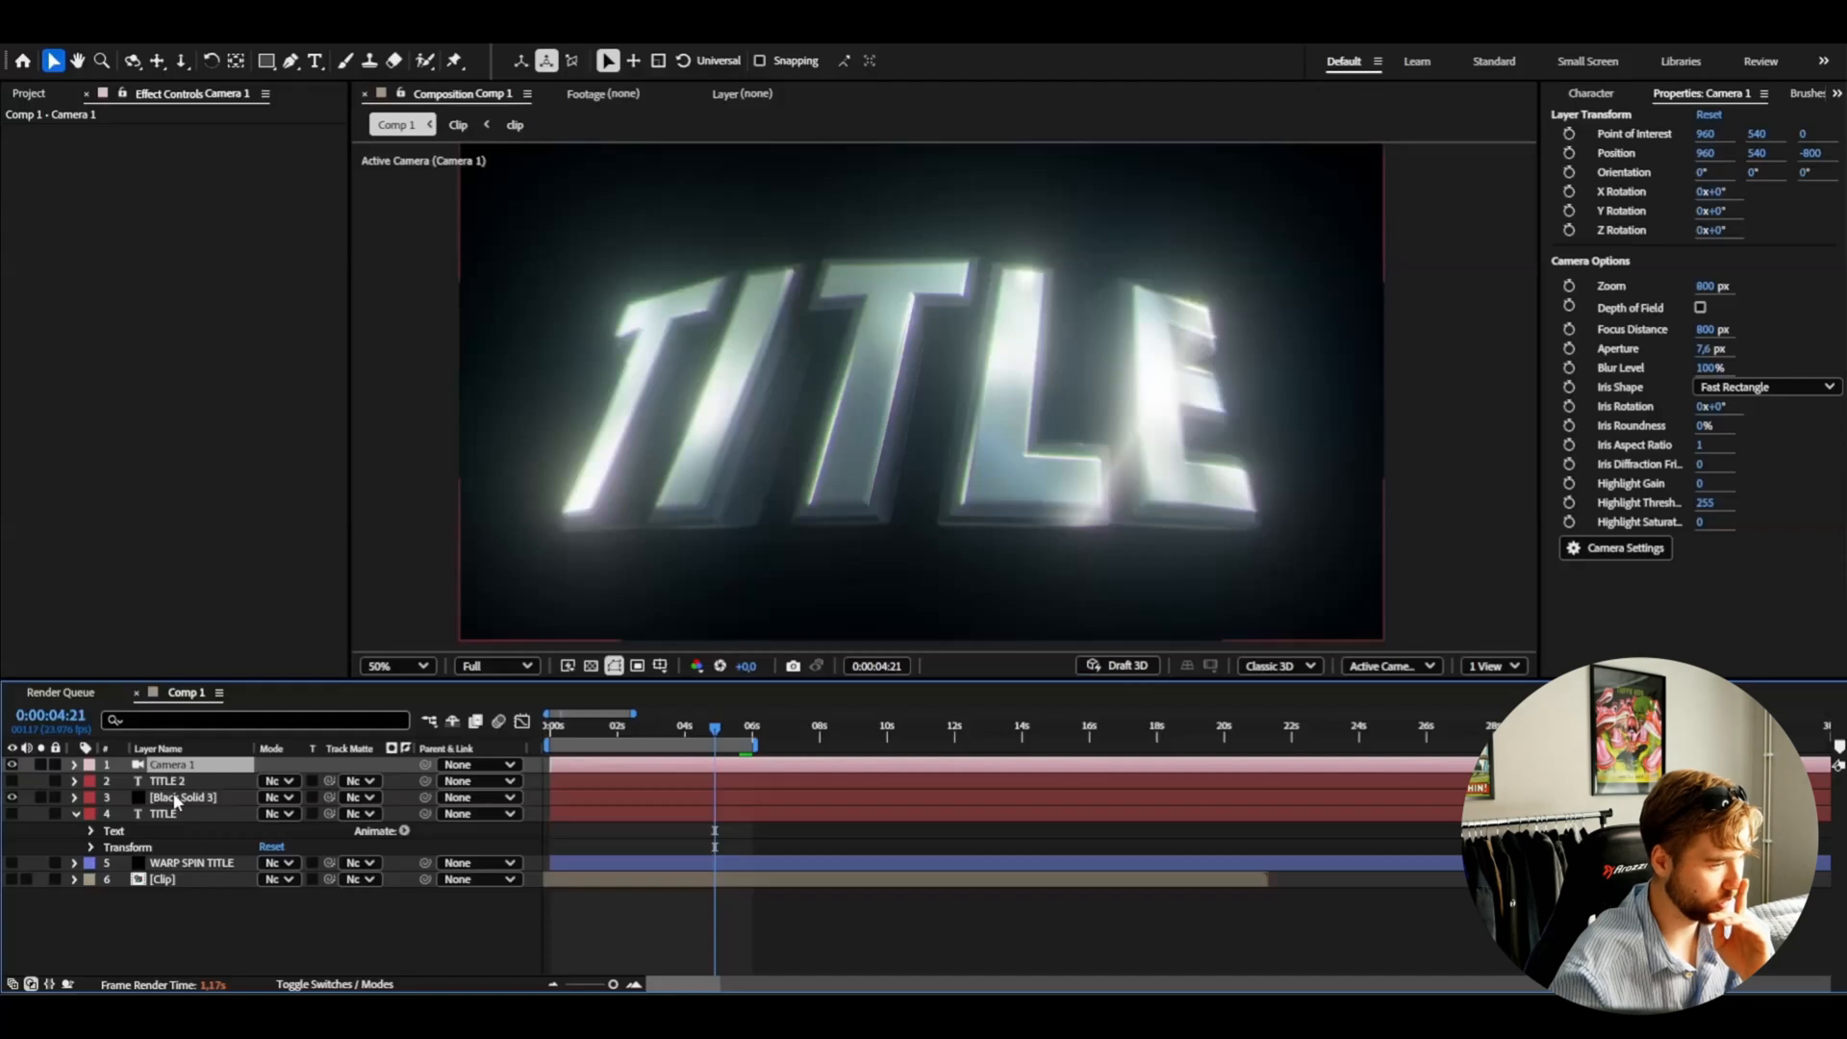
- Expand Camera 1, then reveal the chrome solid's Element Group 1 Particle Look settings
click(73, 762)
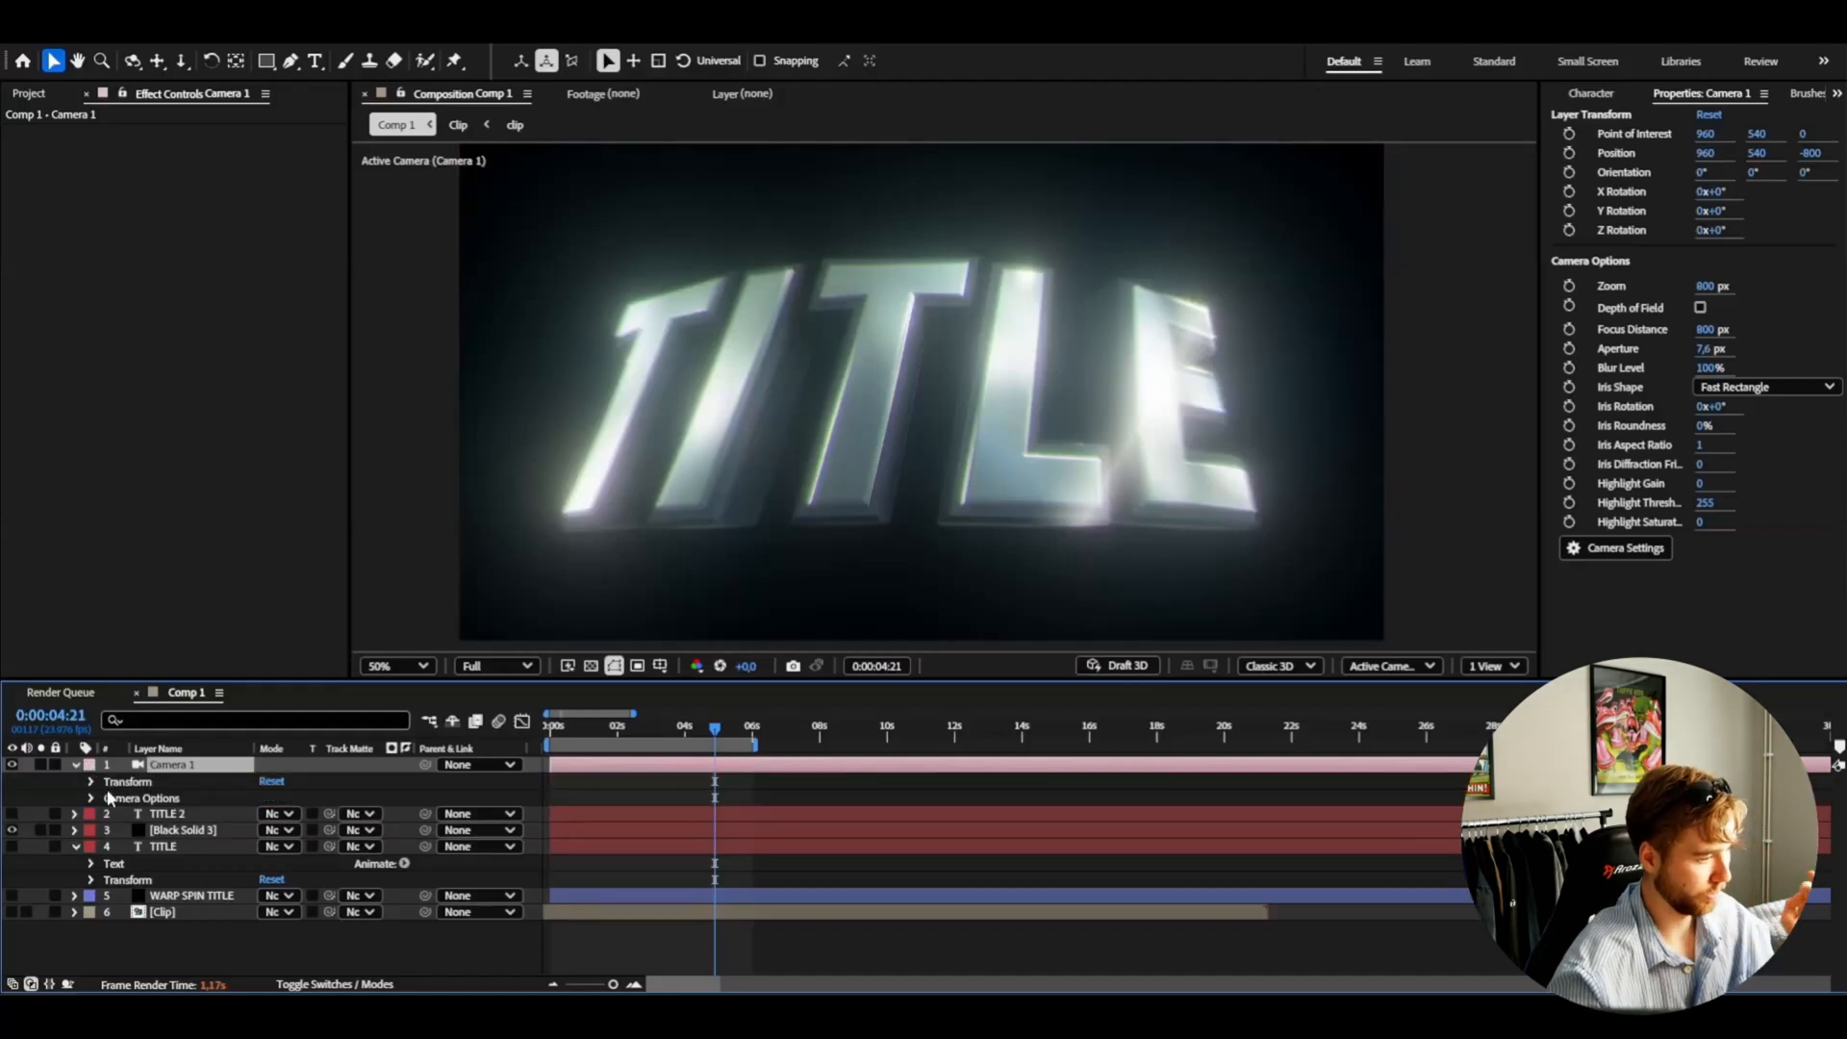
click(89, 797)
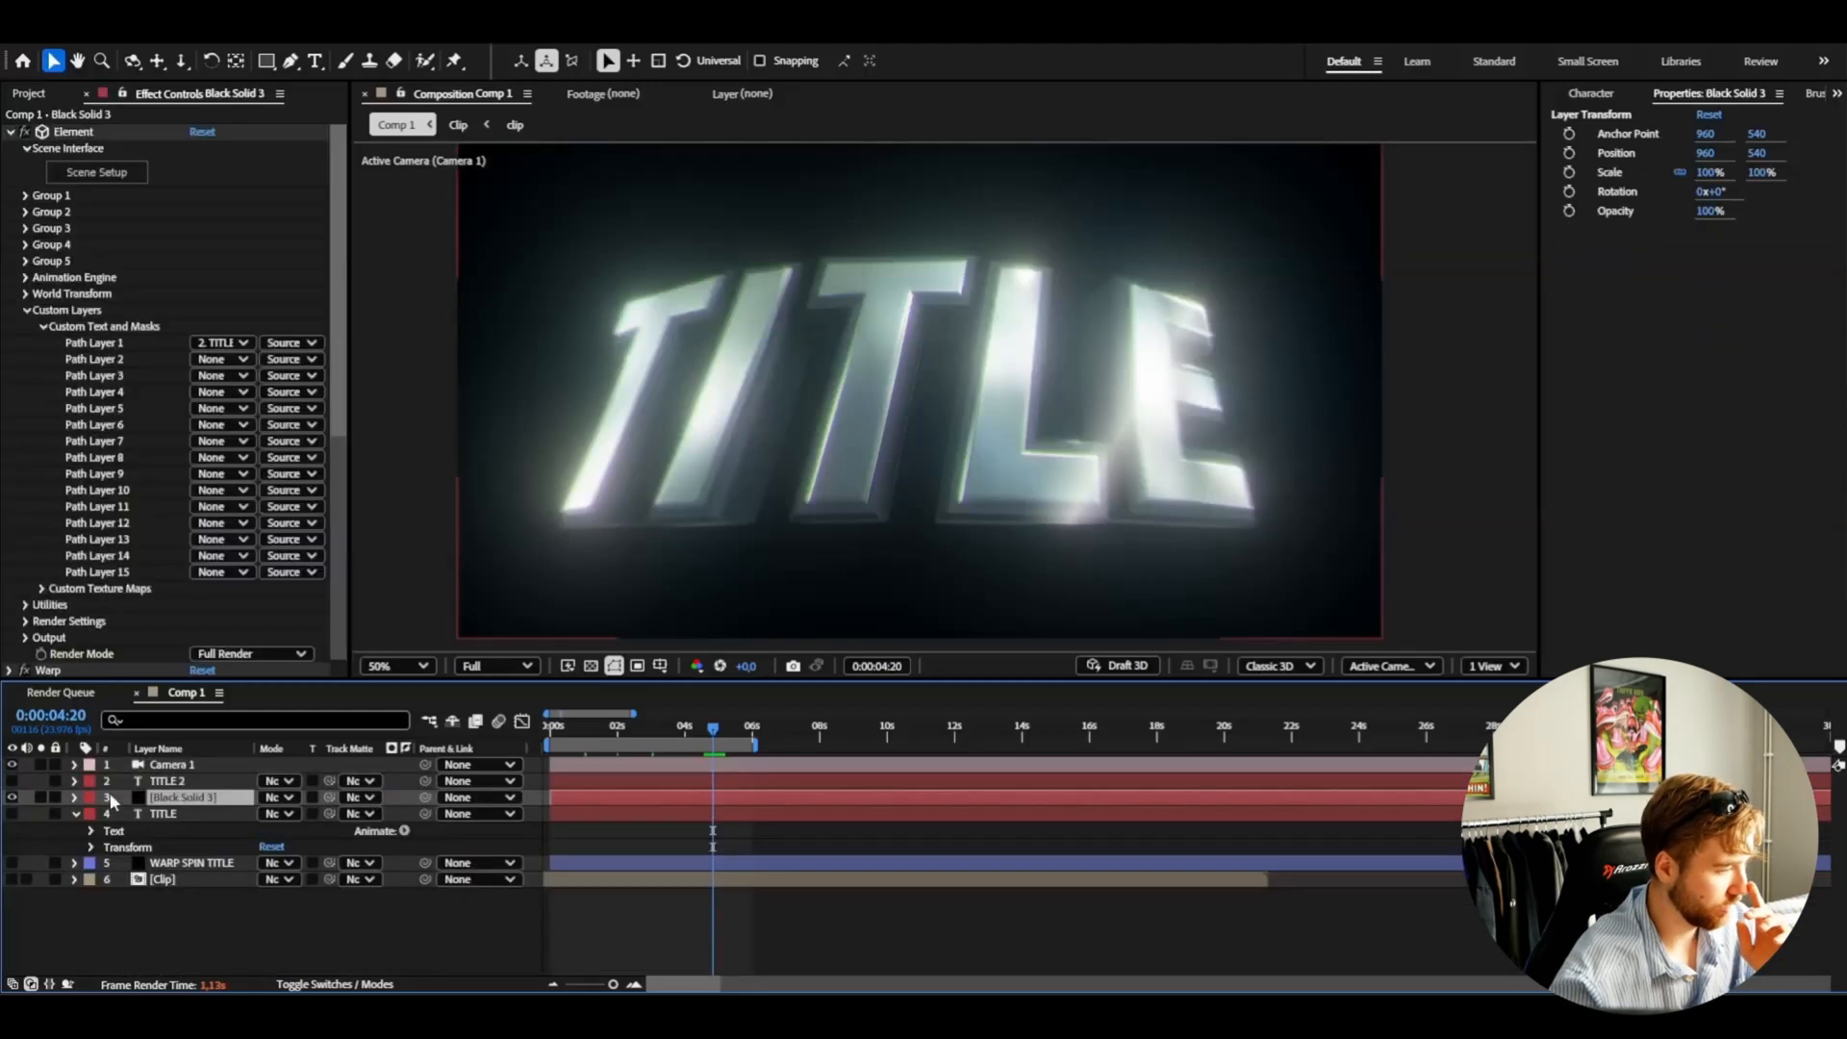
click(21, 196)
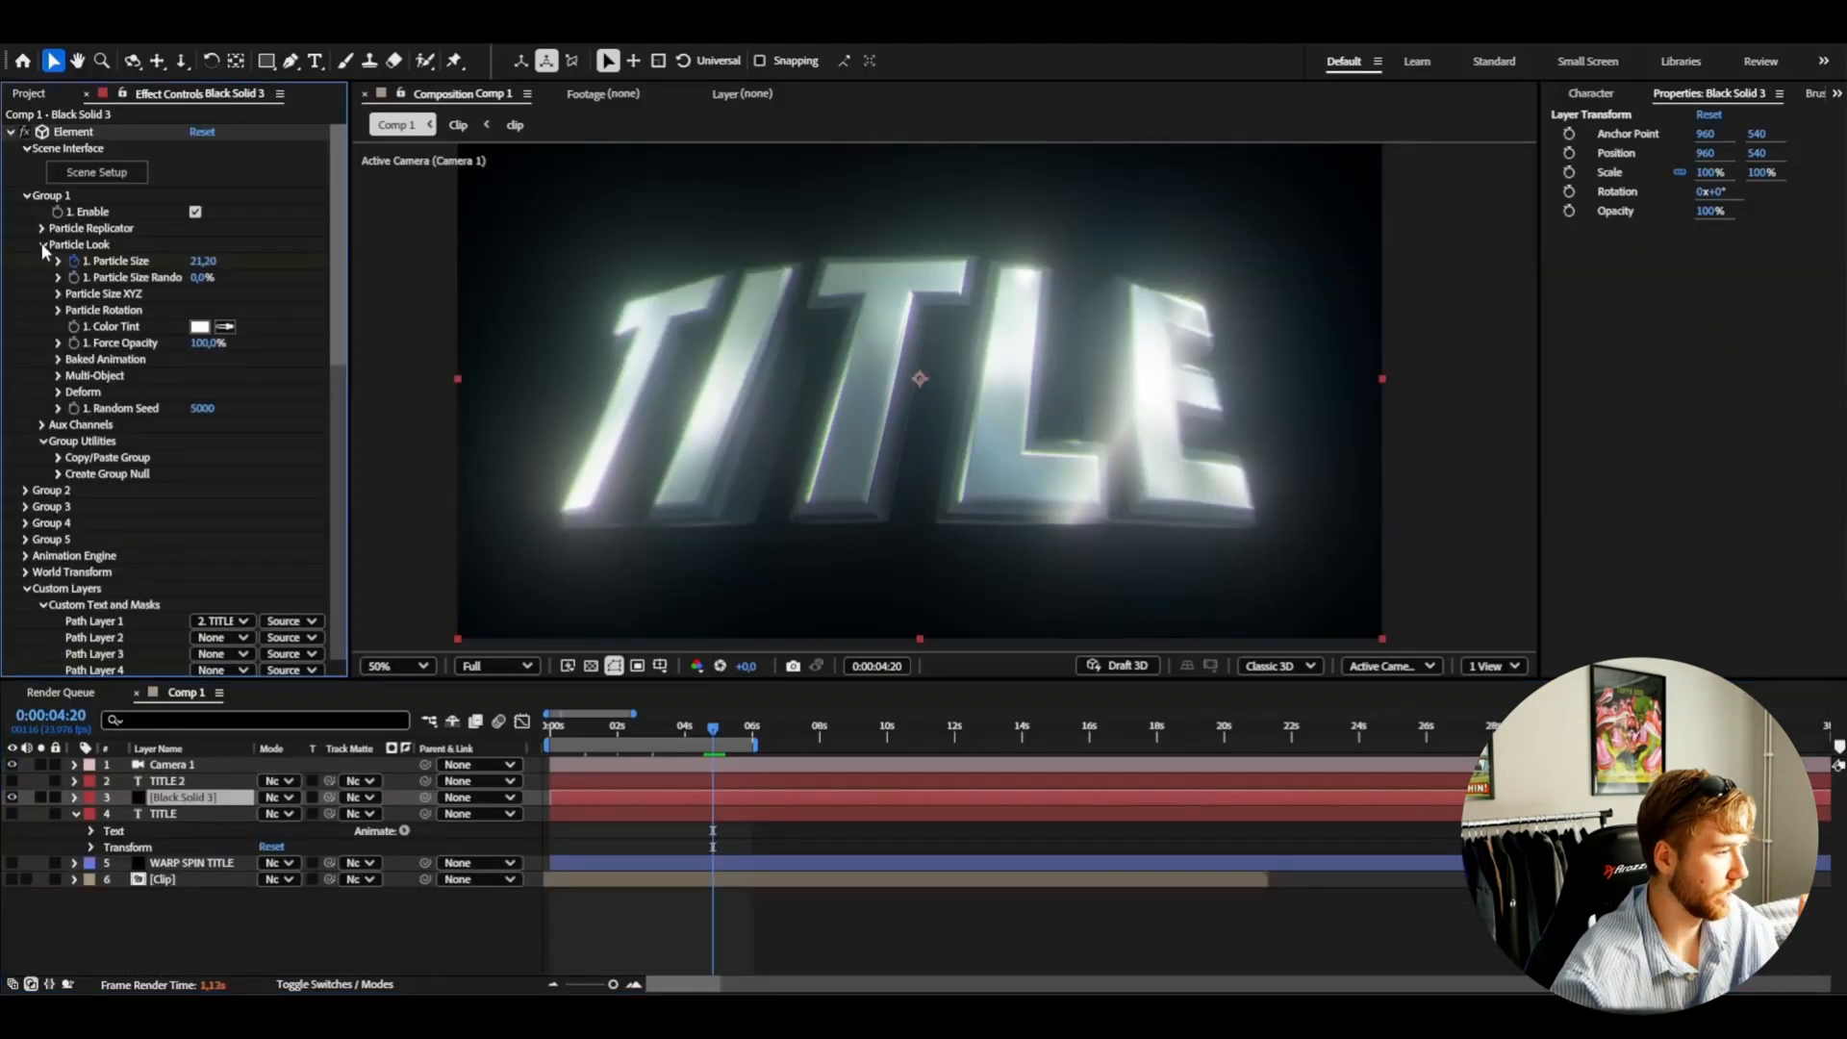
click(60, 310)
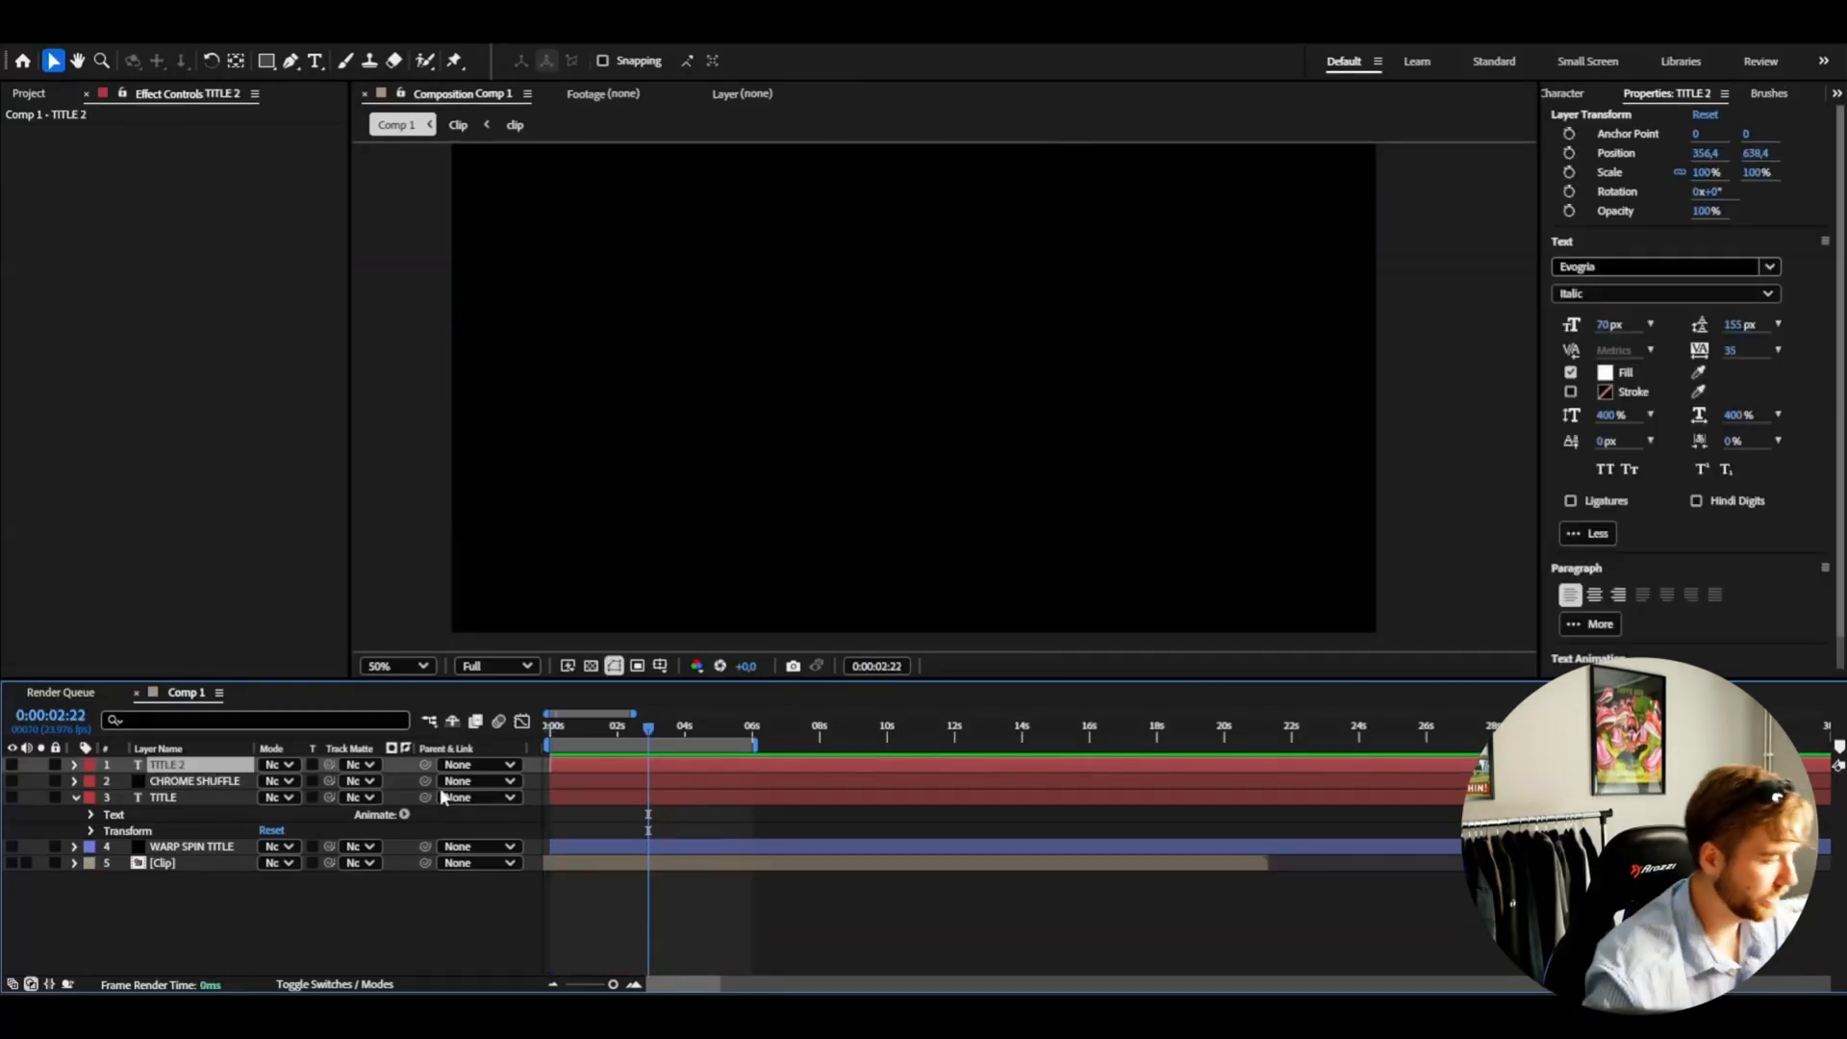
- Create the TITLE 3 text layer in Planet Kosmos and select the black solid above it
right_click(445, 797)
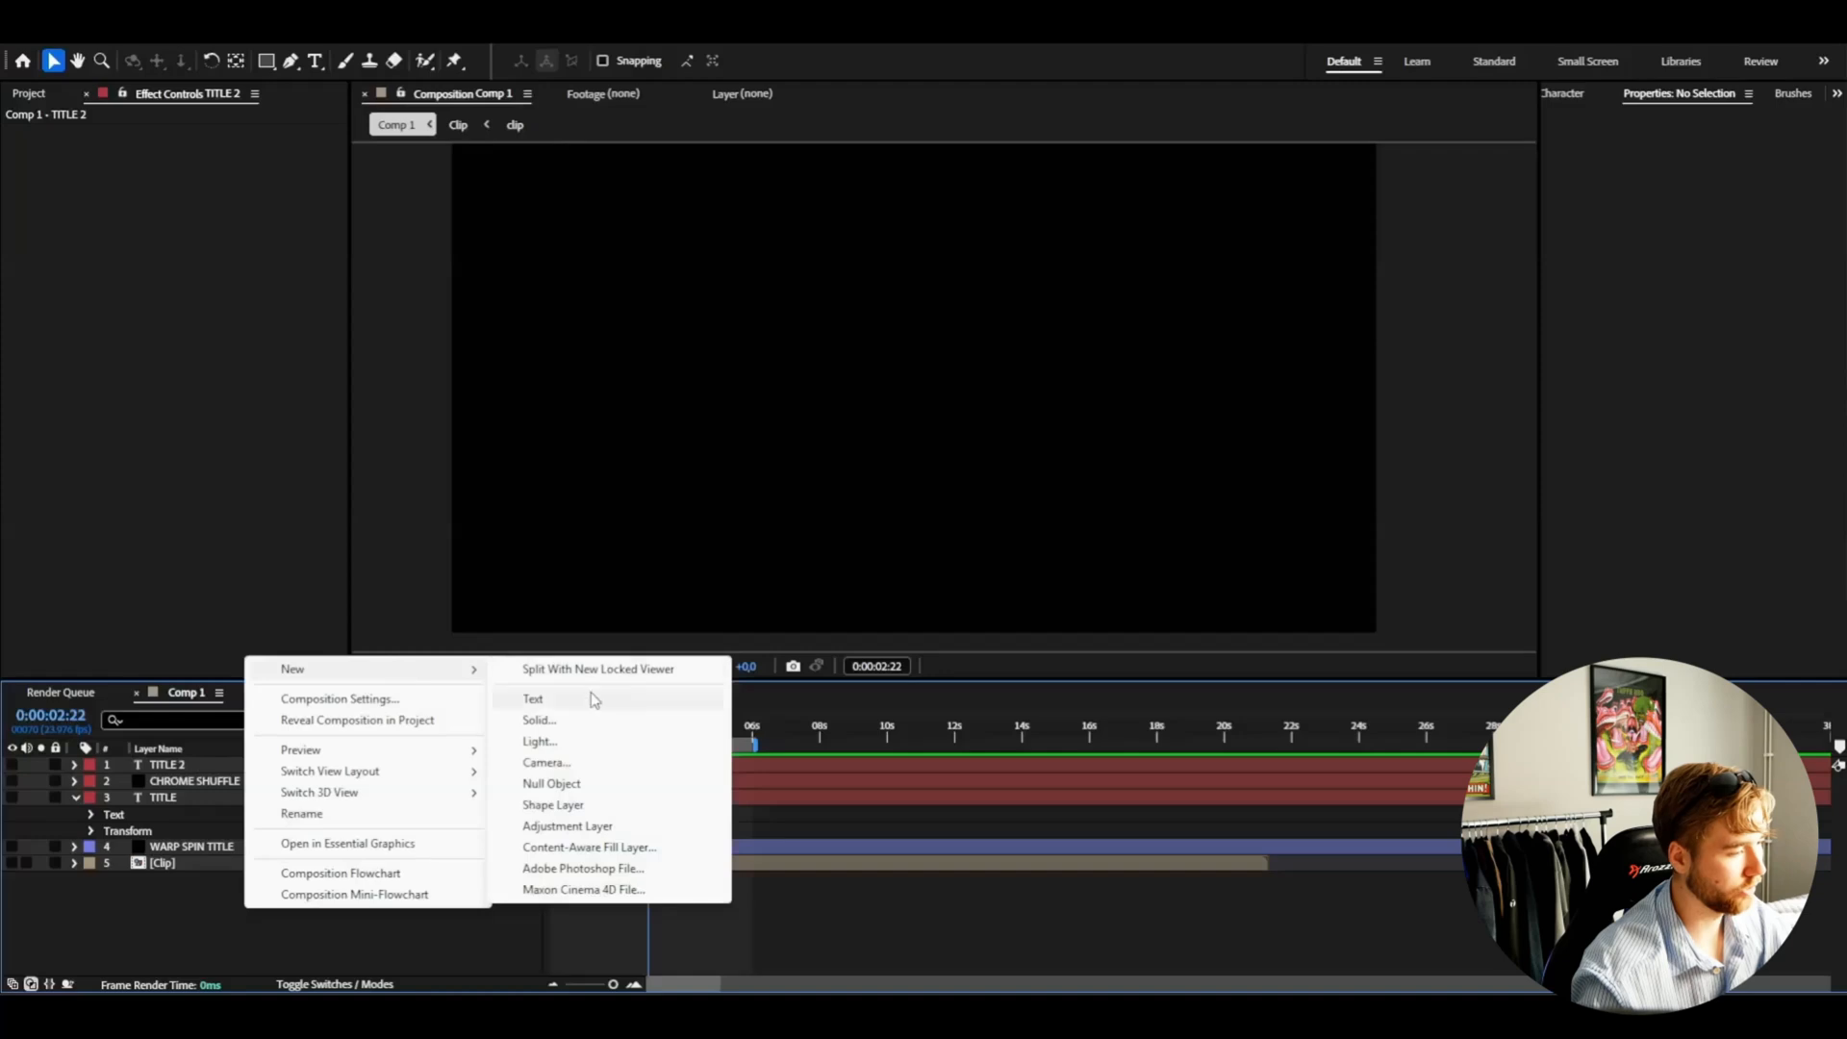
click(538, 719)
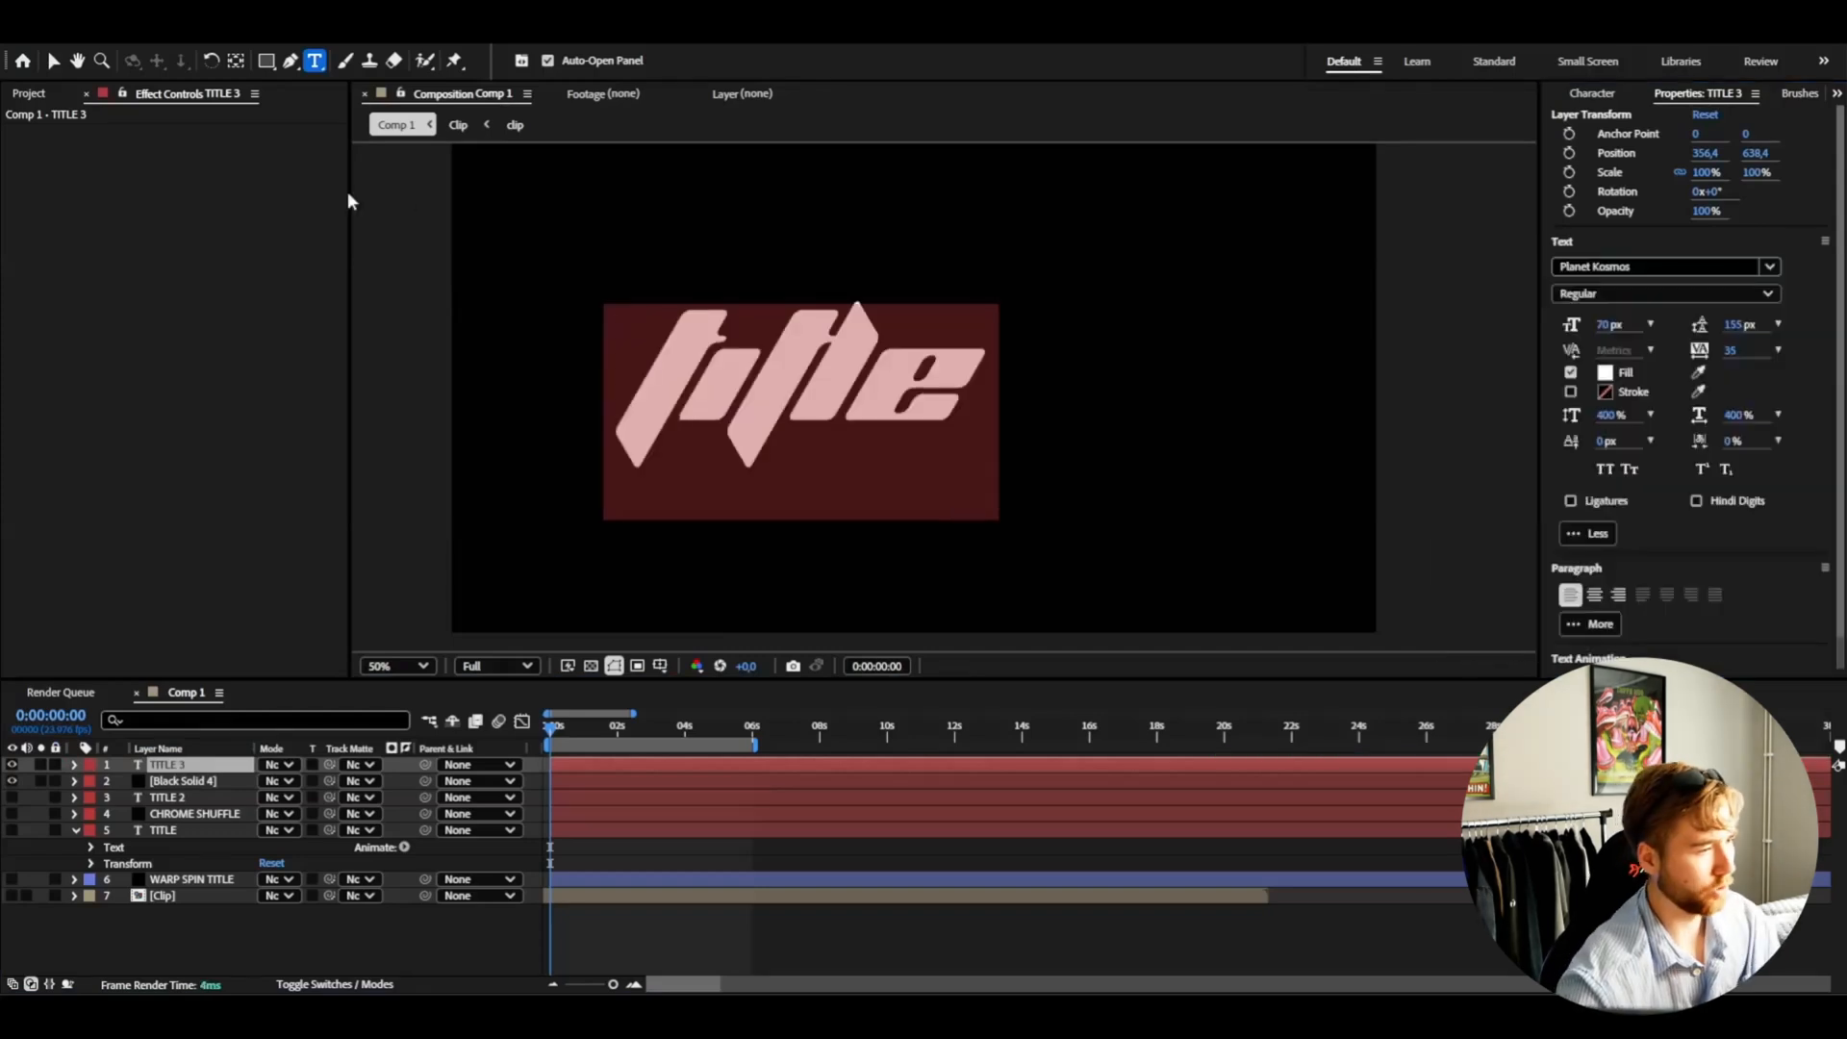
click(65, 58)
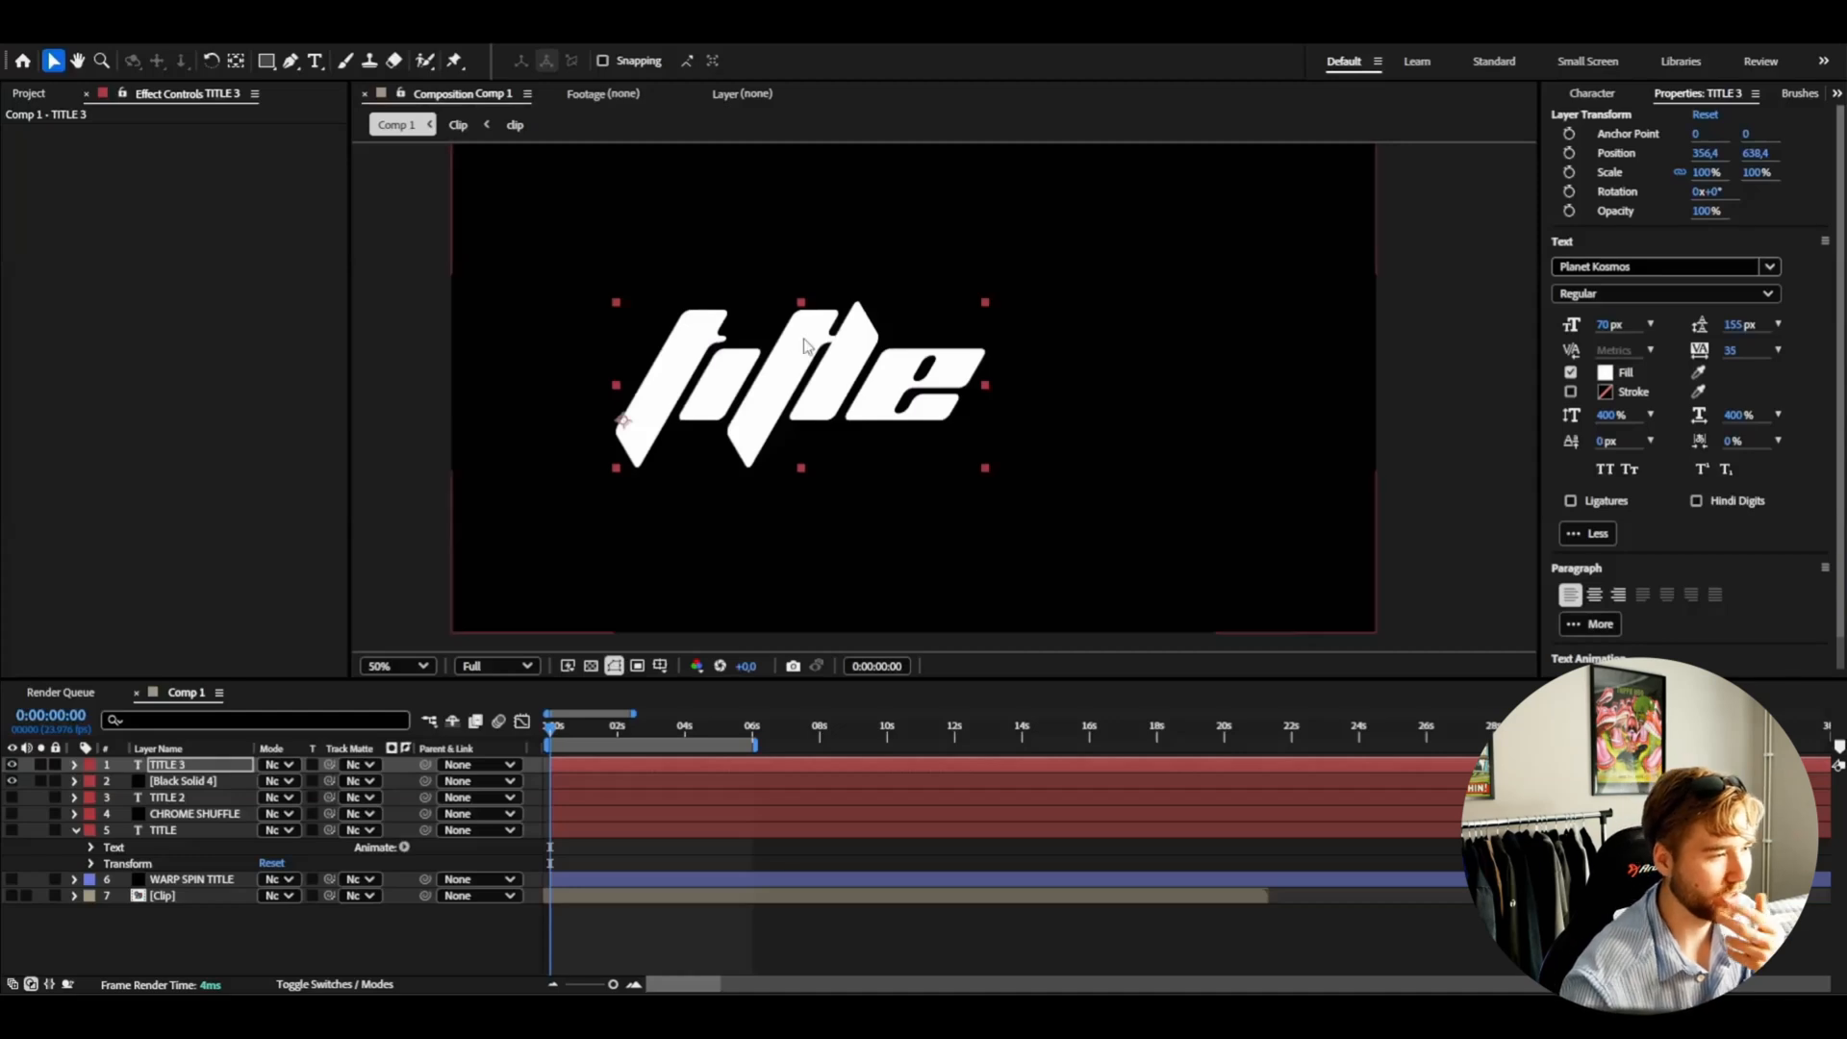
click(173, 781)
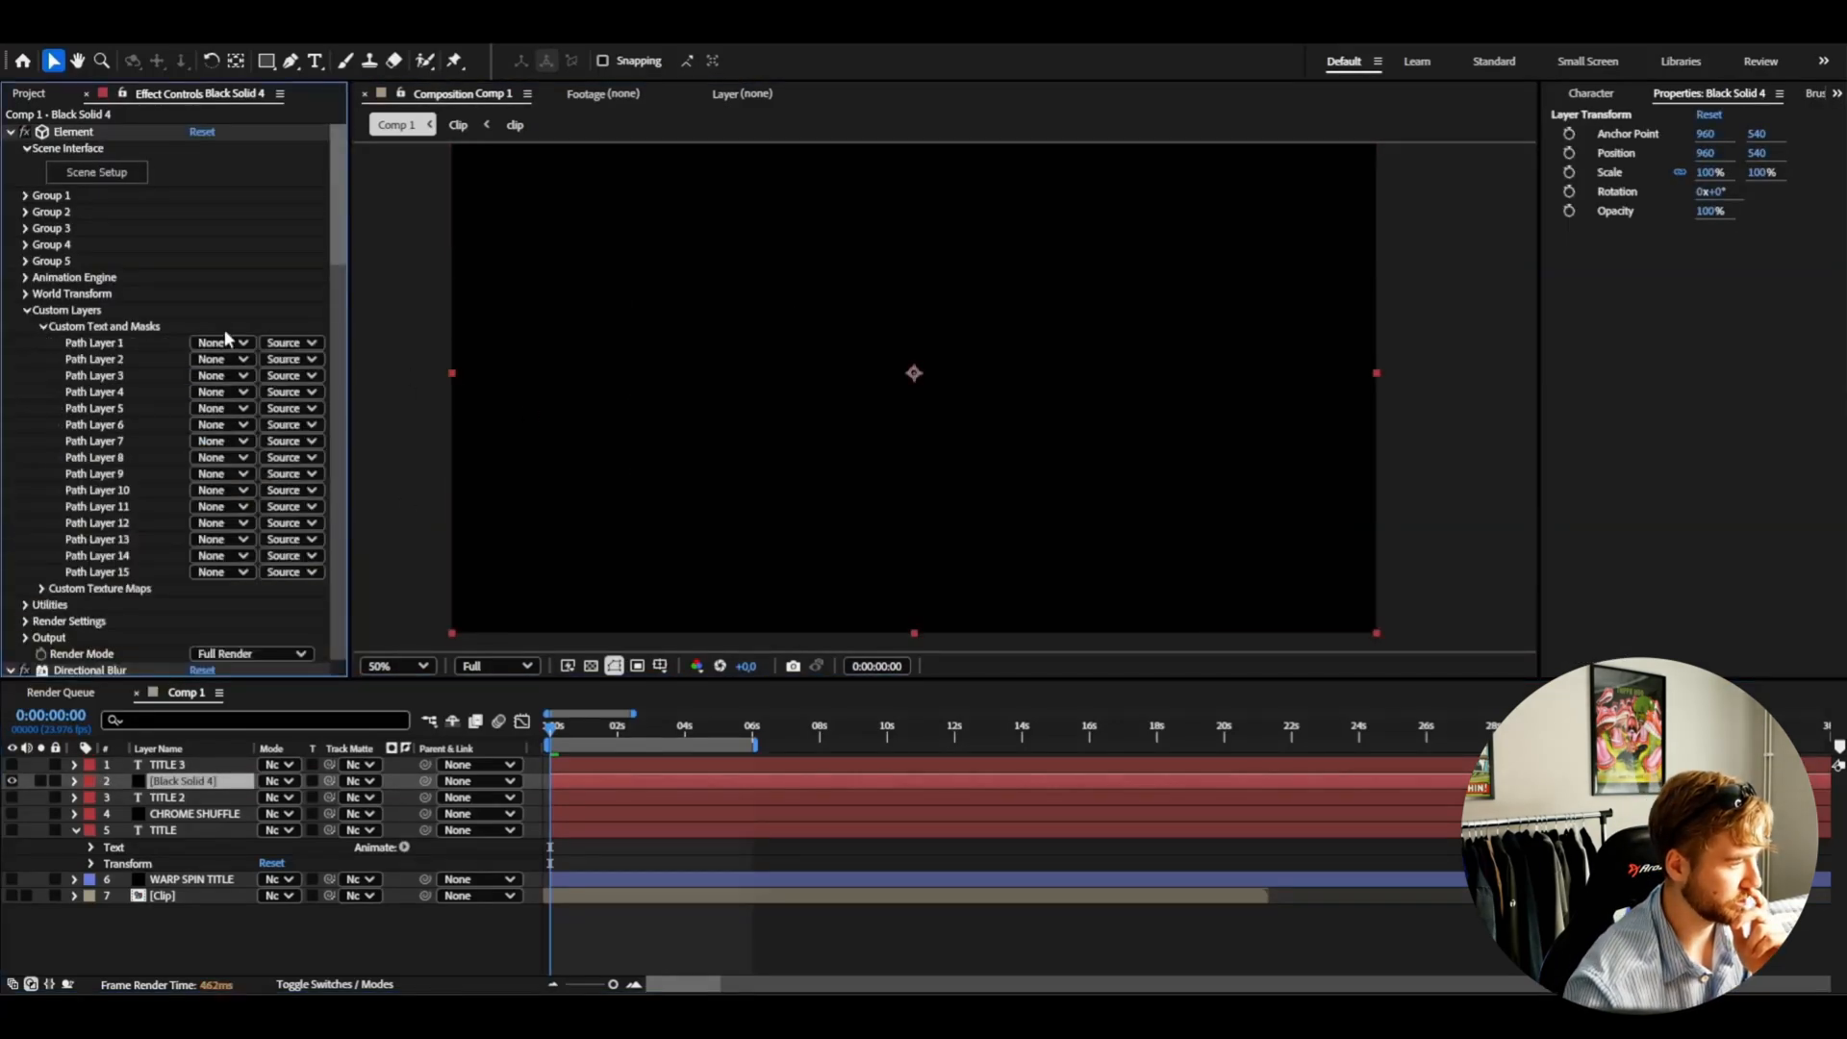
- Point Element's Path Layer 1 at TITLE 3 and drag Master Hue toward an orange-red glow
click(221, 343)
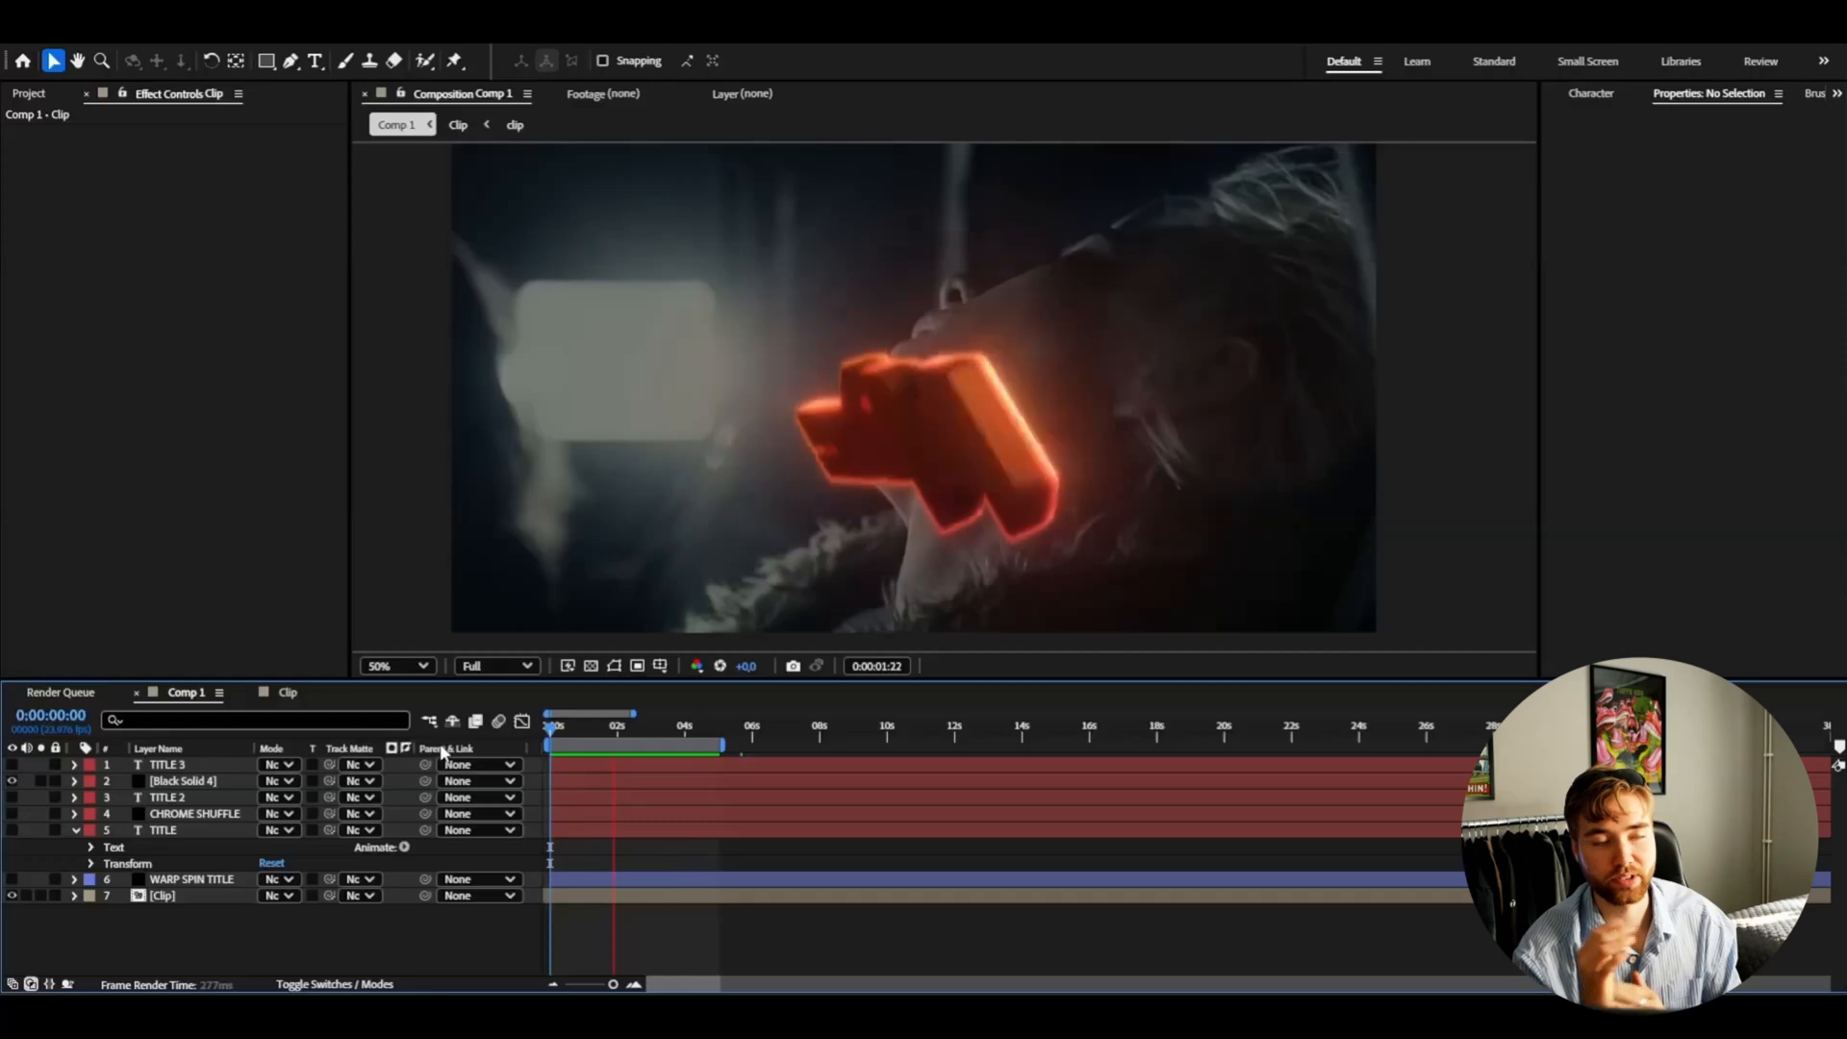
click(669, 723)
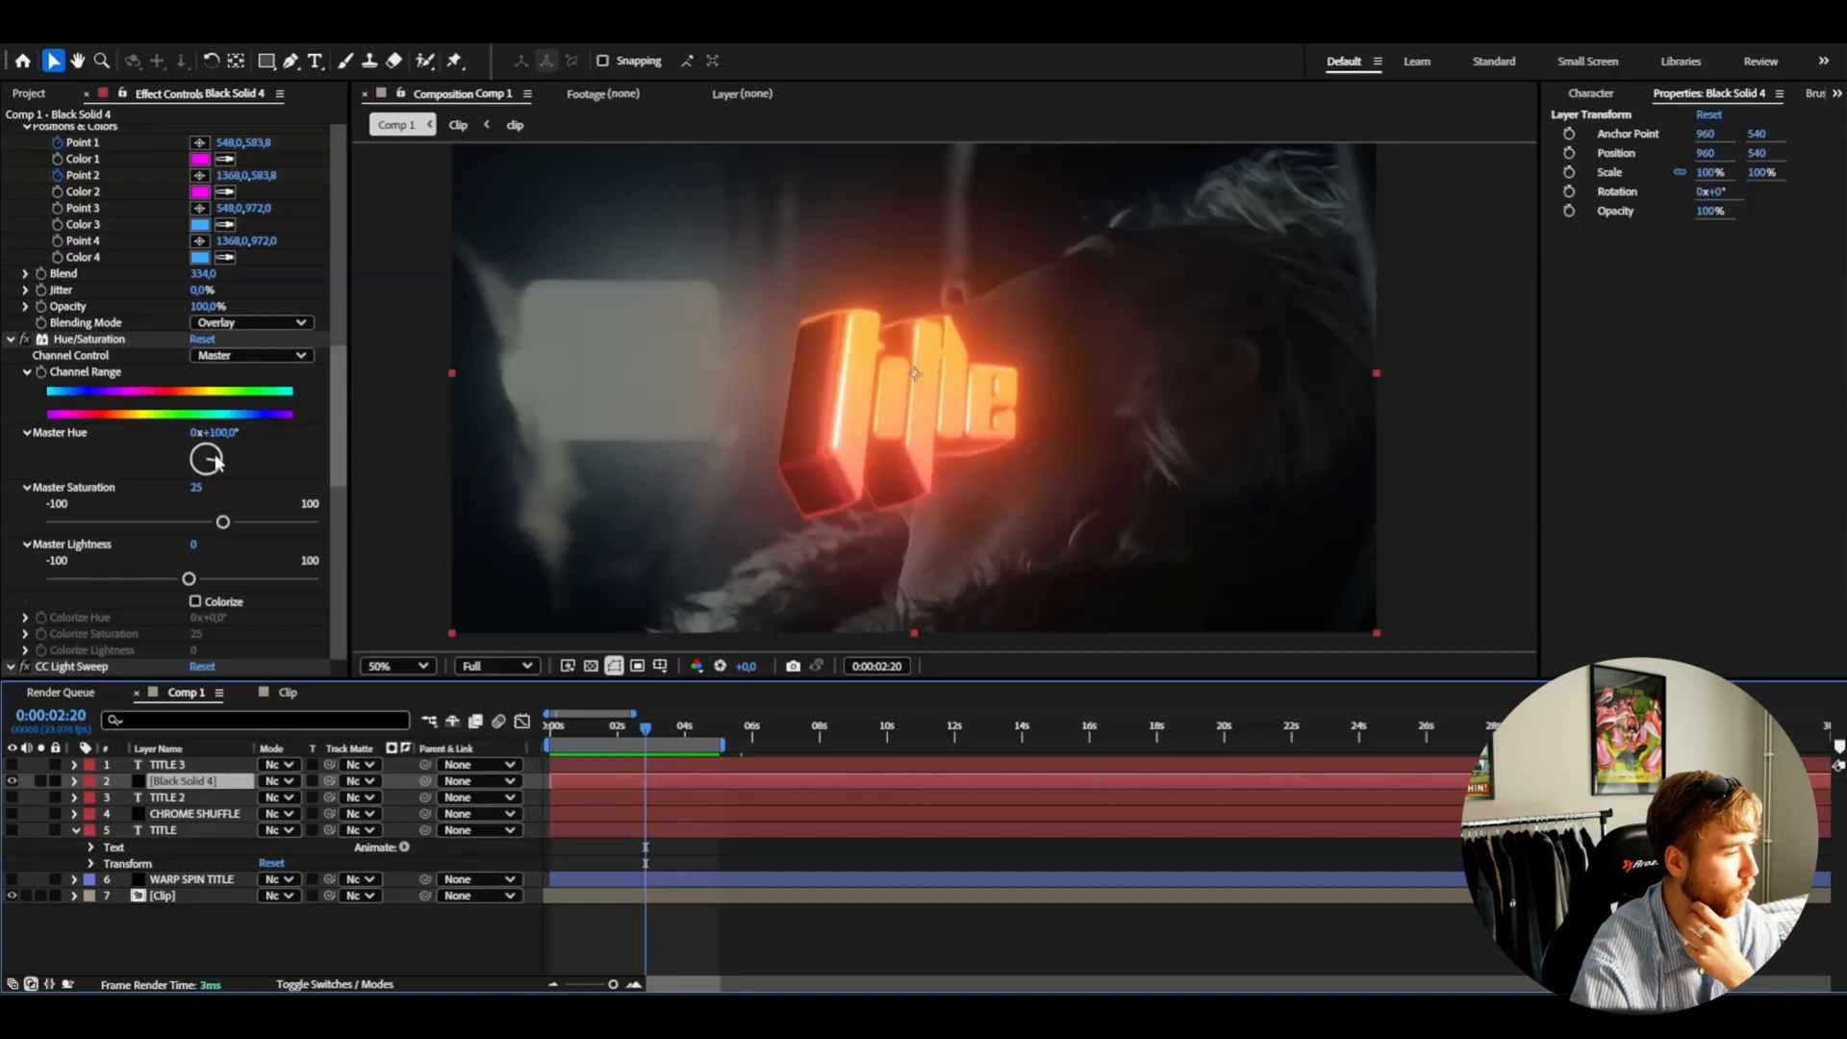
drag(202, 448, 213, 472)
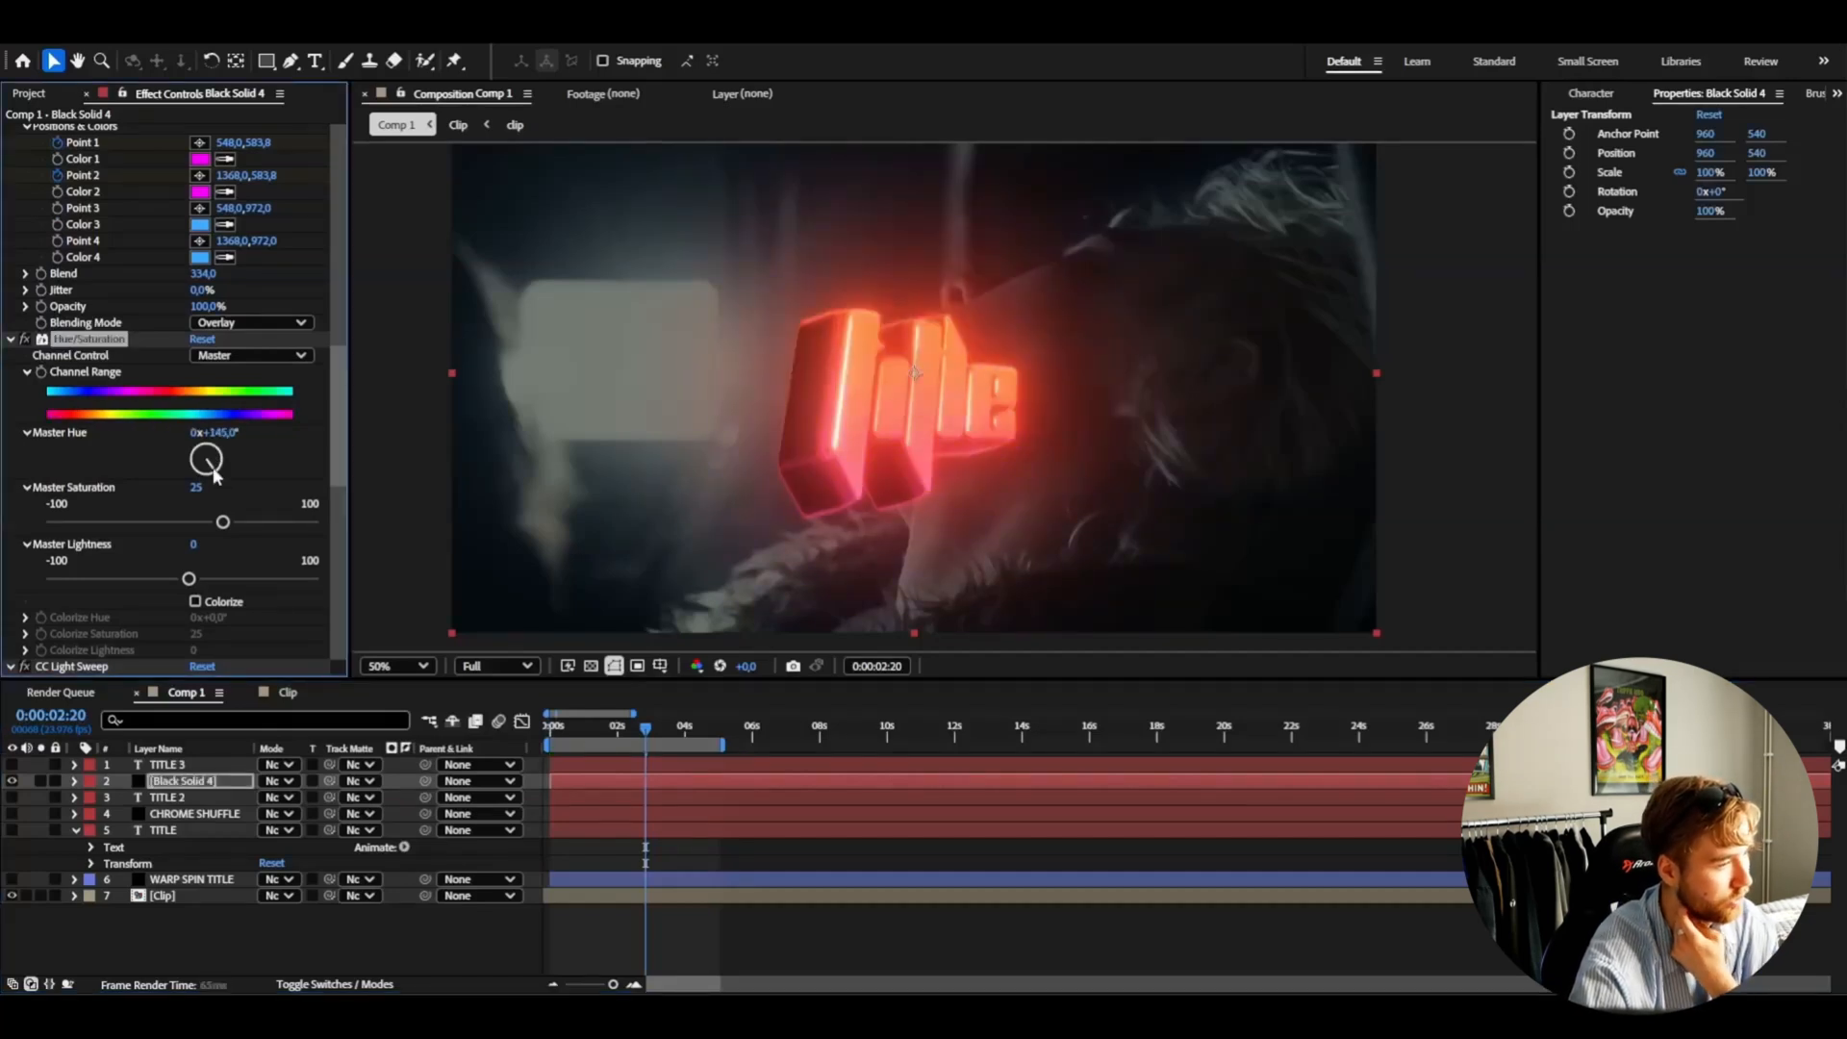